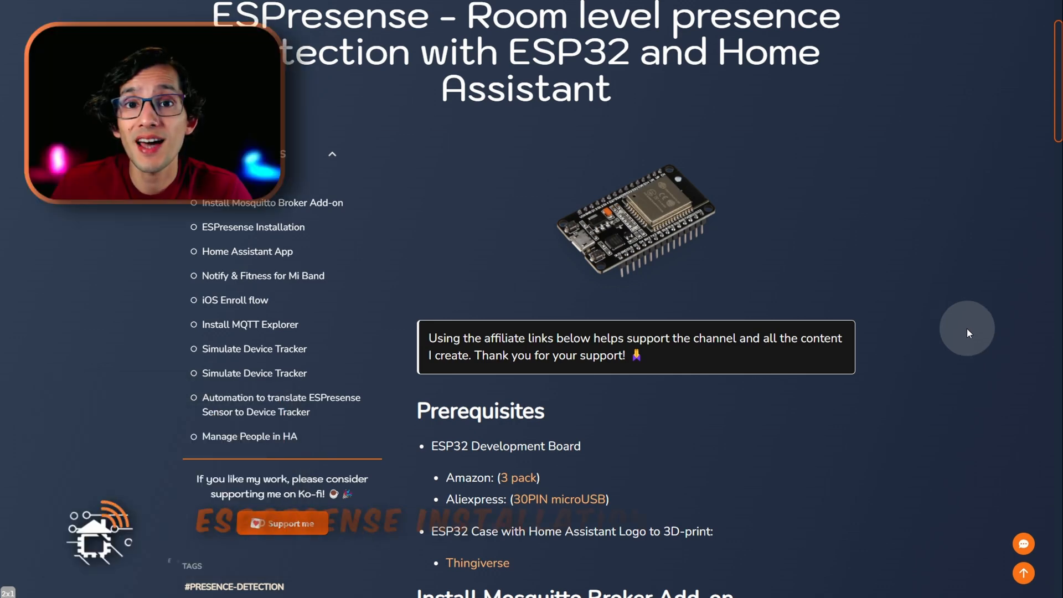
# - Follow the blog's ESPresense Installation 'here' link to the firmware install page
pyautogui.scroll(-3)
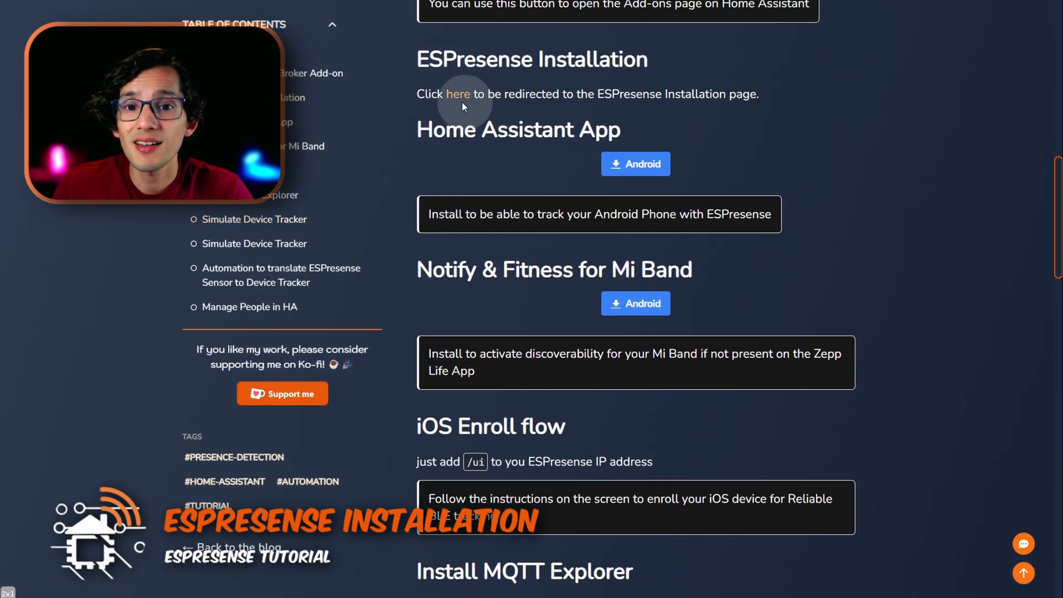
pyautogui.click(457, 93)
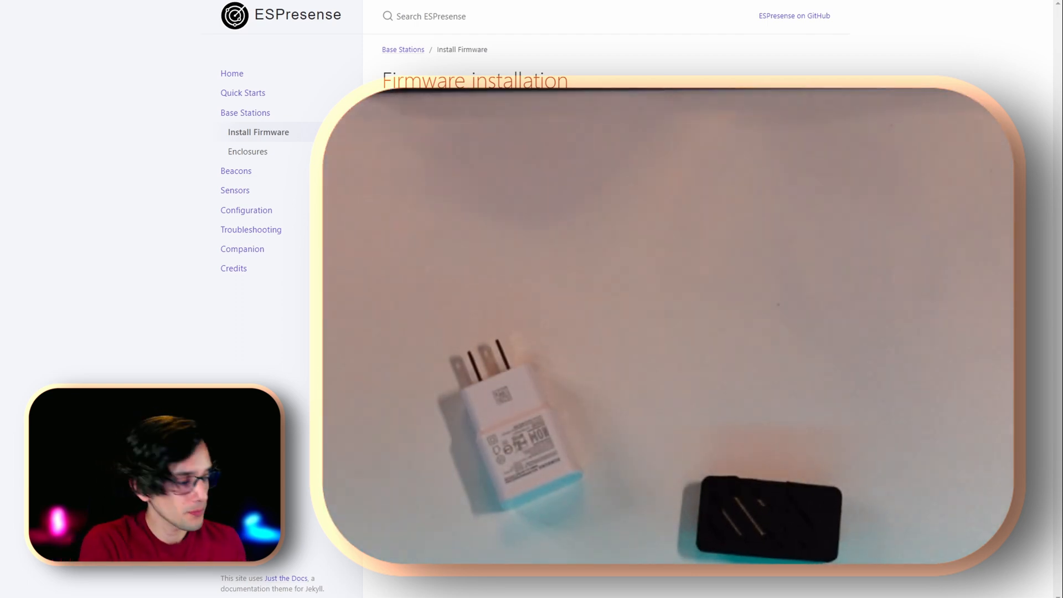
# - Connect to the ESP32's serial port and install ESPresense v3.2.4 with Erase device enabled
pyautogui.click(604, 225)
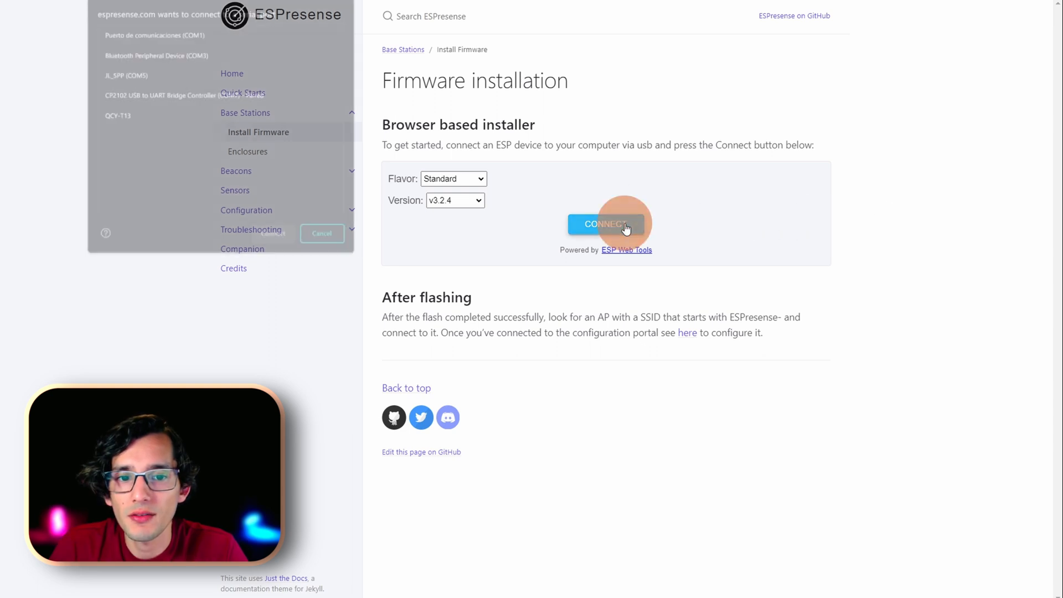
pyautogui.click(219, 94)
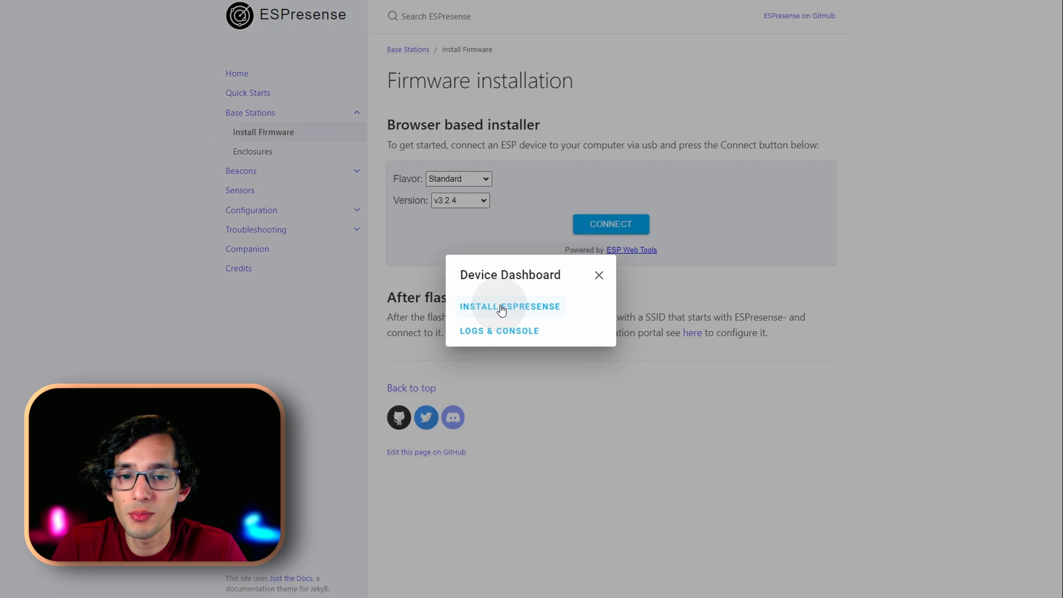
pyautogui.click(509, 305)
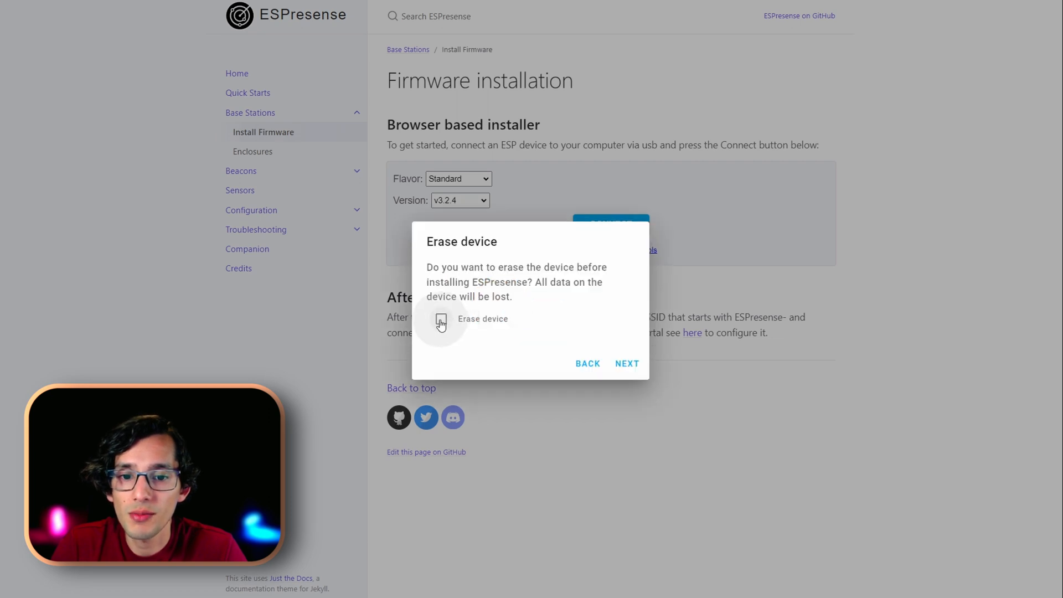
pyautogui.click(441, 319)
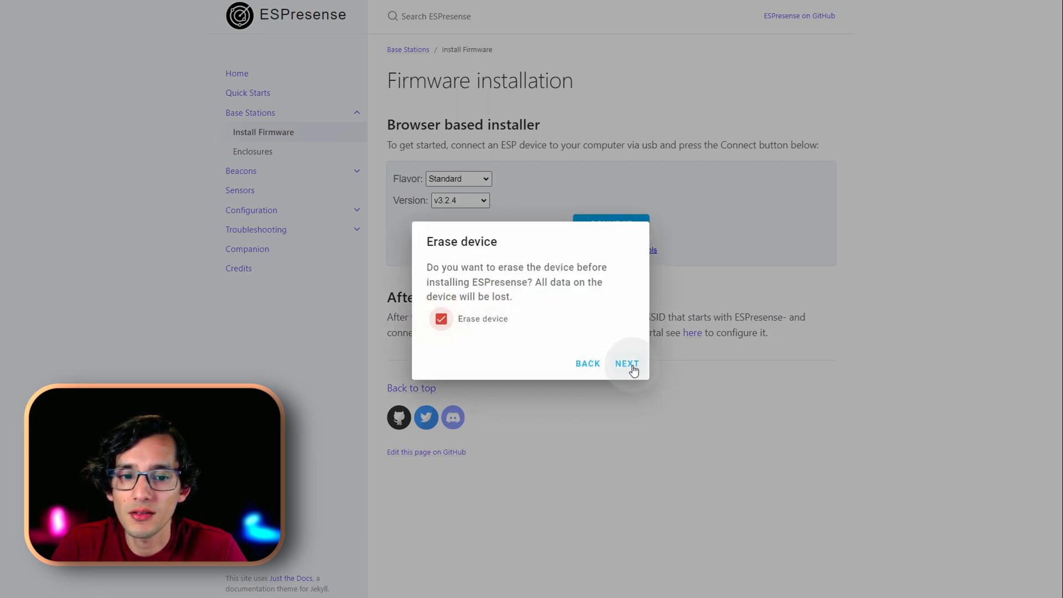
pyautogui.click(627, 363)
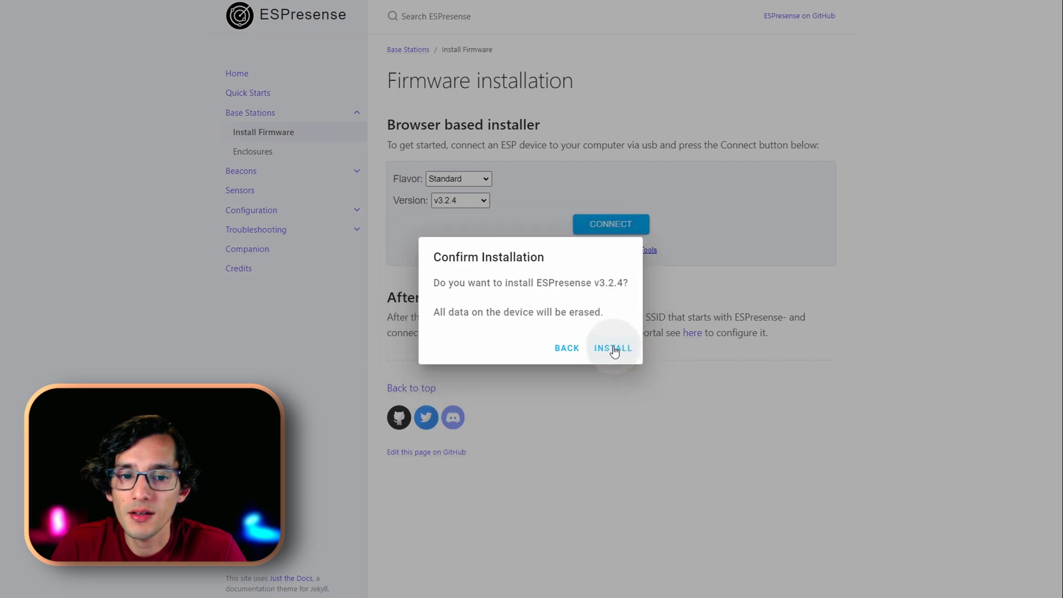
pyautogui.click(612, 348)
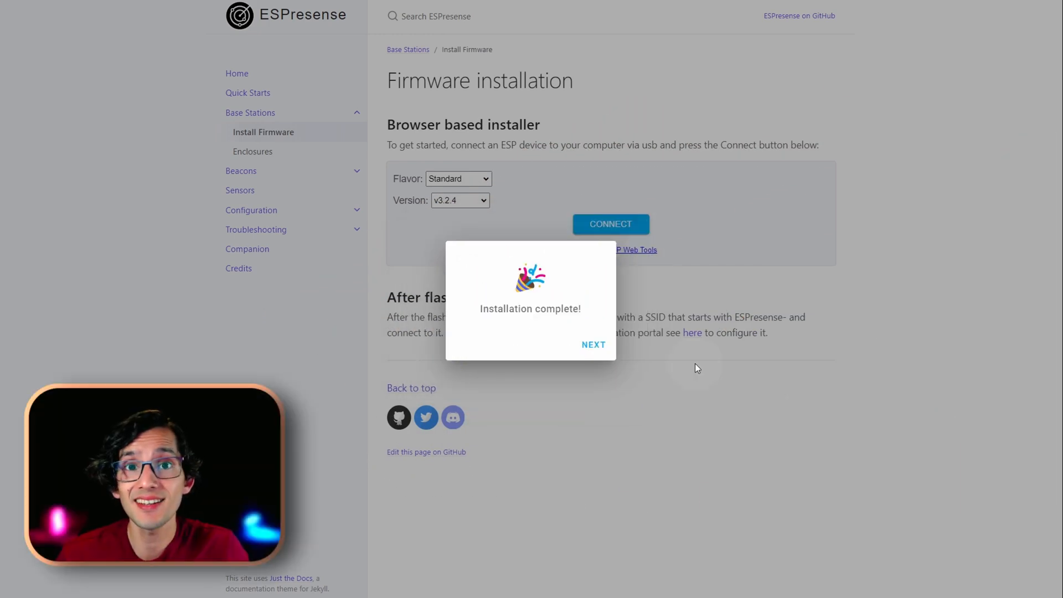
# - Send Wi-Fi credentials, skip after the timeout, view the logs and return to device ccd897
pyautogui.click(593, 344)
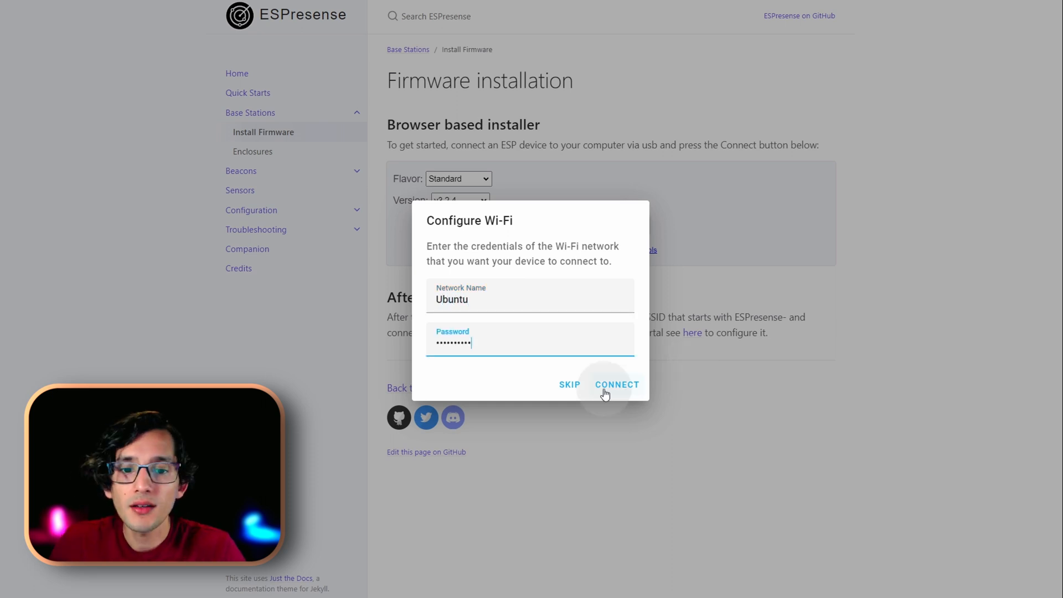
pyautogui.click(616, 384)
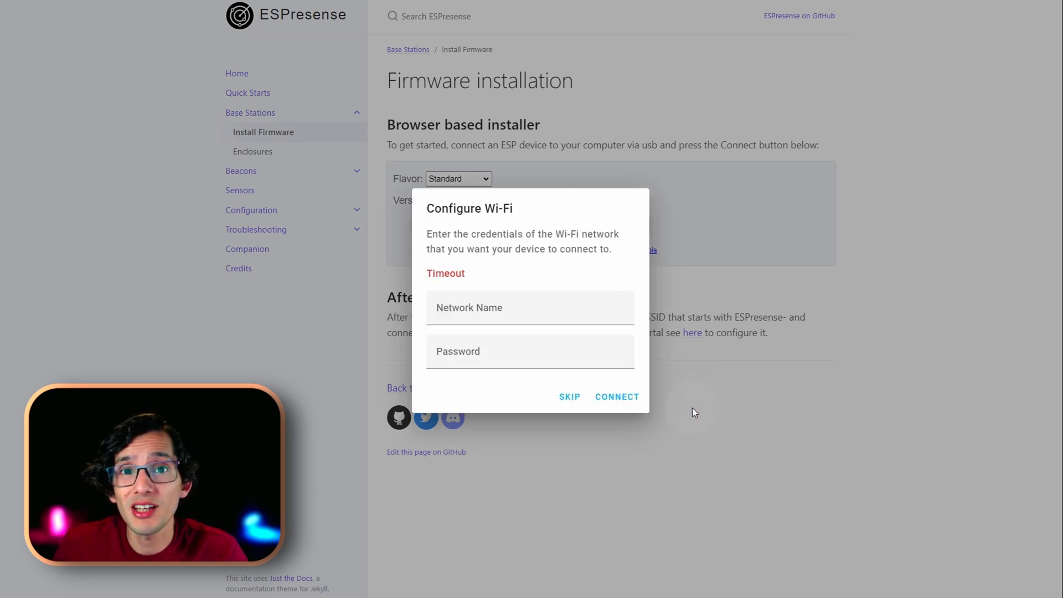
pyautogui.click(569, 396)
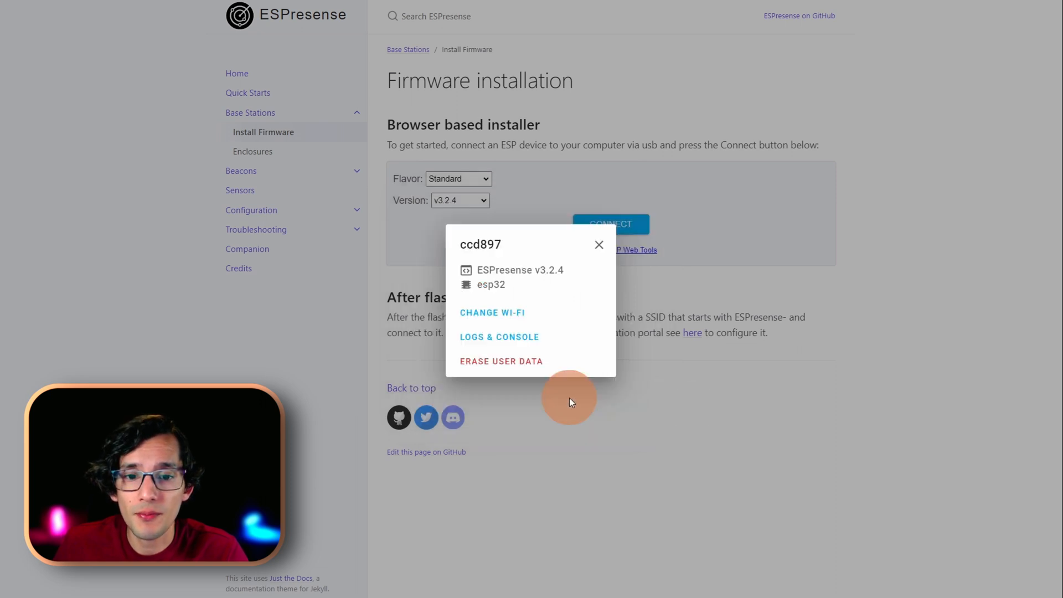
pyautogui.click(500, 337)
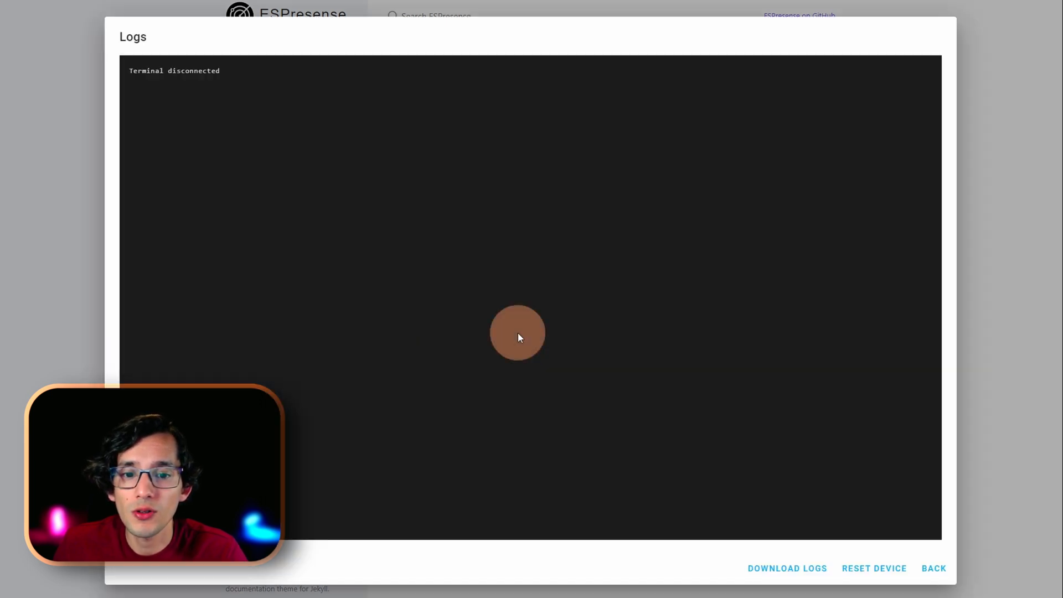
pyautogui.click(933, 568)
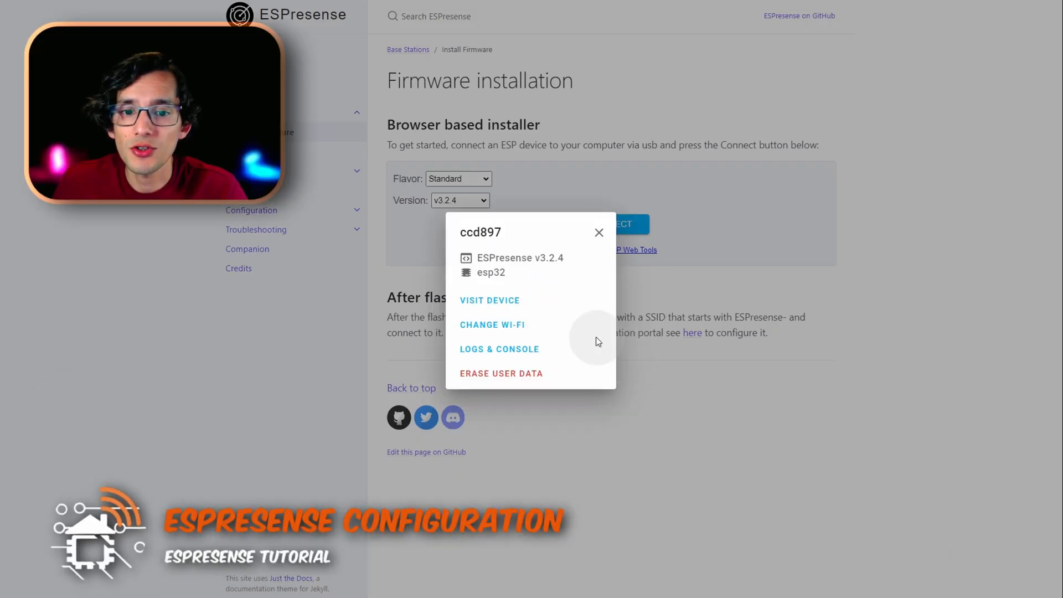
# - Set the node's room to entrance and MQTT server to homeassistant.local
pyautogui.click(489, 300)
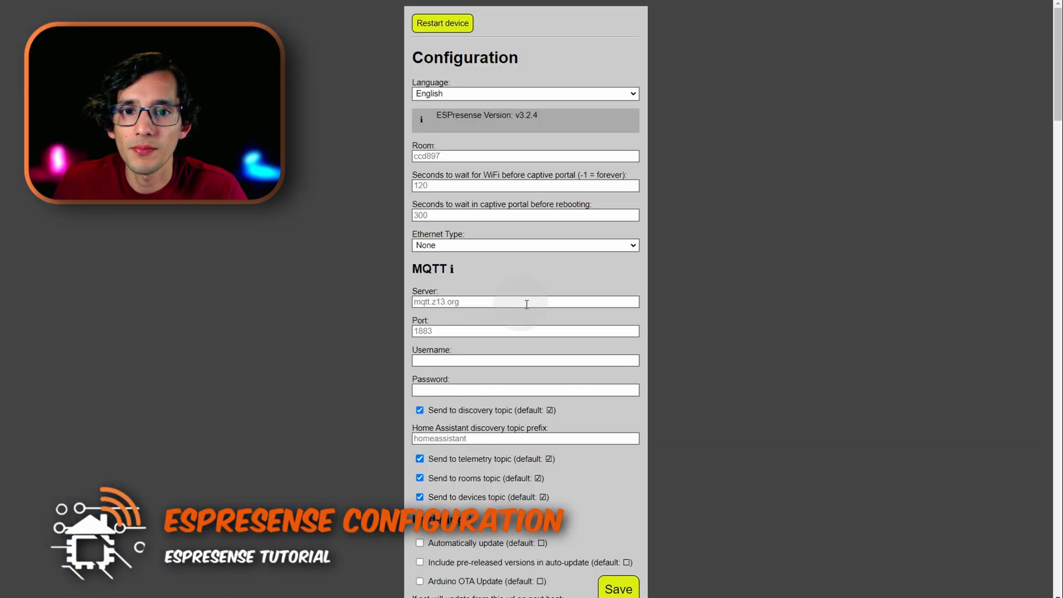
pyautogui.click(475, 156)
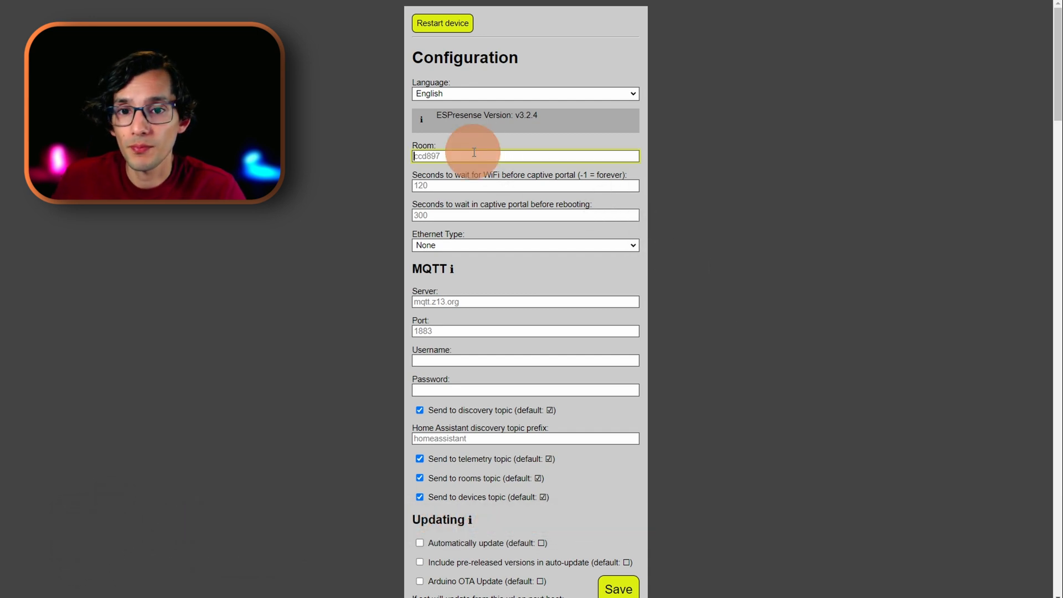
pyautogui.write('entrance')
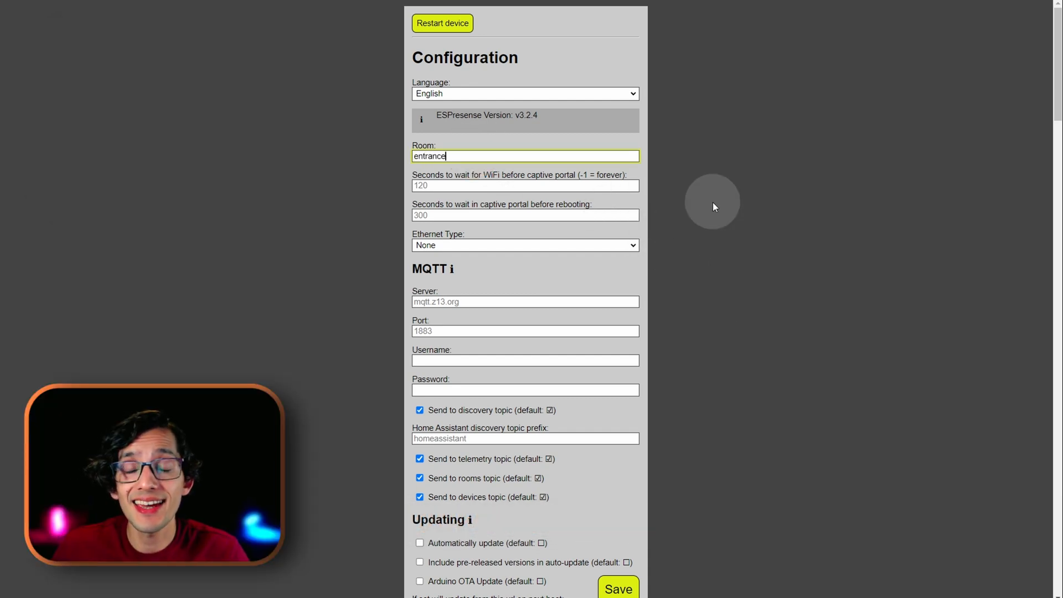
pyautogui.moveTo(546, 294)
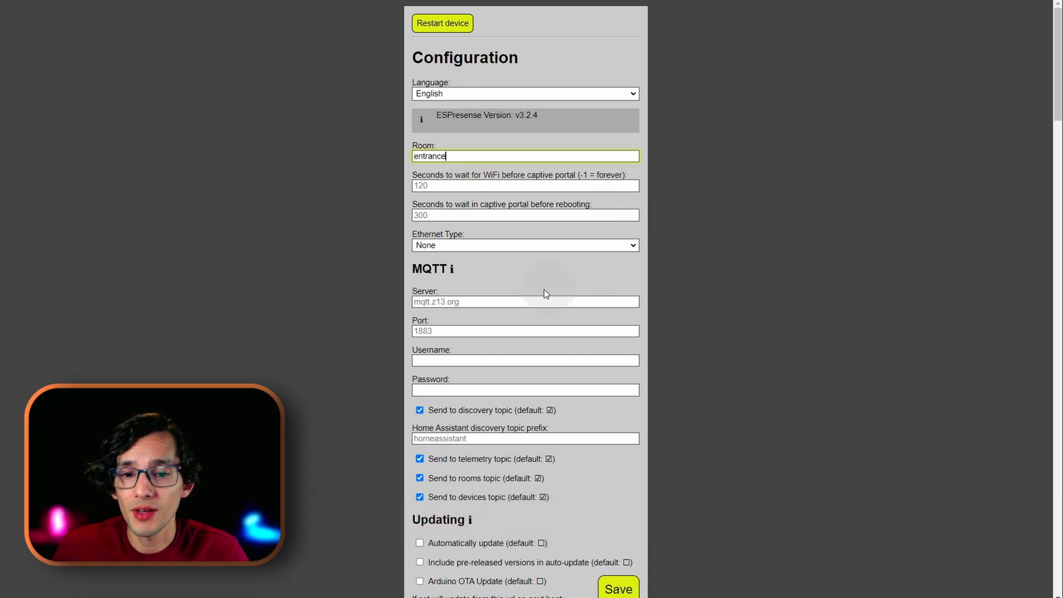
pyautogui.click(524, 302)
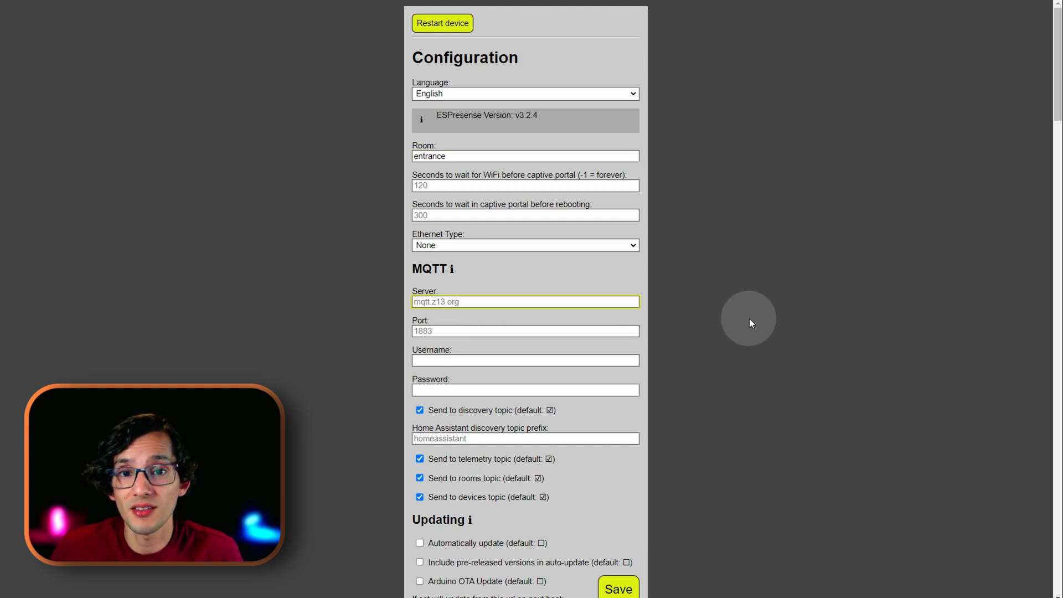
pyautogui.write('homeassistant.local')
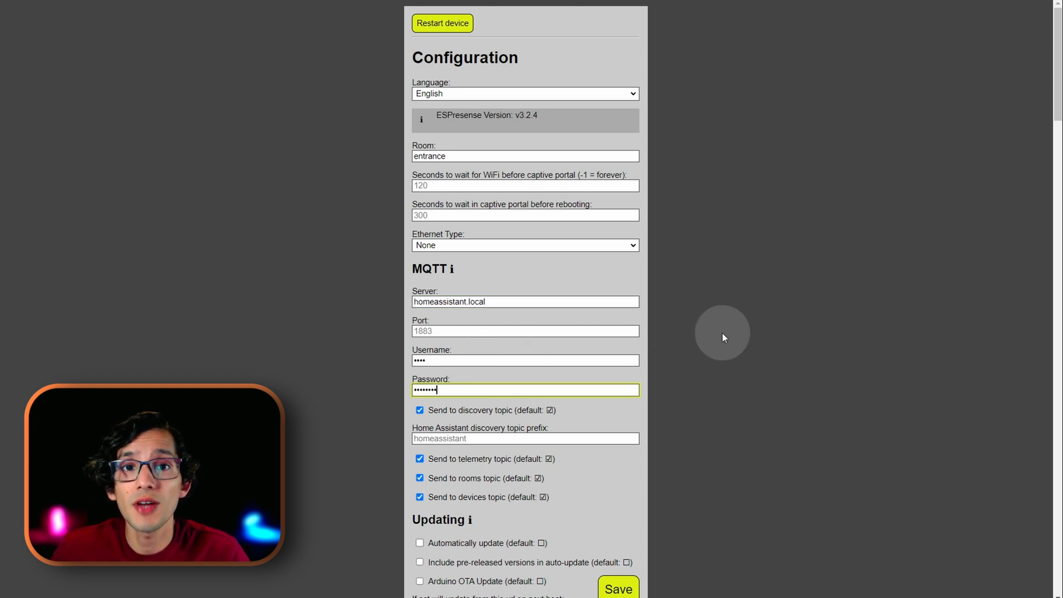
# - Set LED 1 pin to -1 and restart the device to apply the settings
pyautogui.scroll(-3)
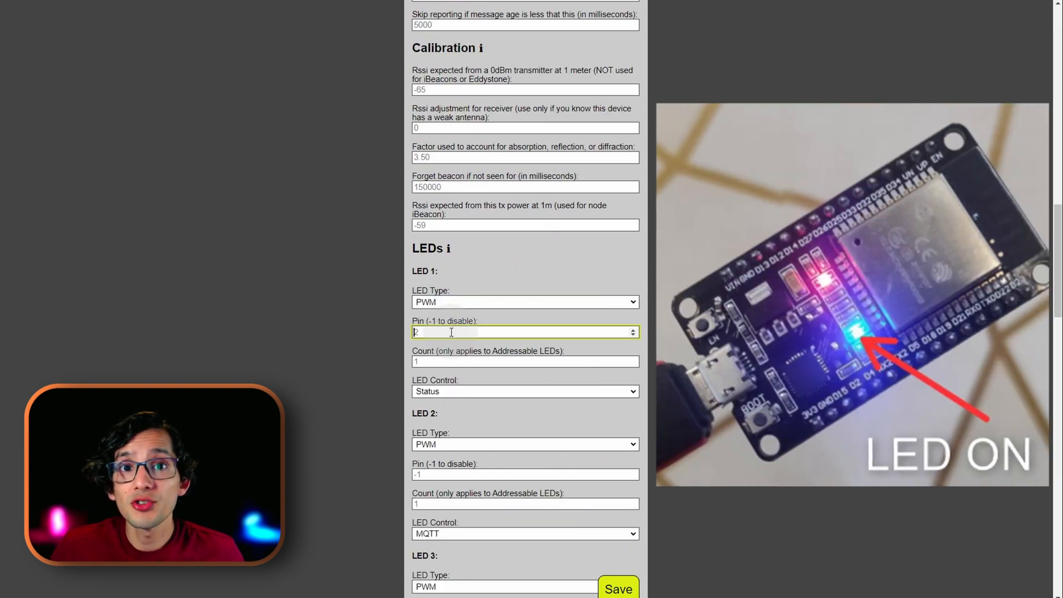
pyautogui.write('-1')
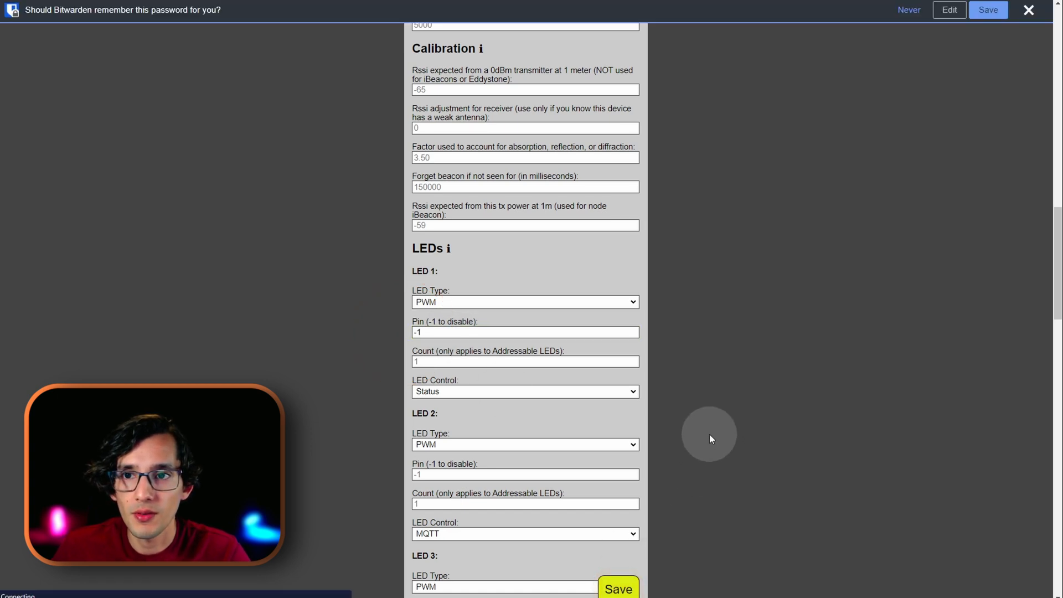
pyautogui.scroll(3)
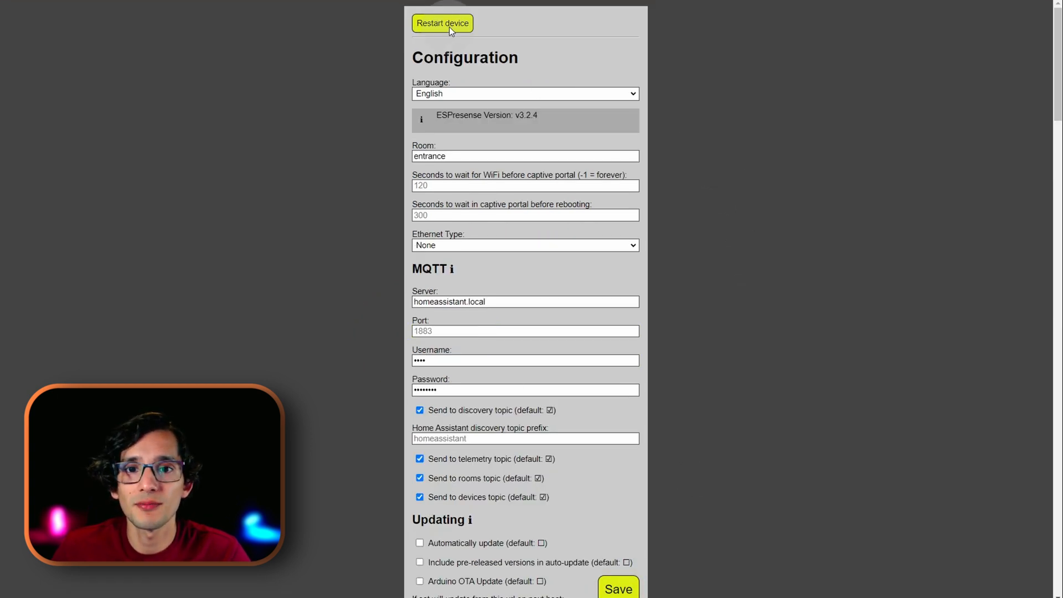
pyautogui.click(441, 23)
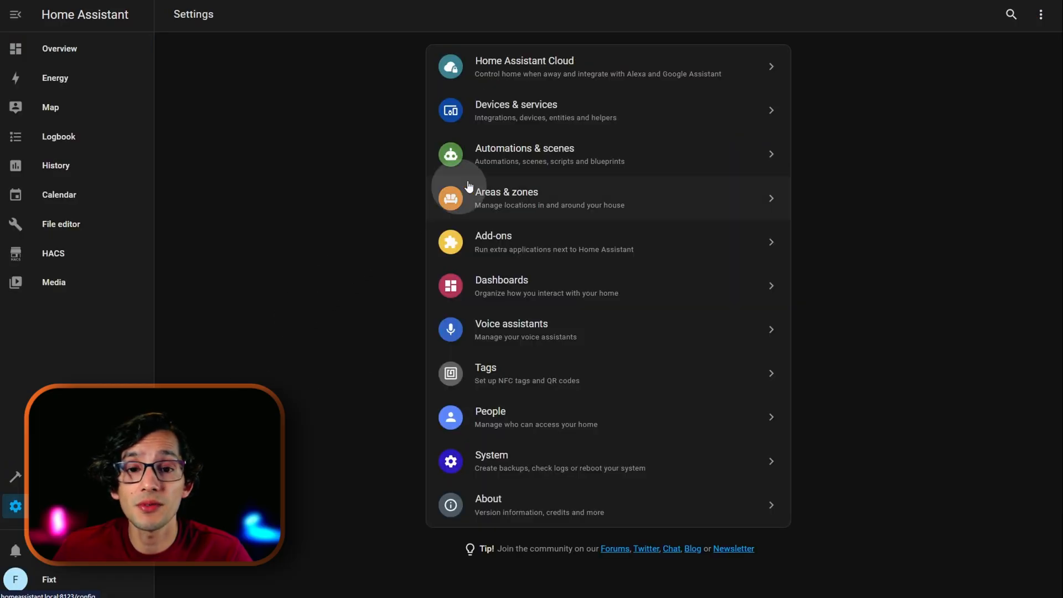
# - Show the ESPresense entrance device page under Devices & services with its sensors
pyautogui.click(514, 109)
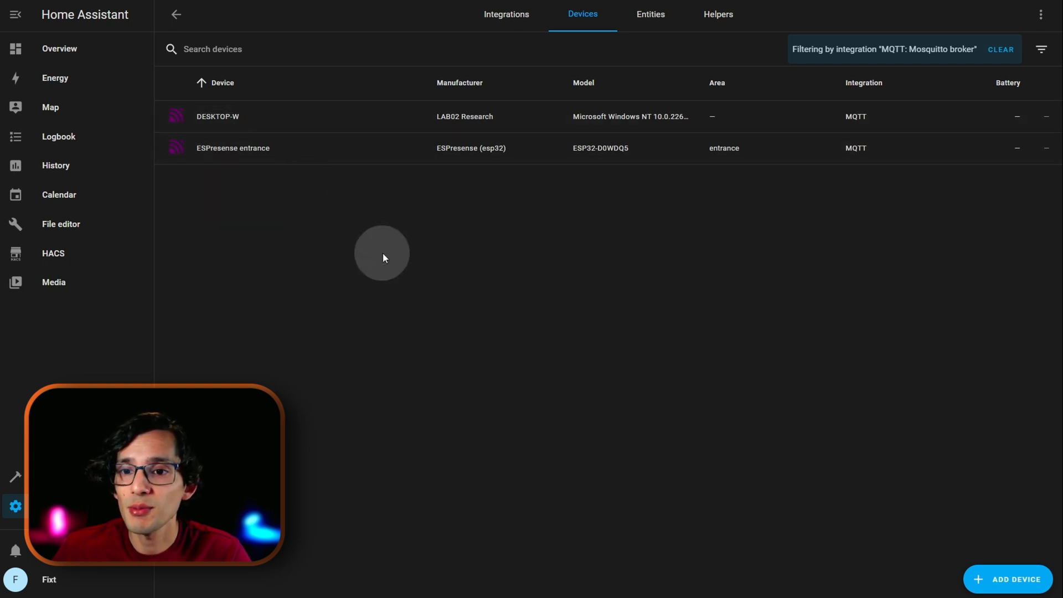
pyautogui.click(232, 147)
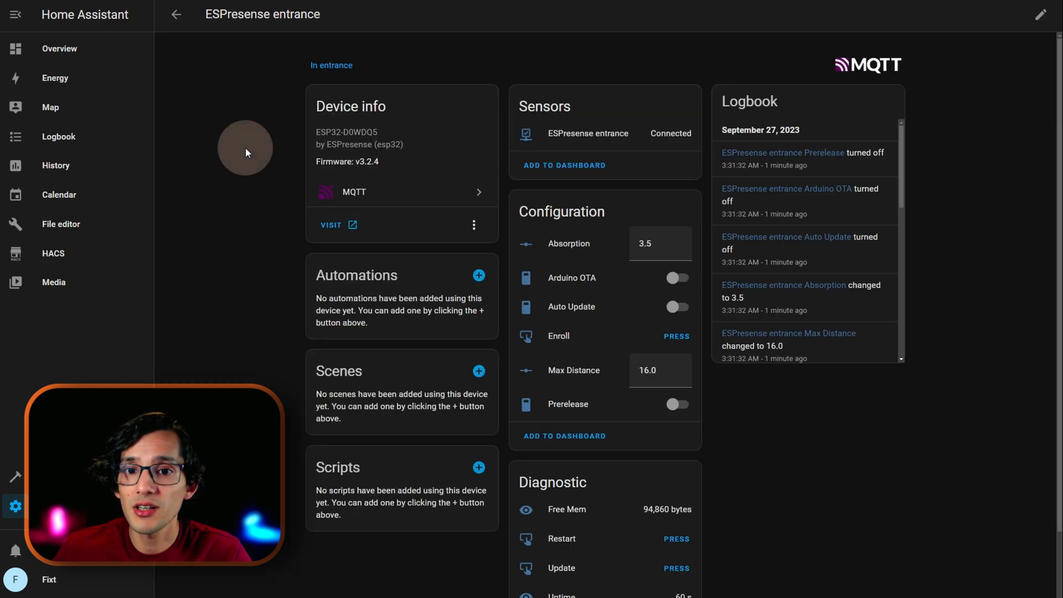
pyautogui.moveTo(804, 439)
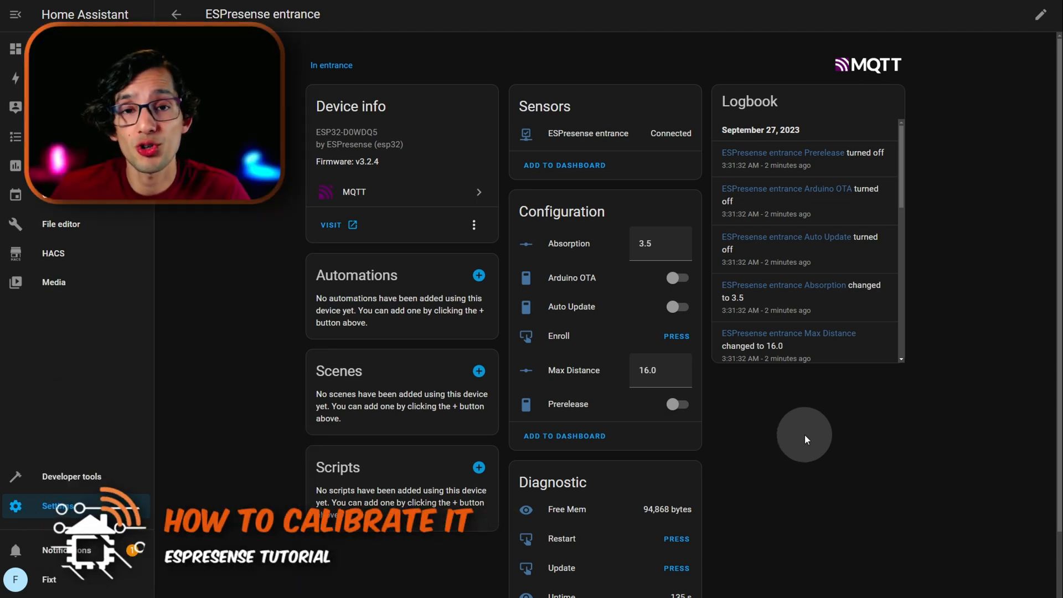
pyautogui.moveTo(1023, 256)
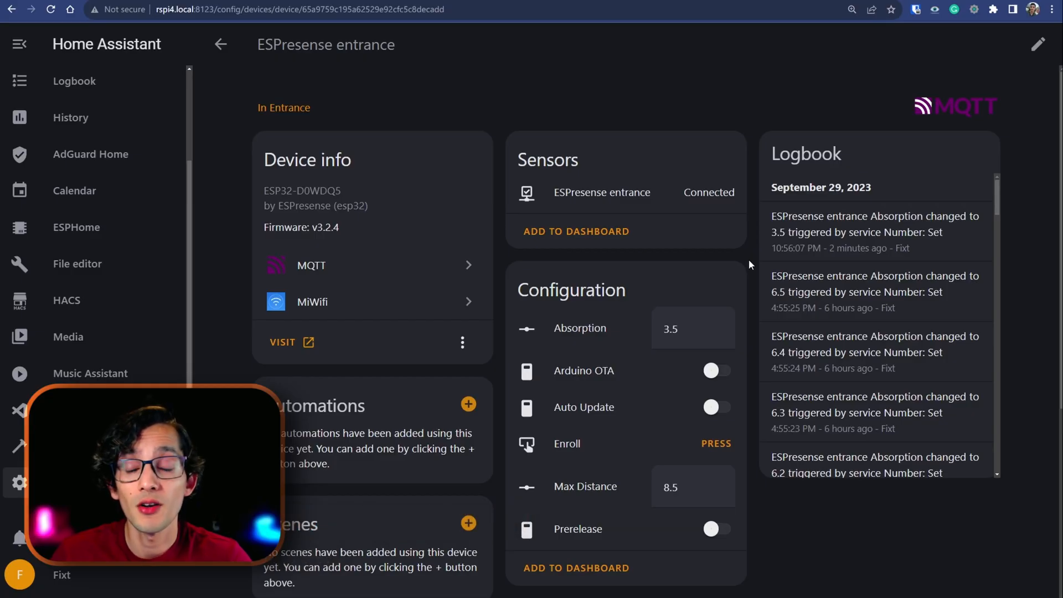
# - Visit the node's own web UI and show its Fingerprints list of nearby BLE devices
pyautogui.click(284, 342)
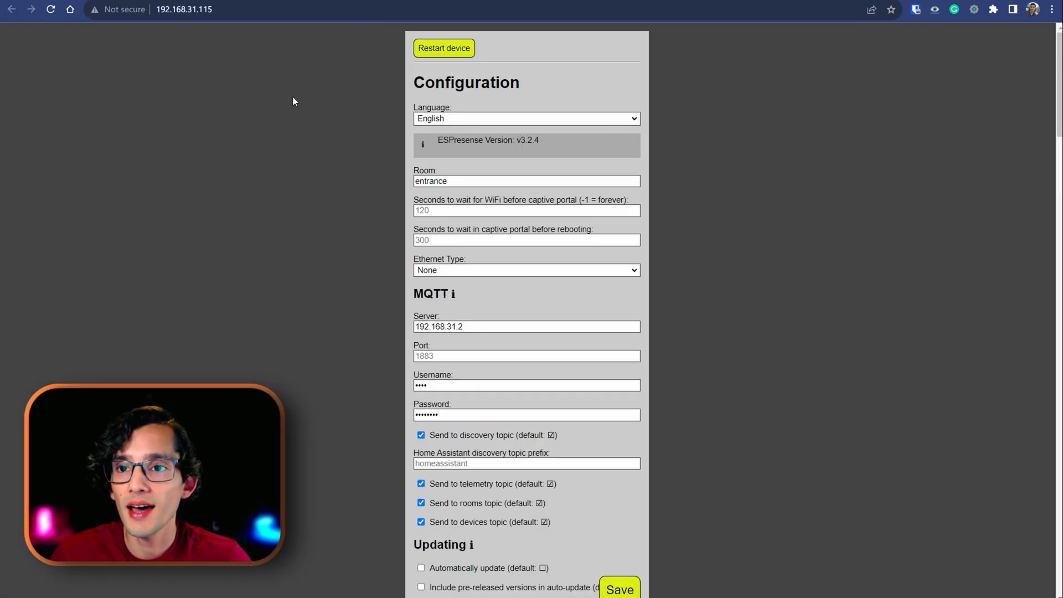
pyautogui.click(183, 9)
pyautogui.write('/ui/')
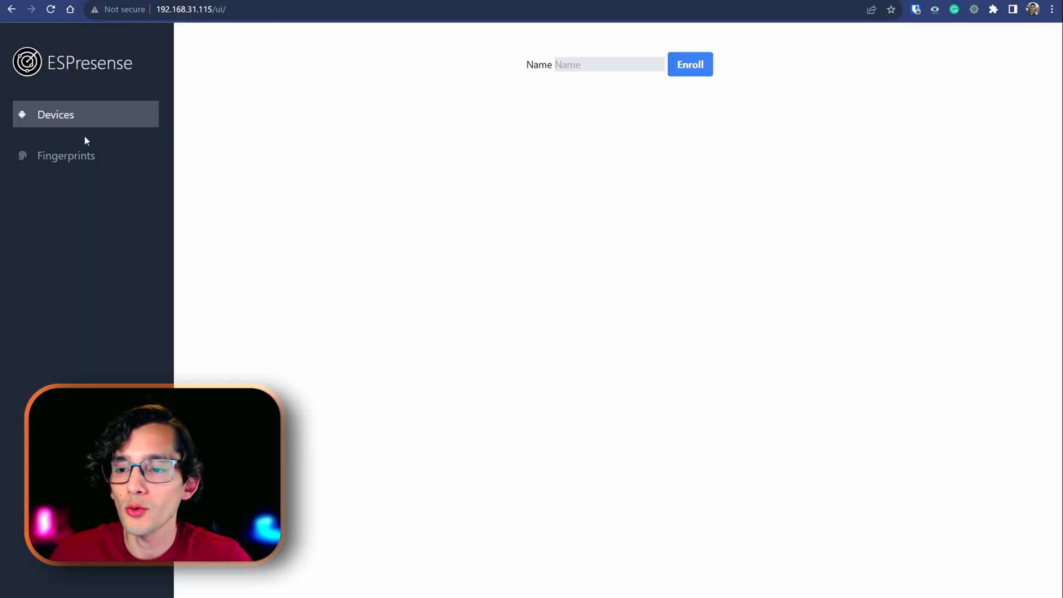
pyautogui.click(65, 155)
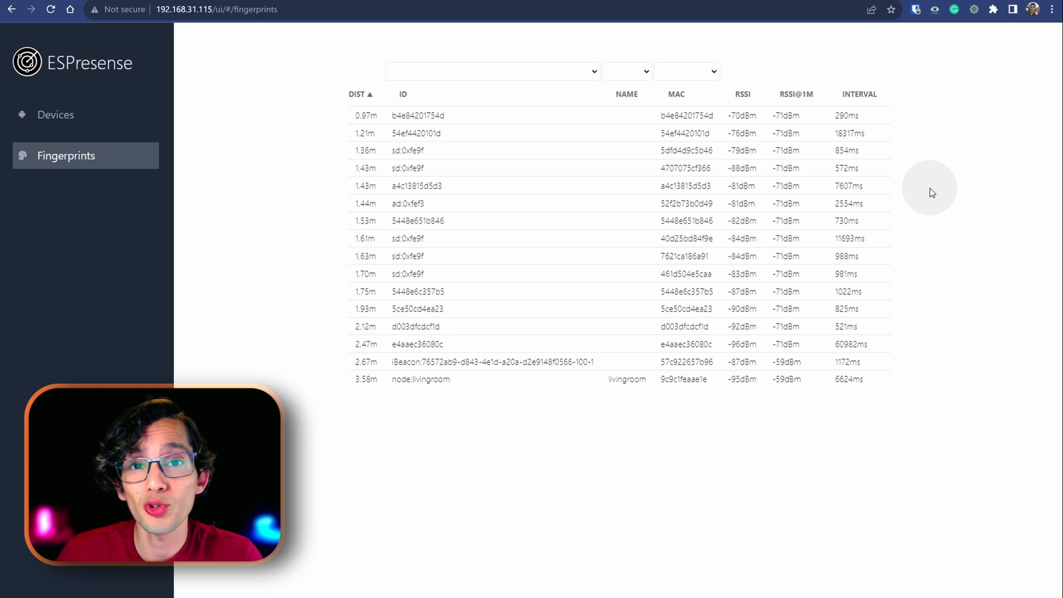
pyautogui.moveTo(957, 177)
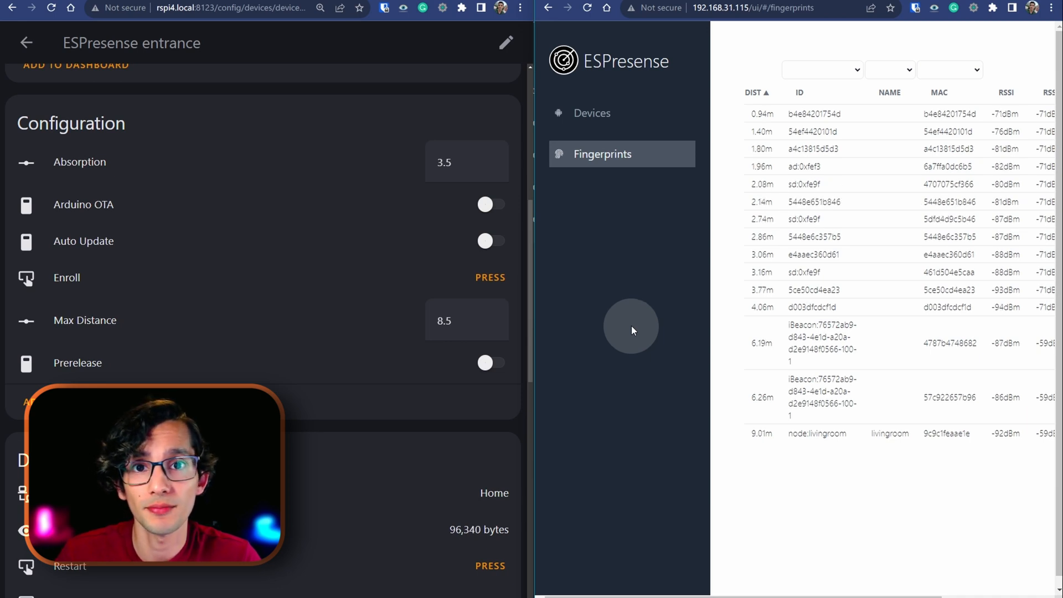
pyautogui.click(404, 162)
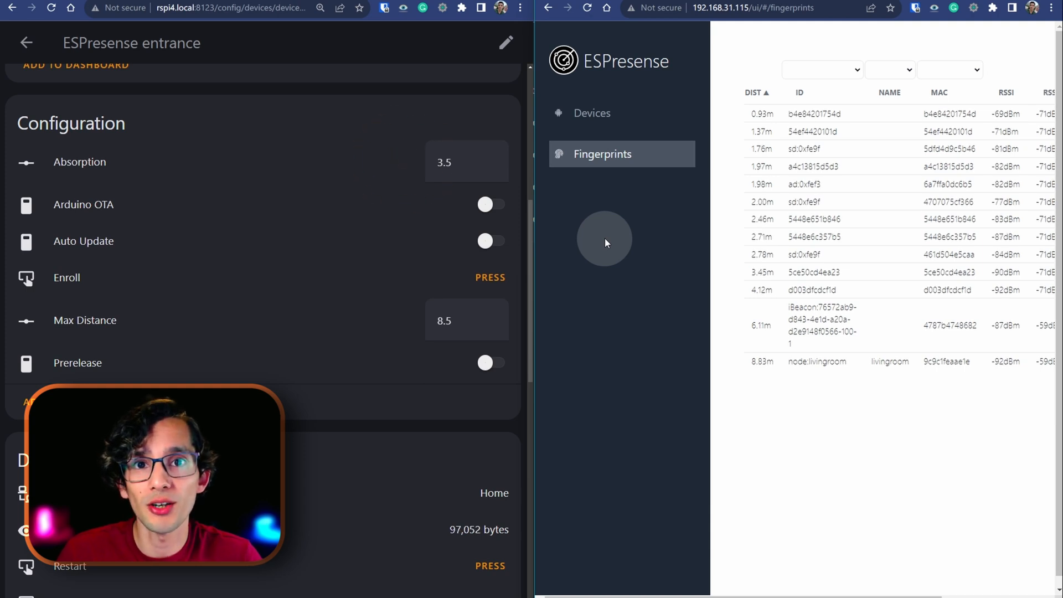
pyautogui.click(466, 161)
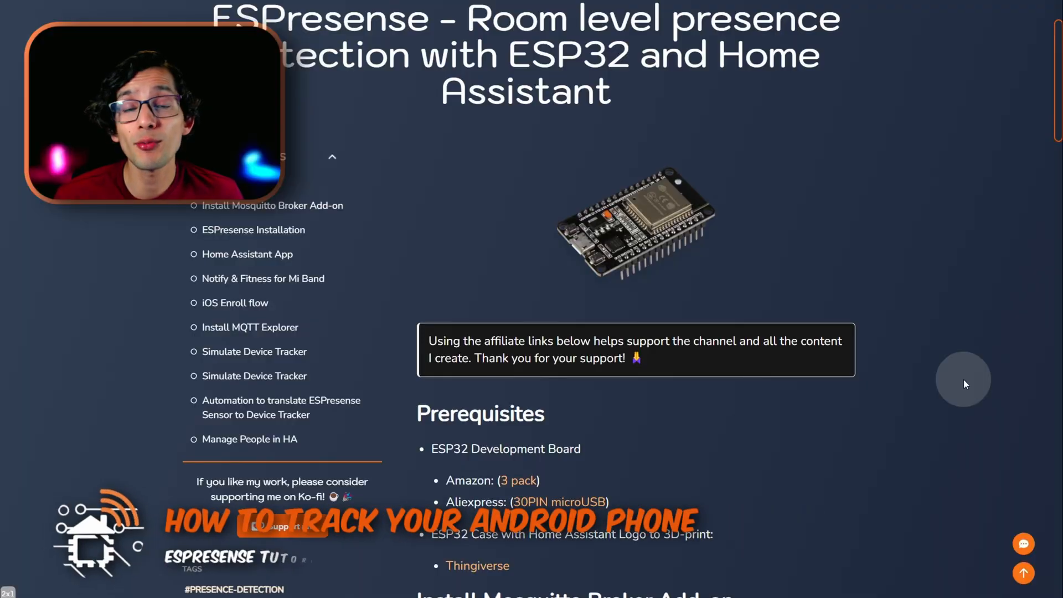
pyautogui.moveTo(986, 377)
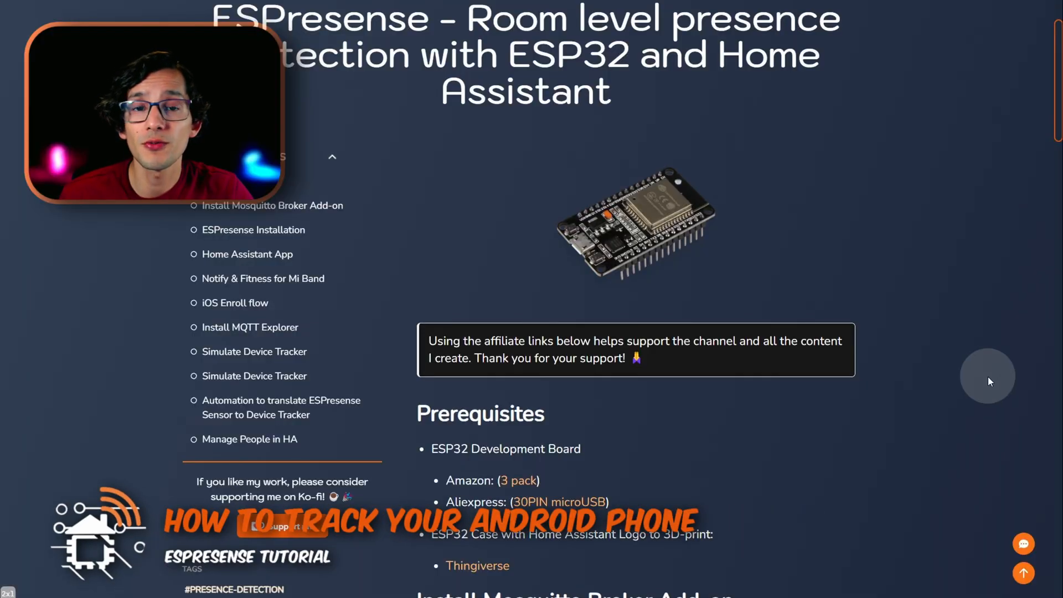
# - Scroll the blog post down to the Home Assistant App and Mi Band sections
pyautogui.scroll(-3)
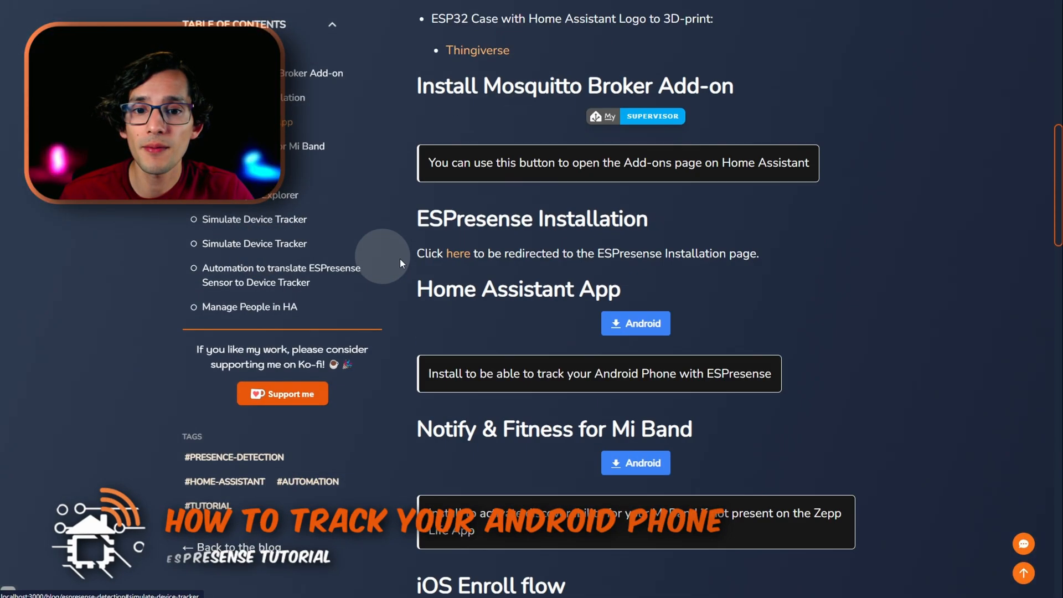
pyautogui.scroll(-3)
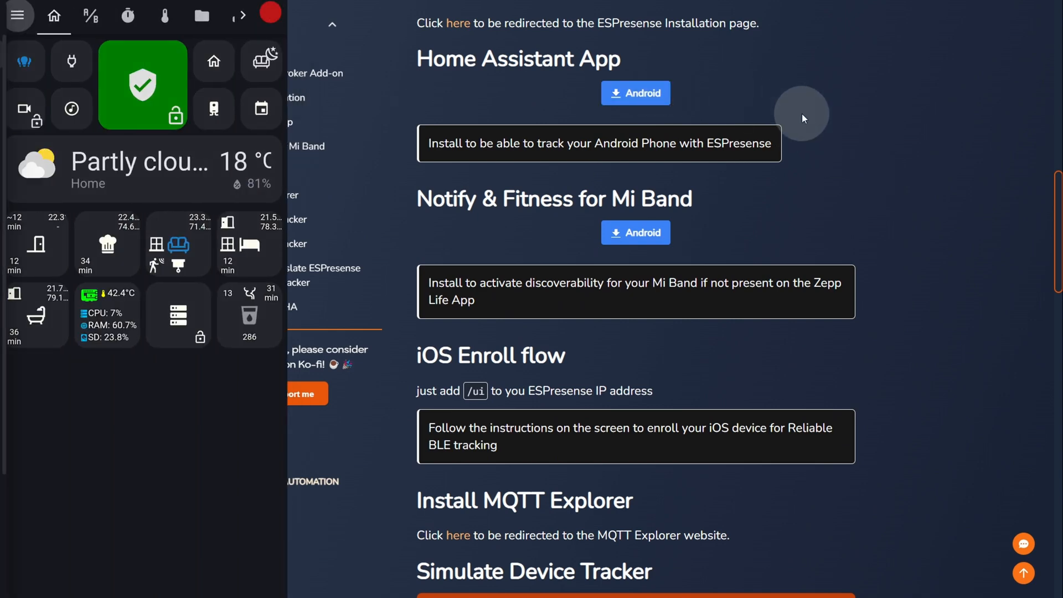
# - Reach the BLE transmitter sensor under Companion app > Manage sensors
pyautogui.click(18, 14)
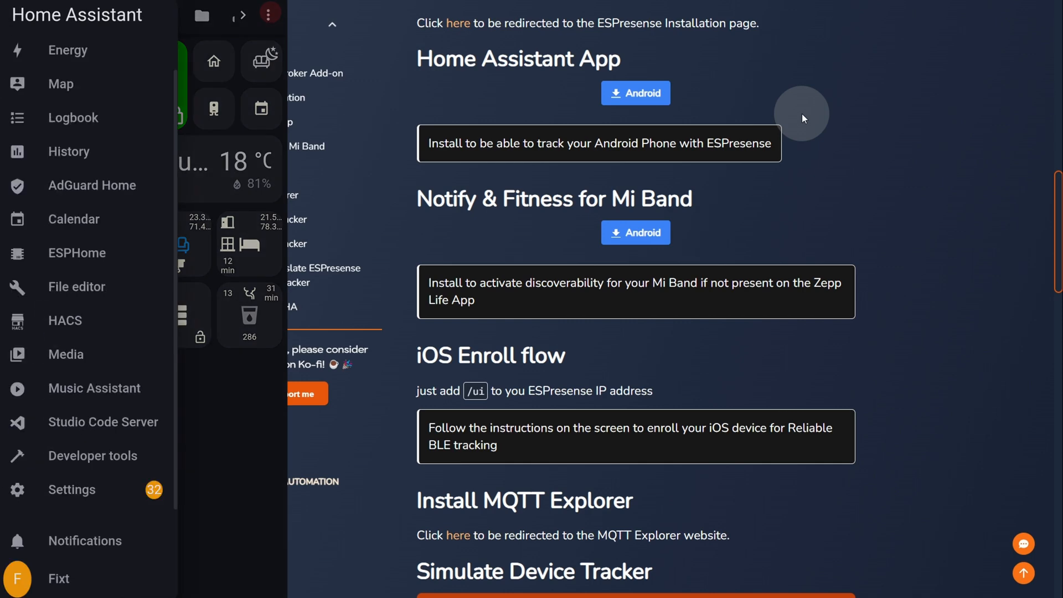
pyautogui.click(71, 488)
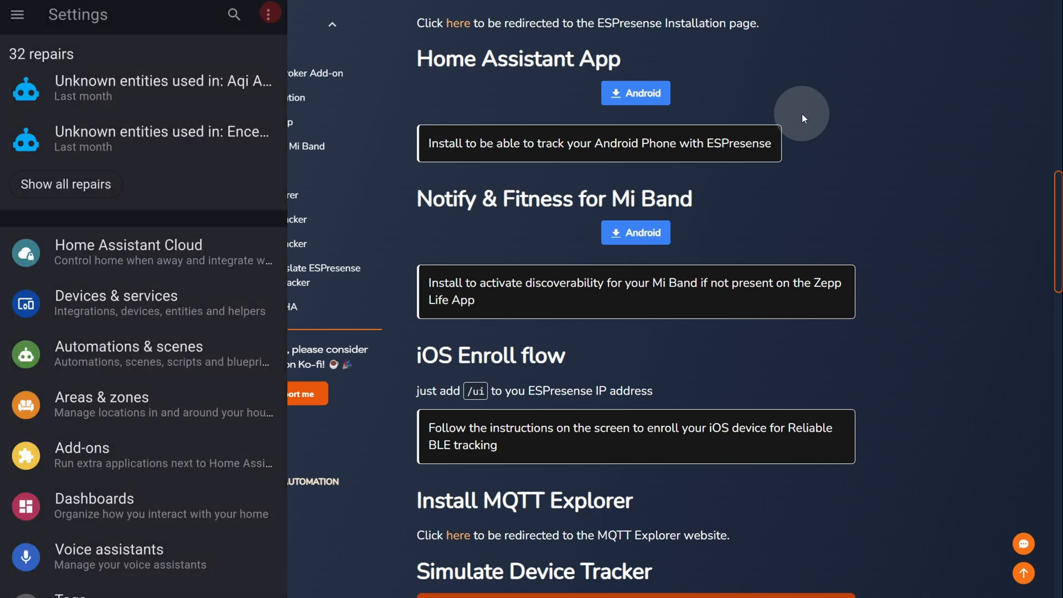
pyautogui.scroll(-3)
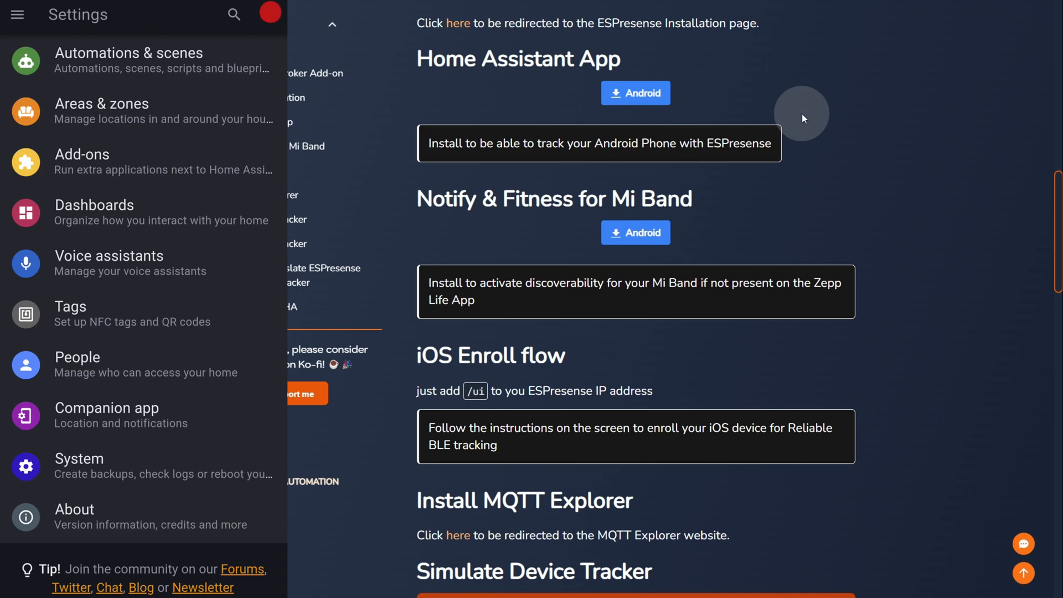
pyautogui.click(106, 415)
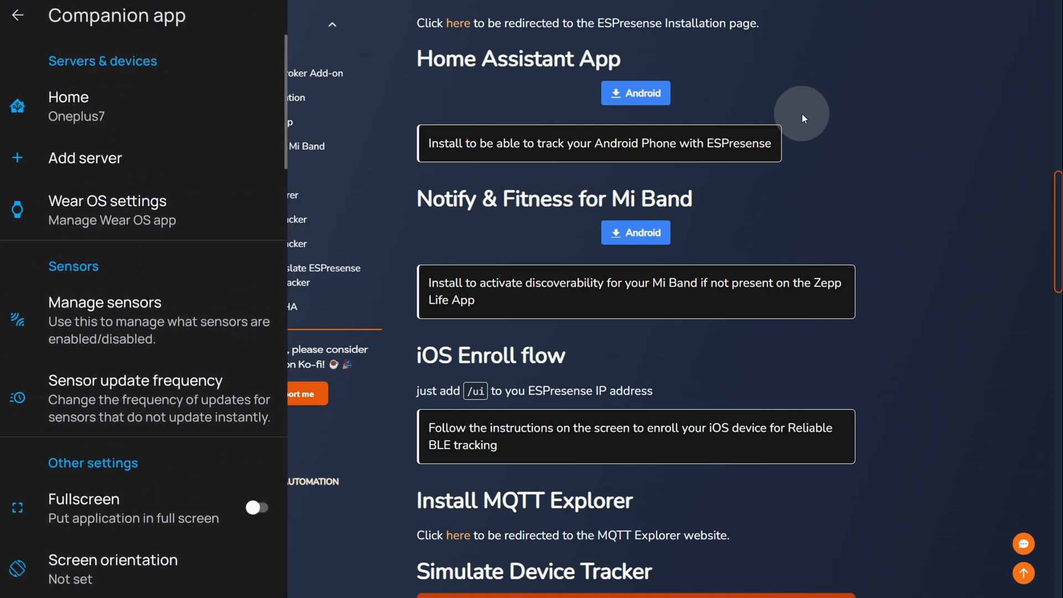
pyautogui.click(105, 303)
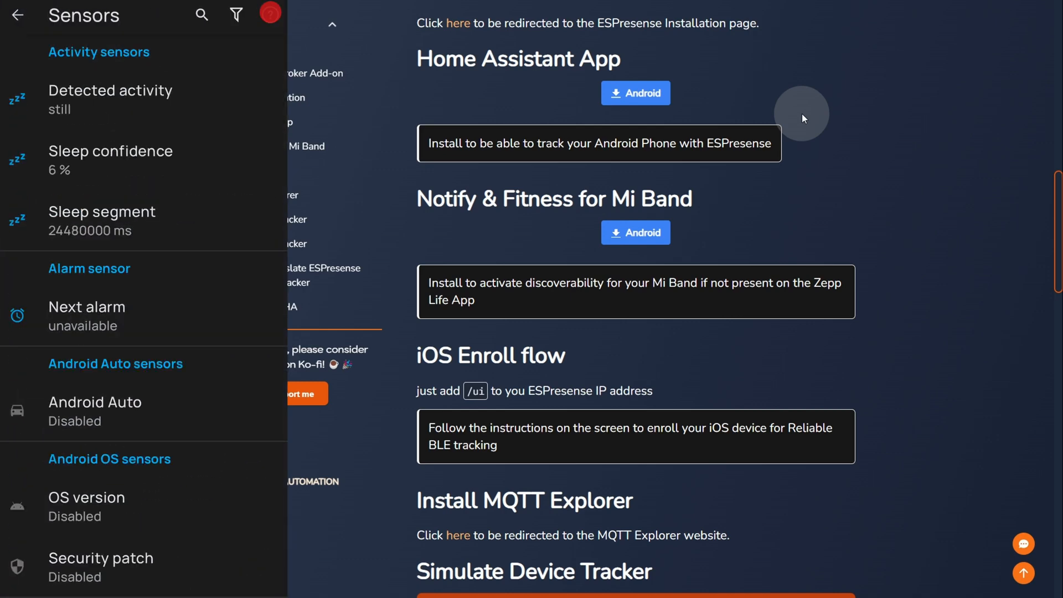
pyautogui.scroll(-3)
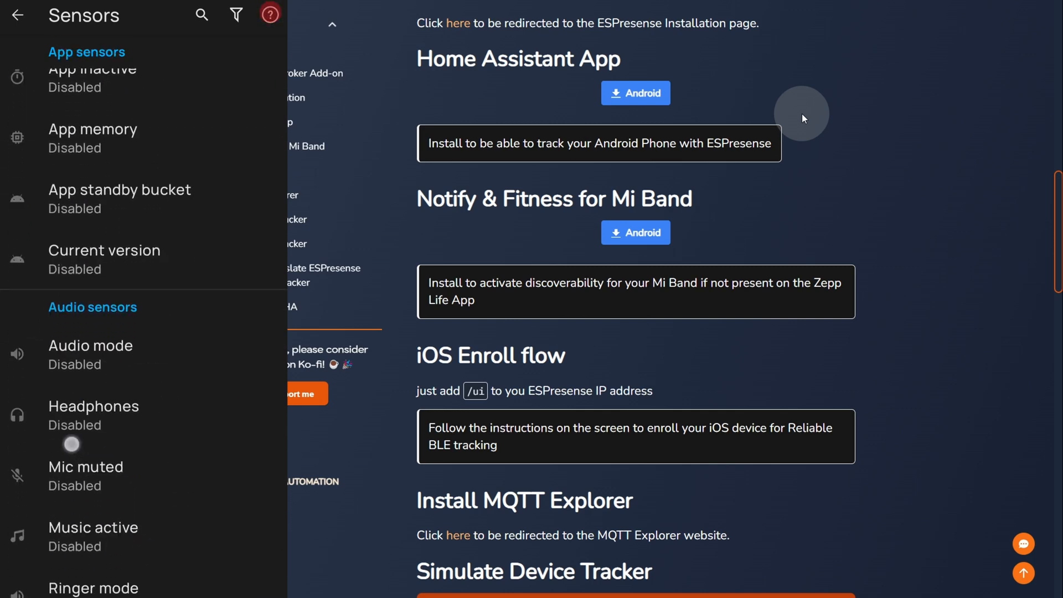
pyautogui.scroll(3)
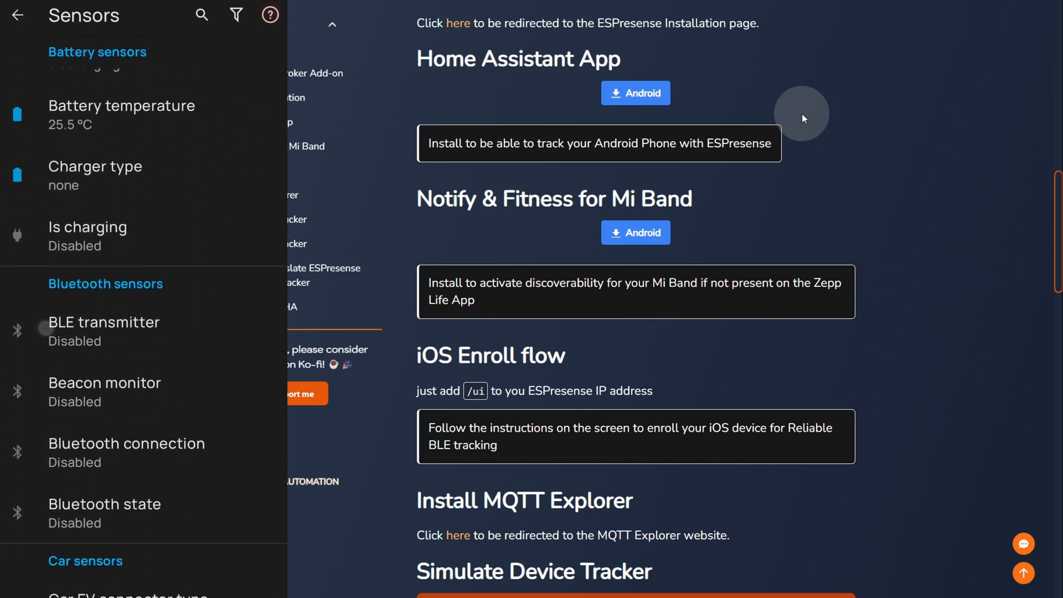
pyautogui.scroll(-3)
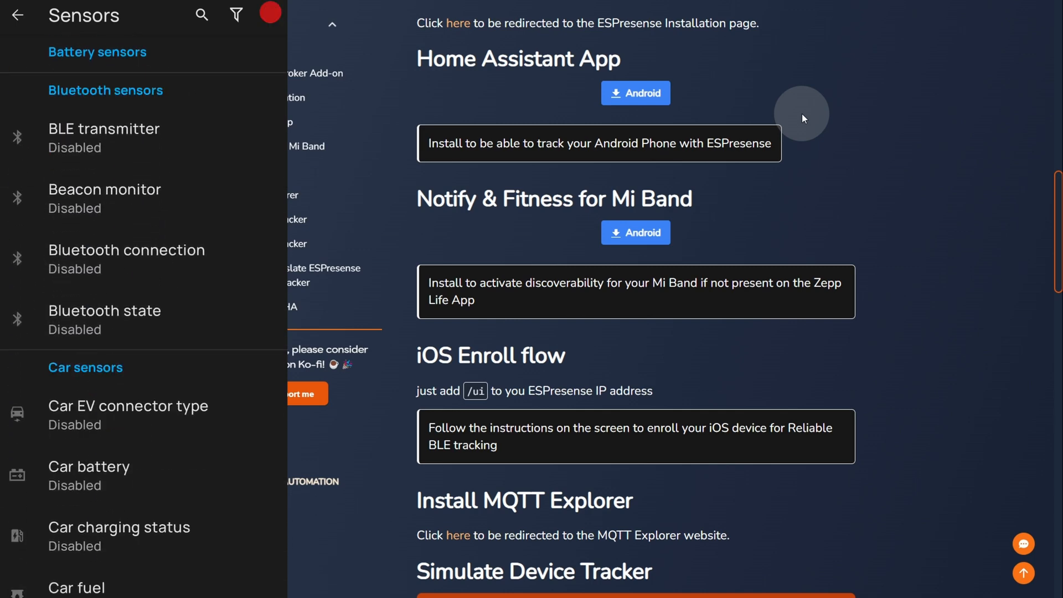
pyautogui.click(104, 137)
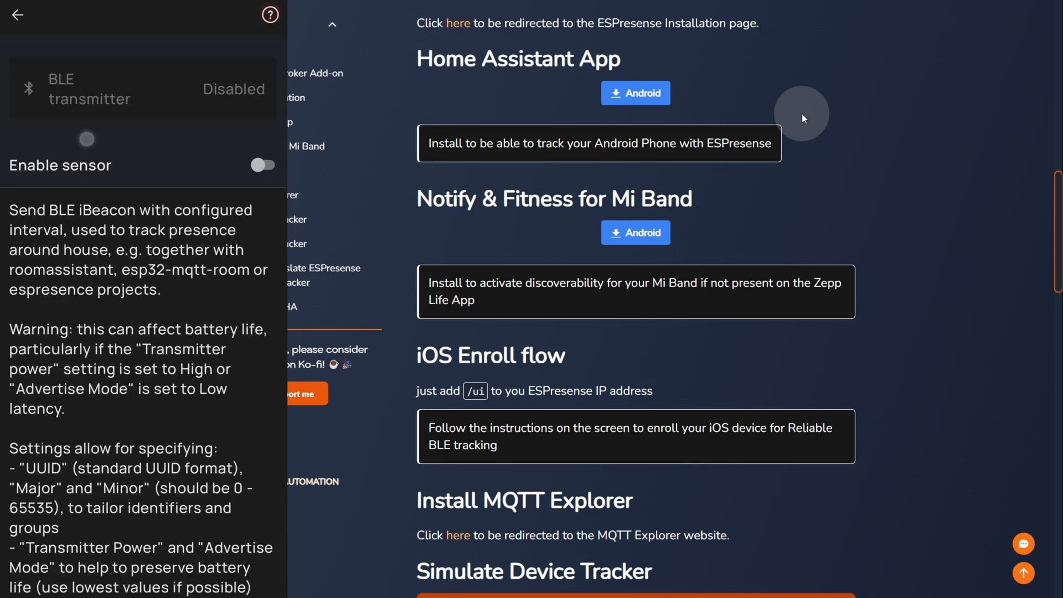
# - Enable the BLE transmitter, set advertise mode to Balanced (3Hz) and choose a transmitter power
pyautogui.click(261, 165)
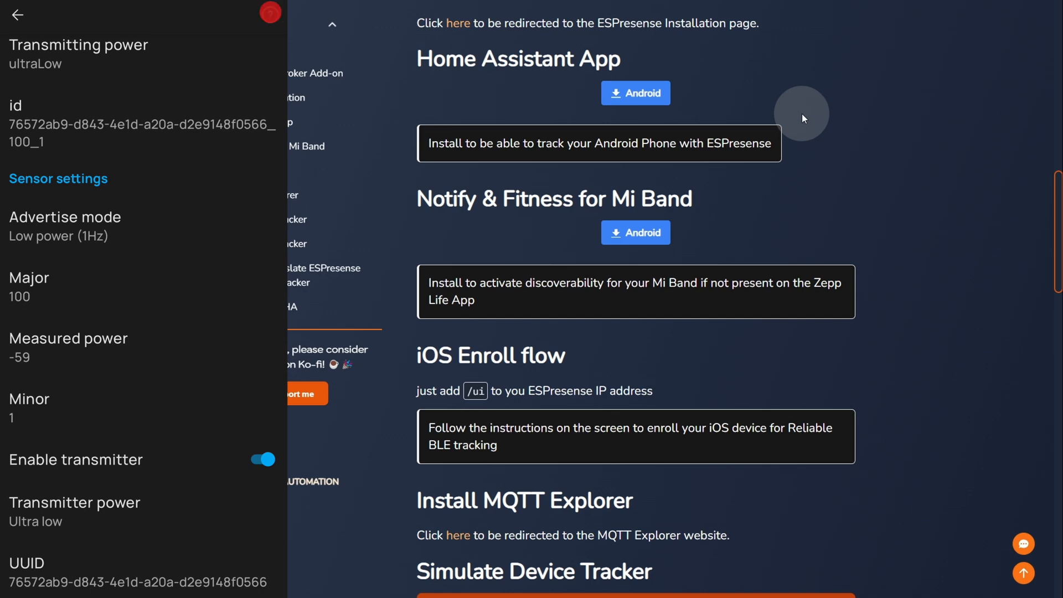
pyautogui.click(64, 226)
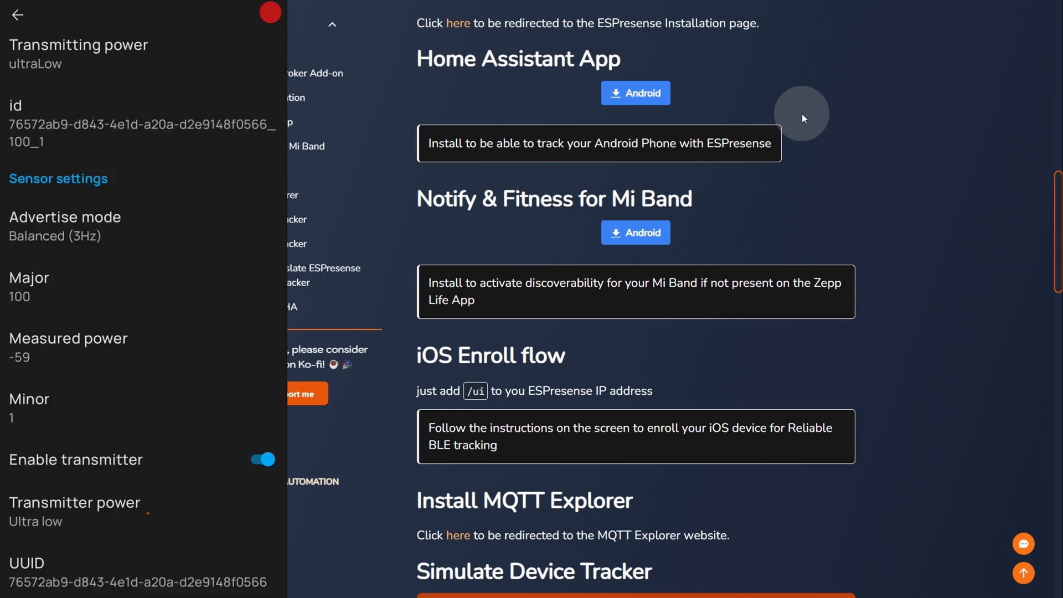
pyautogui.click(74, 511)
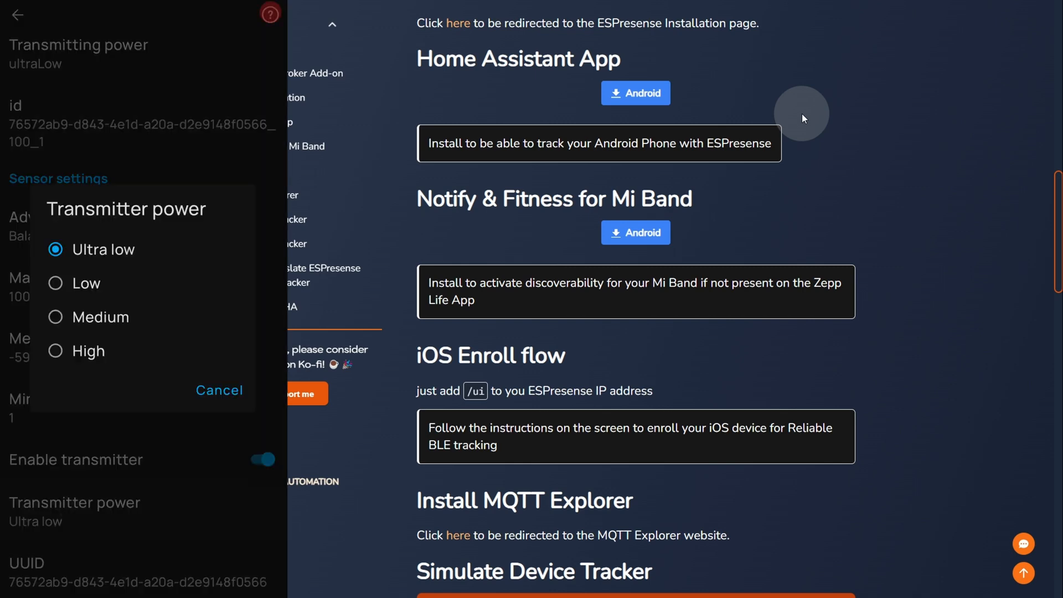
pyautogui.click(87, 282)
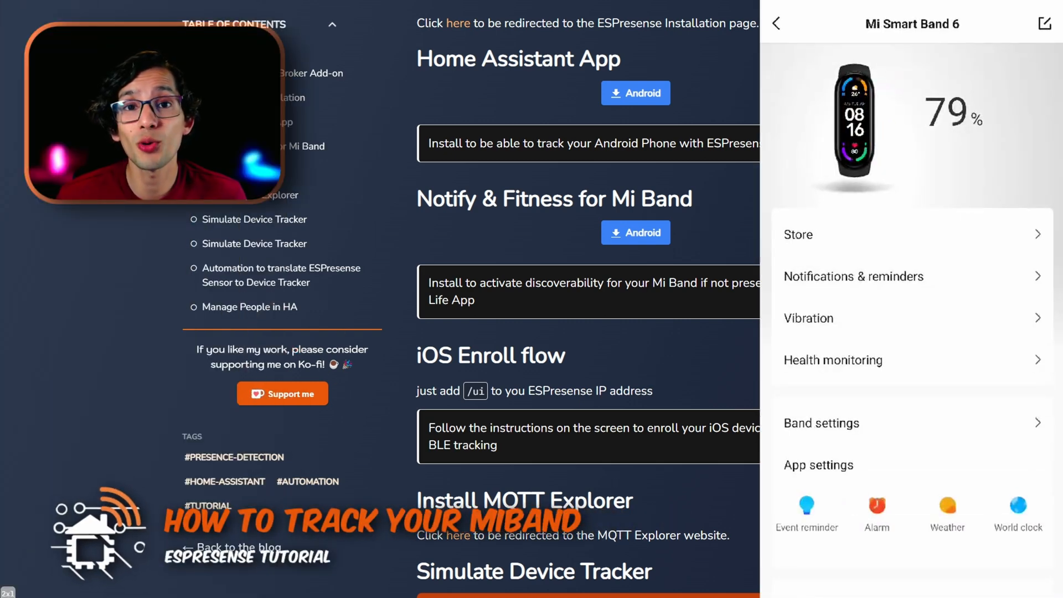
# - Turn on Mi Smart Band 6 discoverable mode and agree to the privacy warning
pyautogui.scroll(-3)
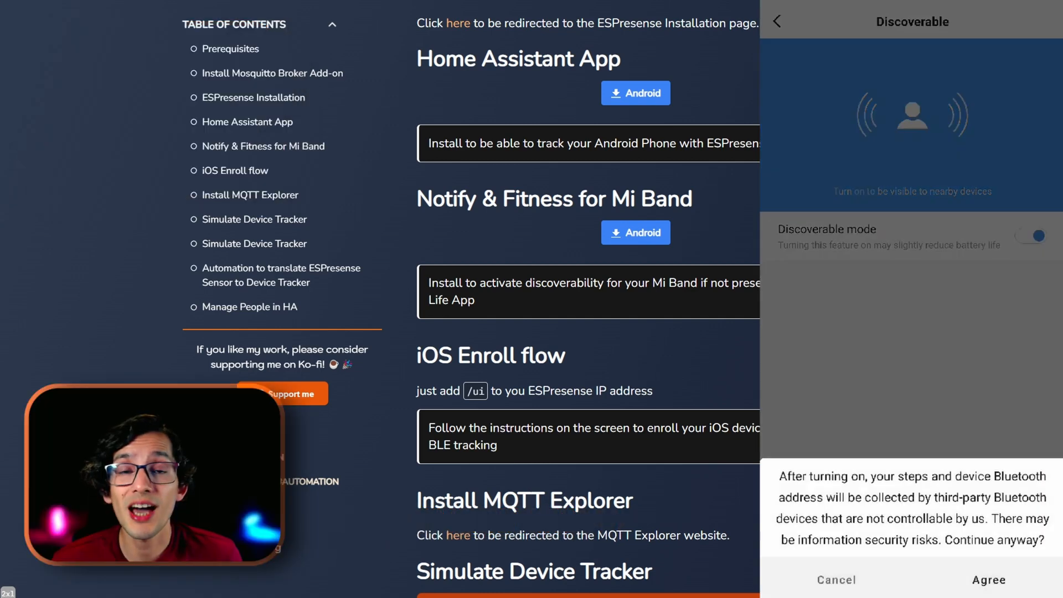
pyautogui.click(988, 579)
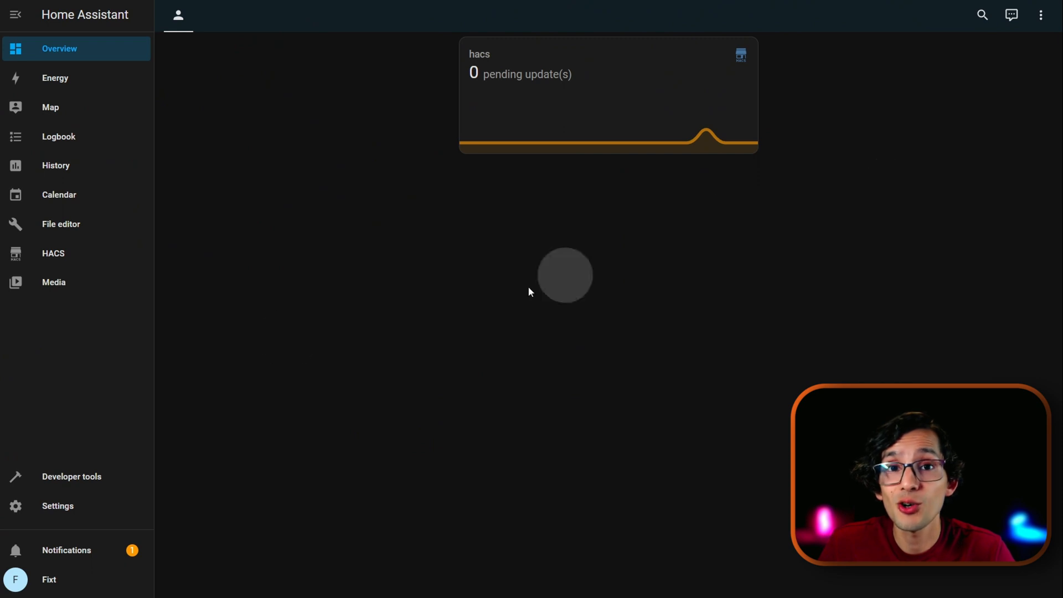
# - From the ESPresense entrance device page, visit the node's web UI and its enrollment Devices page
pyautogui.click(57, 505)
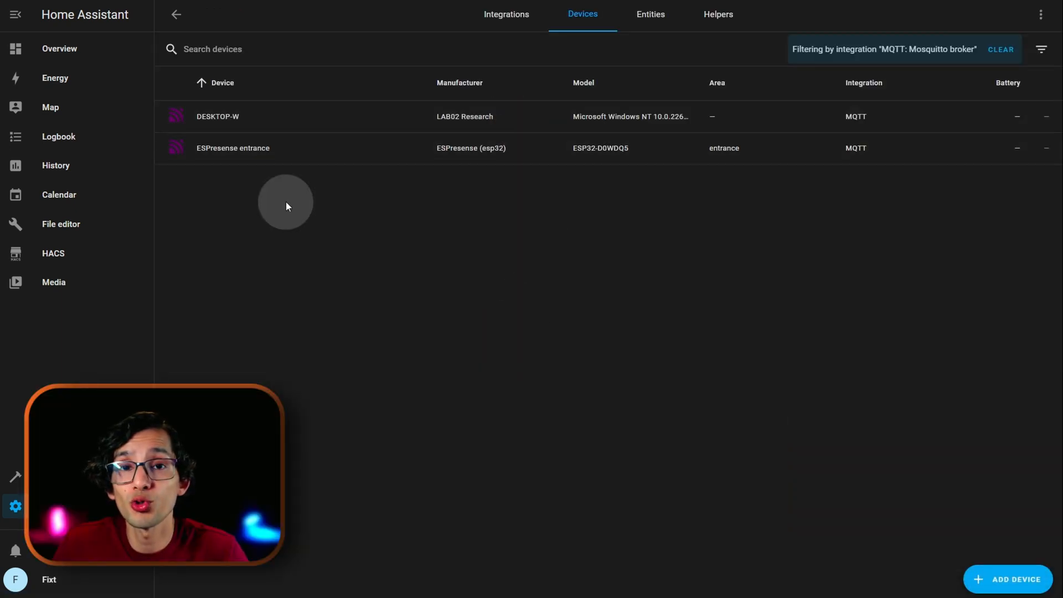
pyautogui.click(232, 148)
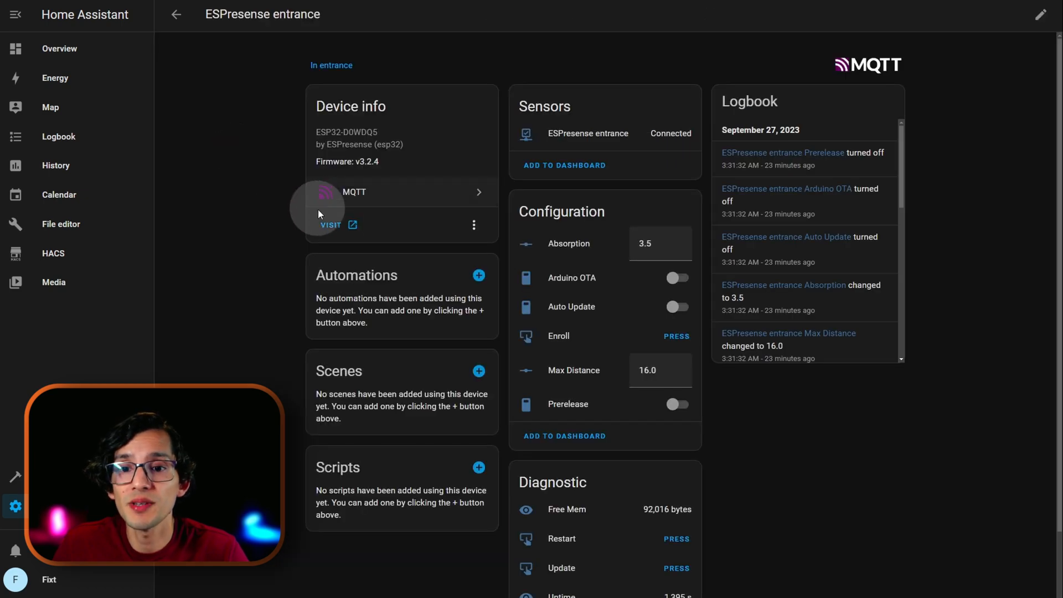
pyautogui.click(331, 225)
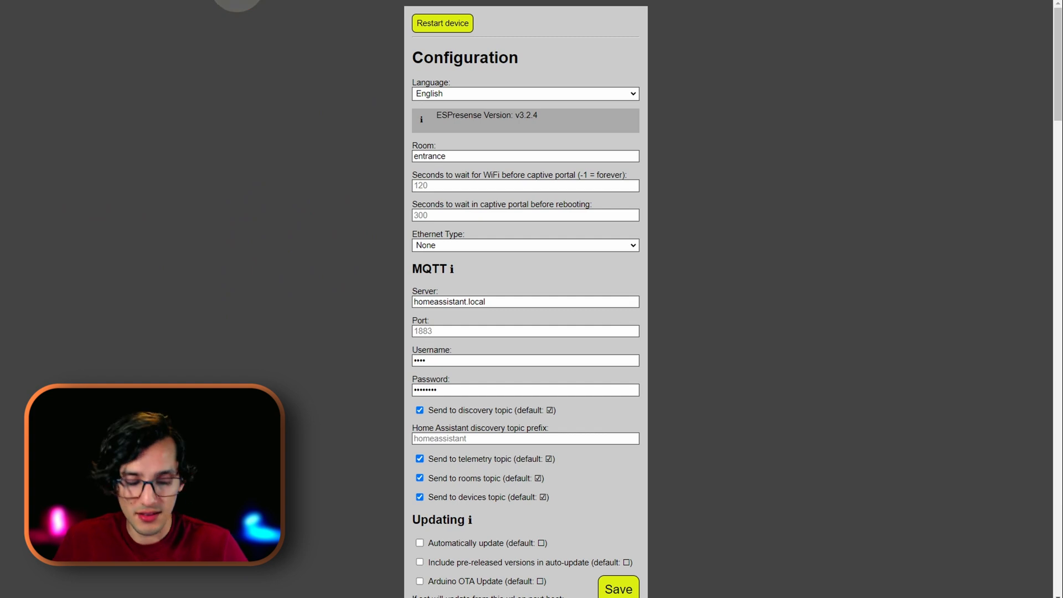
pyautogui.click(147, 9)
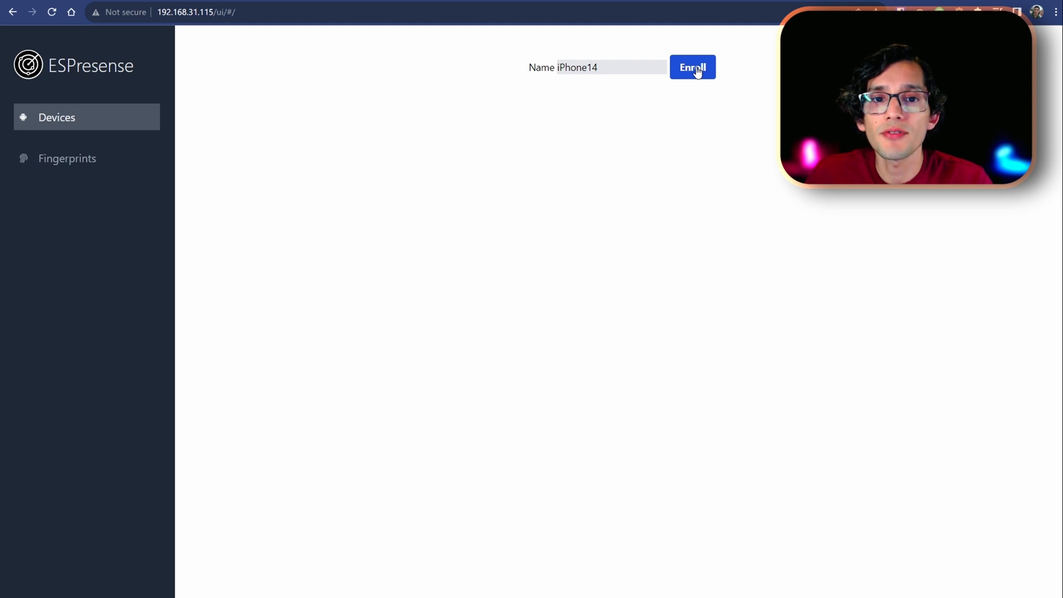
# - Enroll the iPhone14 device, pair it over Bluetooth, and view the node's detected fingerprints
pyautogui.click(692, 67)
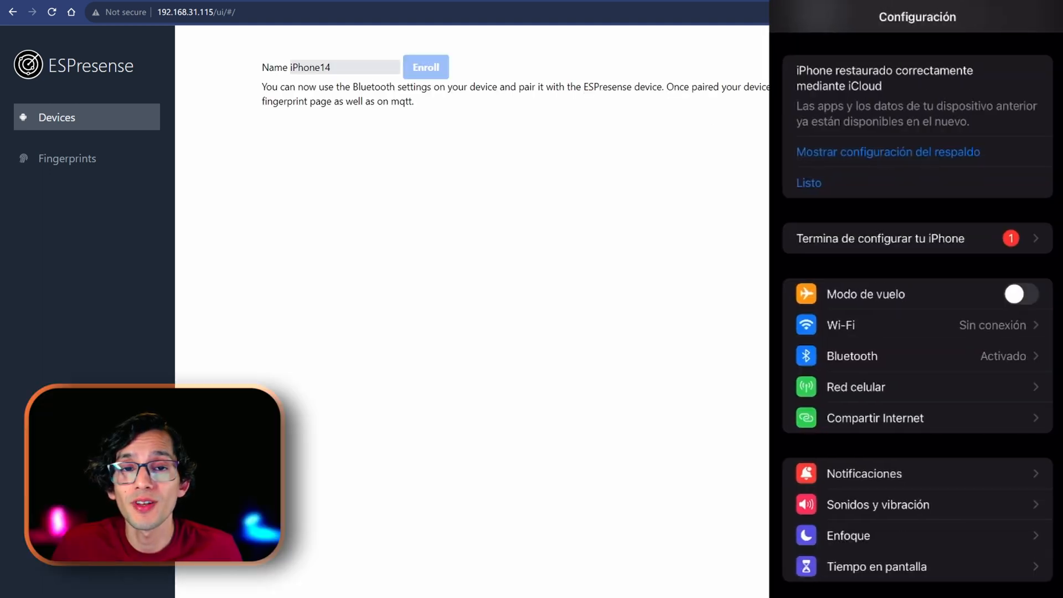
pyautogui.click(851, 355)
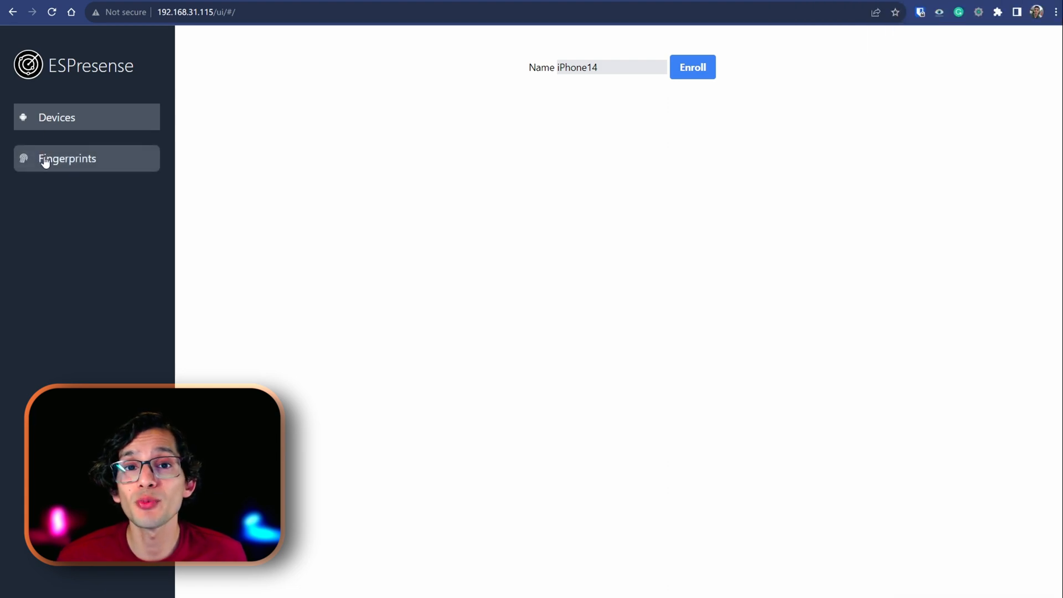
pyautogui.click(68, 158)
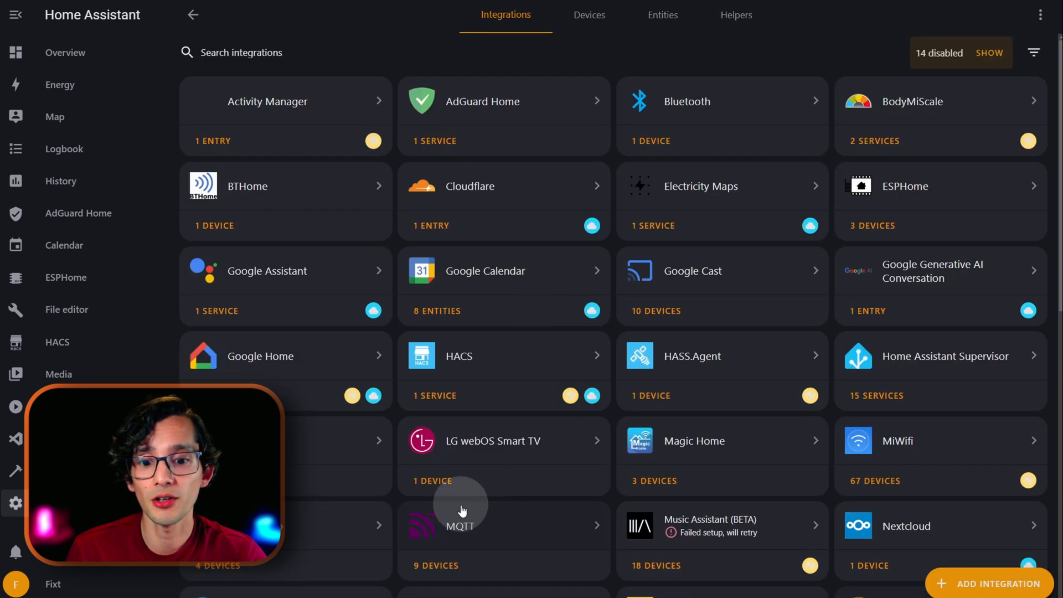
# - Reach the ESPresense livingroom device through the MQTT integration and visit its web page
pyautogui.click(459, 525)
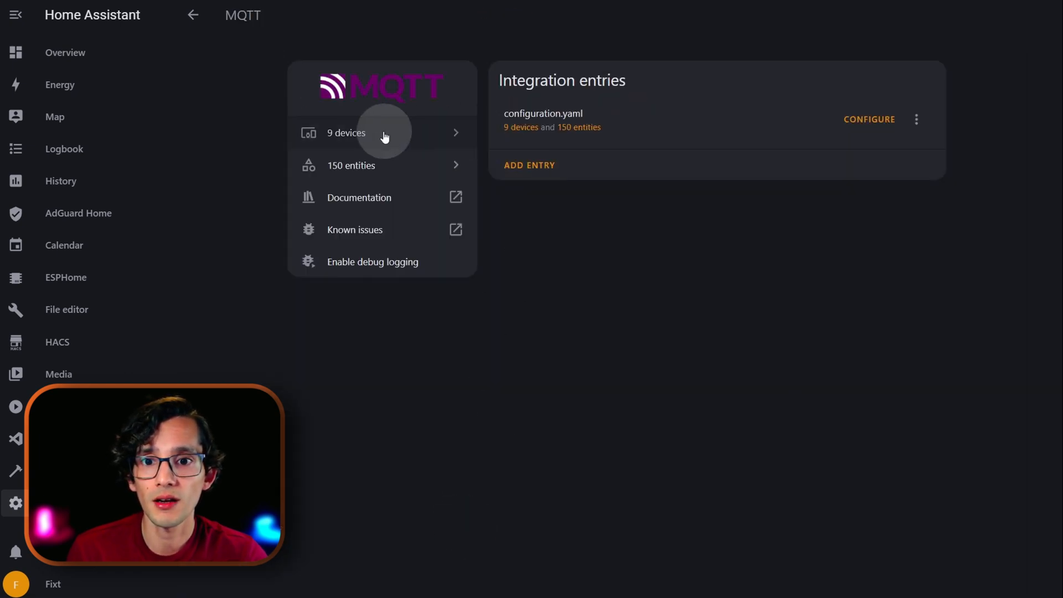
pyautogui.click(346, 133)
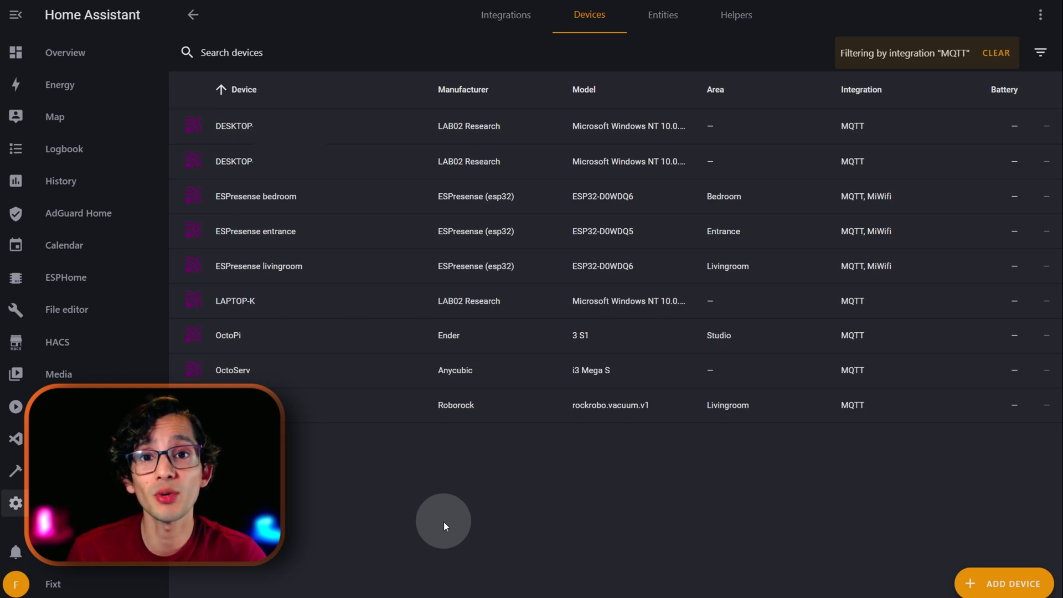
pyautogui.click(257, 266)
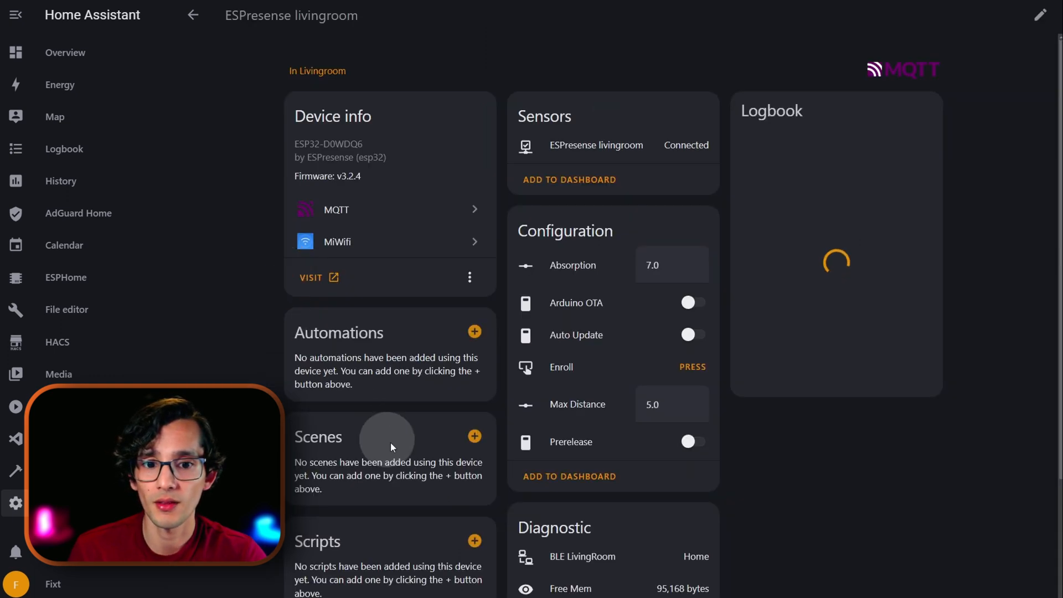
pyautogui.click(315, 277)
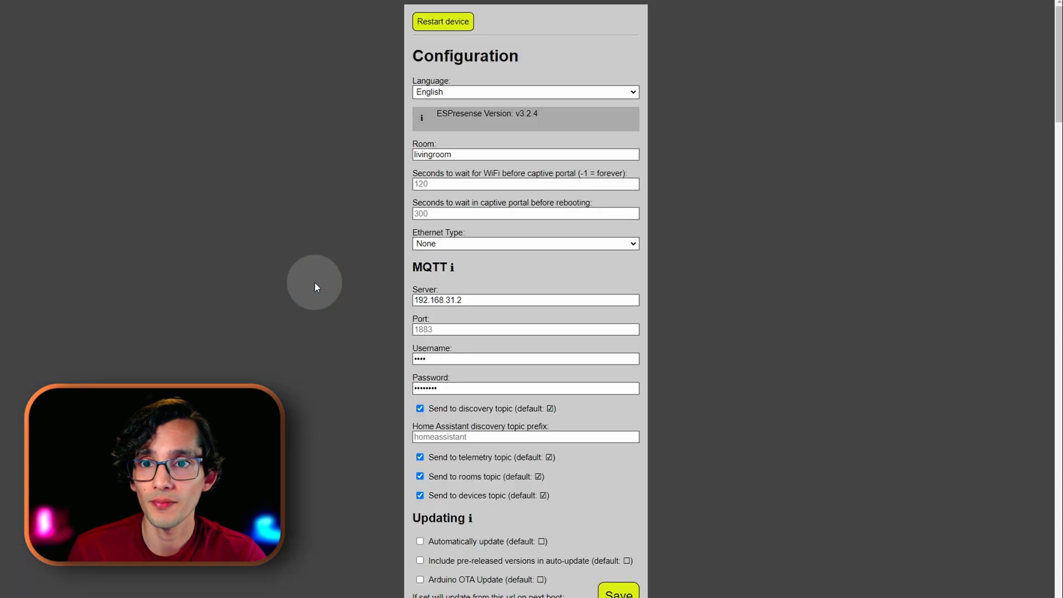
# - Load the node's /ui interface and read the phone's beacon ID from the Fingerprints list
pyautogui.click(183, 13)
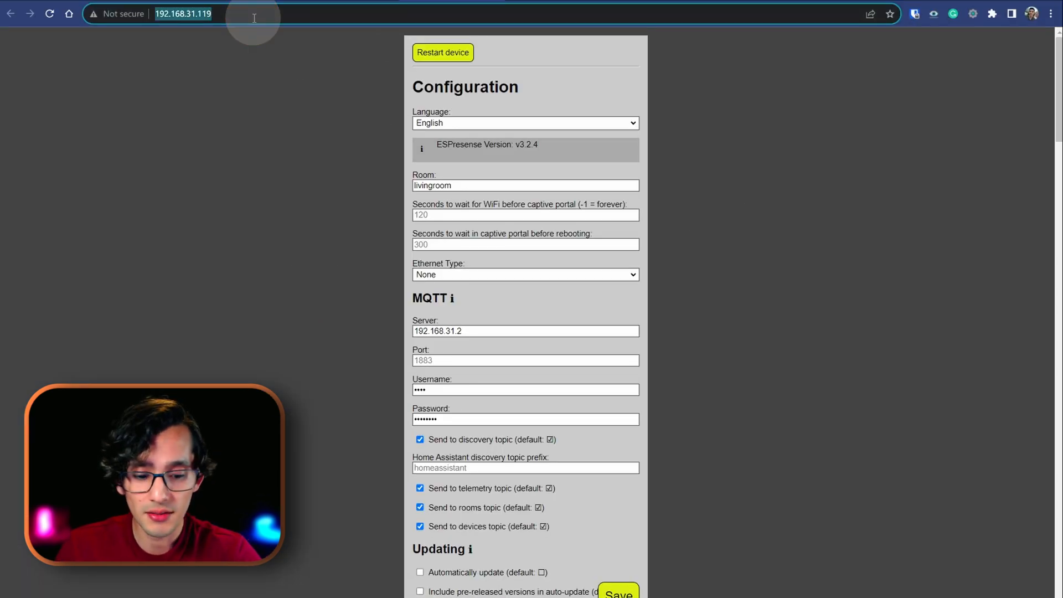
pyautogui.press('Return')
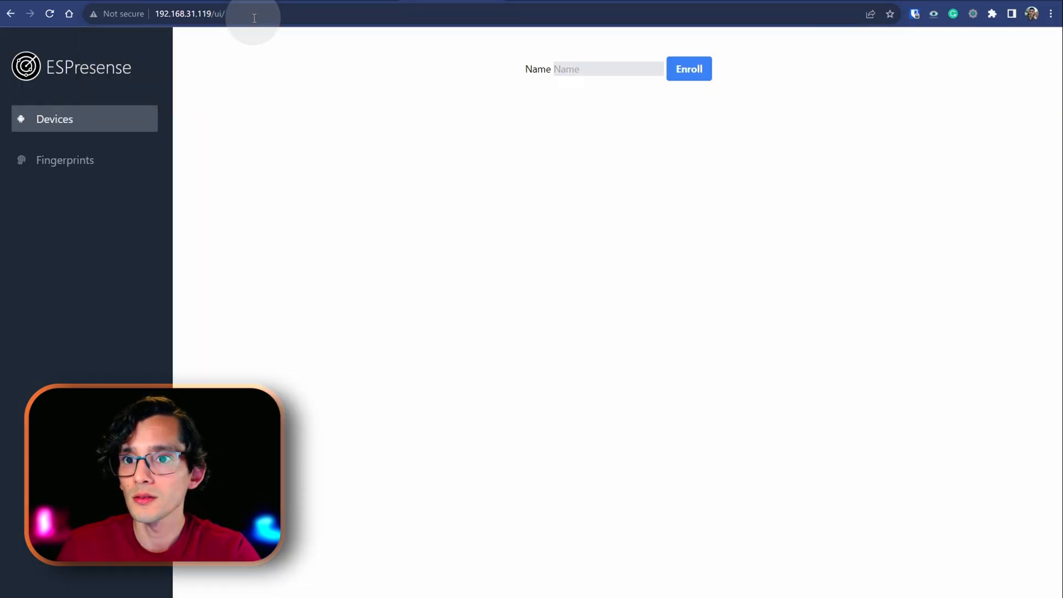
pyautogui.click(66, 160)
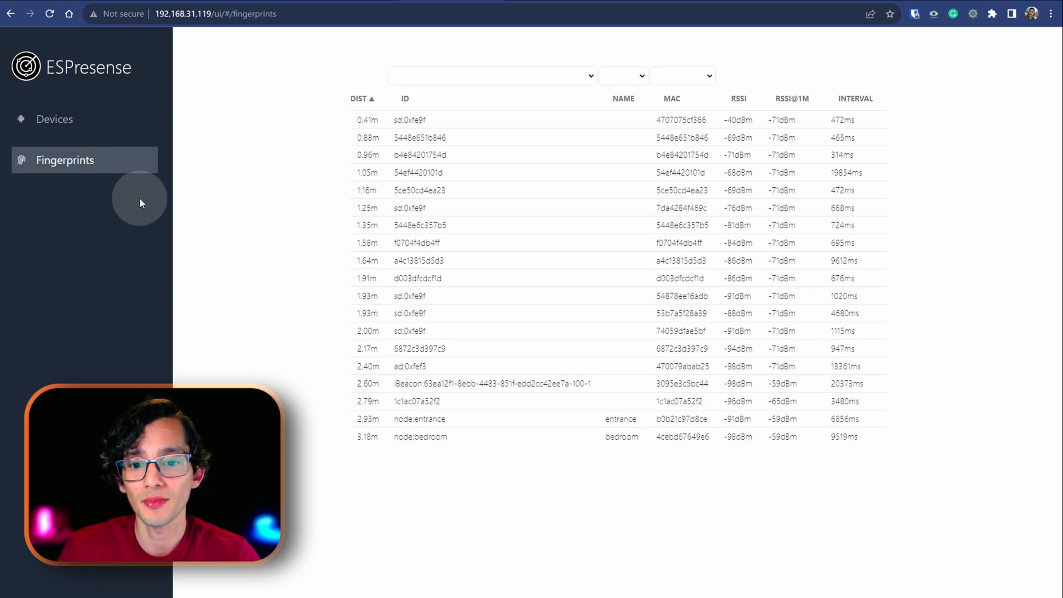
pyautogui.doubleClick(492, 383)
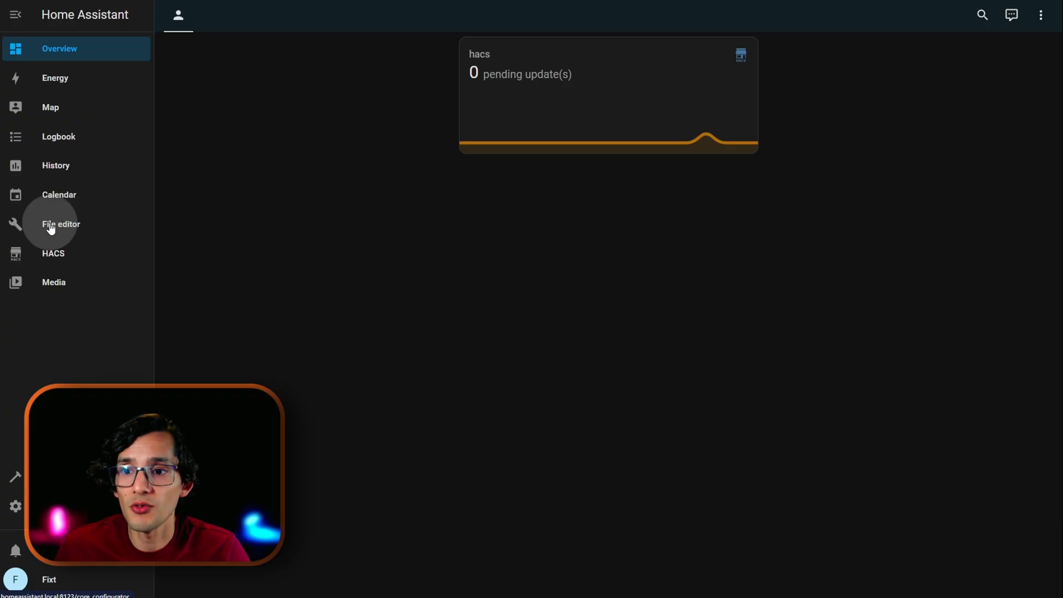
# - Add an mqtt_room sensor for iBeacon:76572ab9-d843-4e1d-a20a-d2e9148f0566-100-1 to configuration.yaml and save it
pyautogui.click(60, 224)
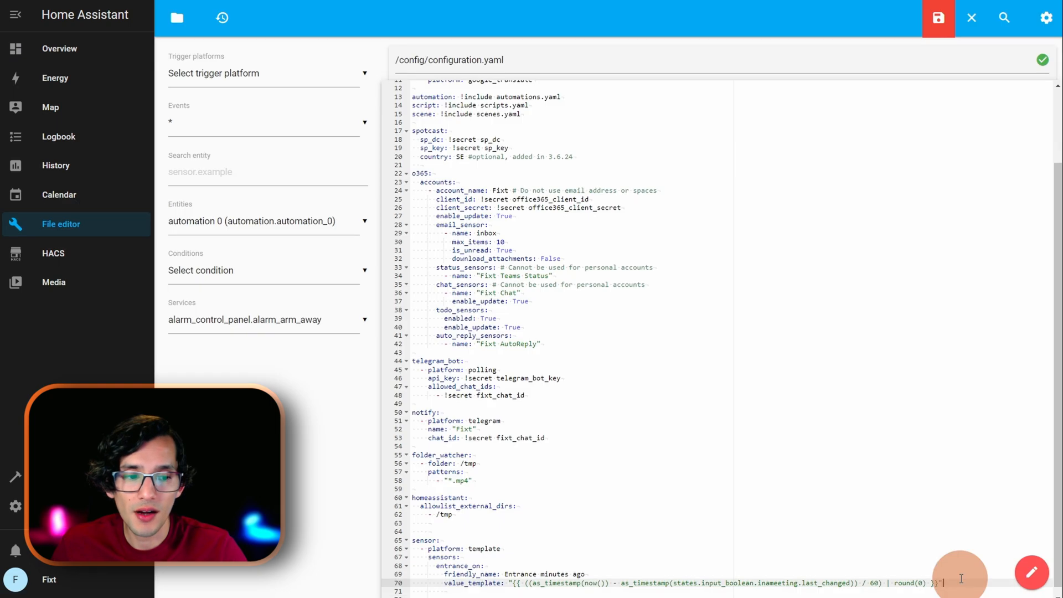
pyautogui.write("iBeacon:76572ab9-d843-4e1d-a20a-d2e9148f0566-100-1'")
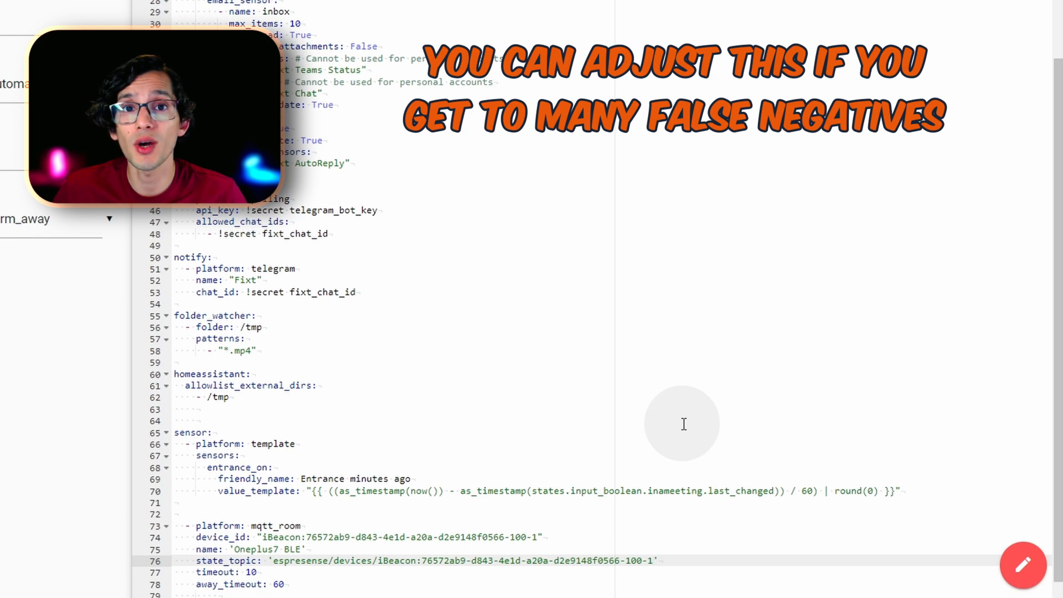
pyautogui.click(931, 18)
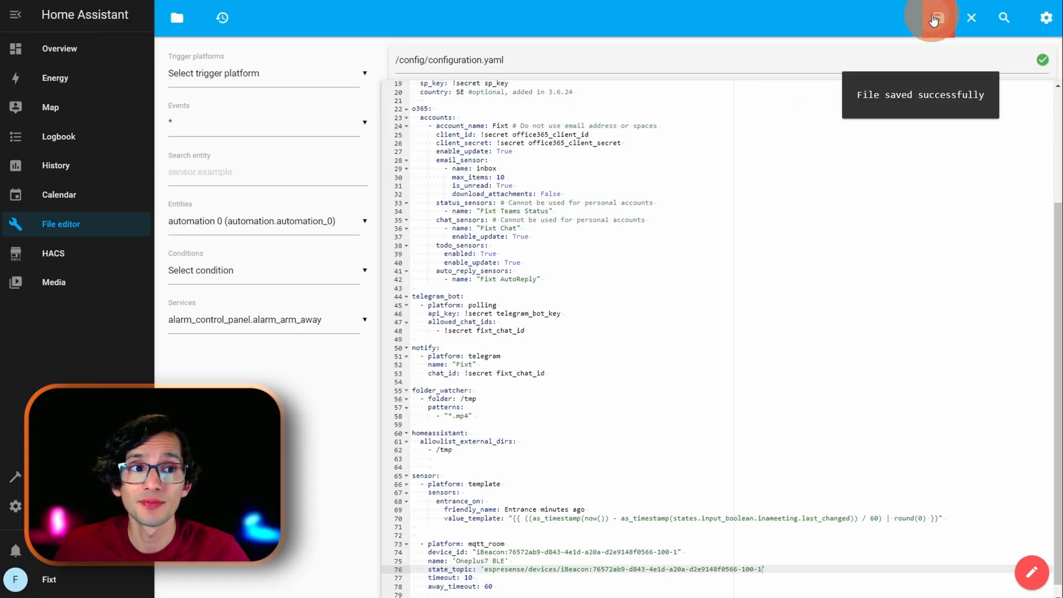
pyautogui.click(71, 476)
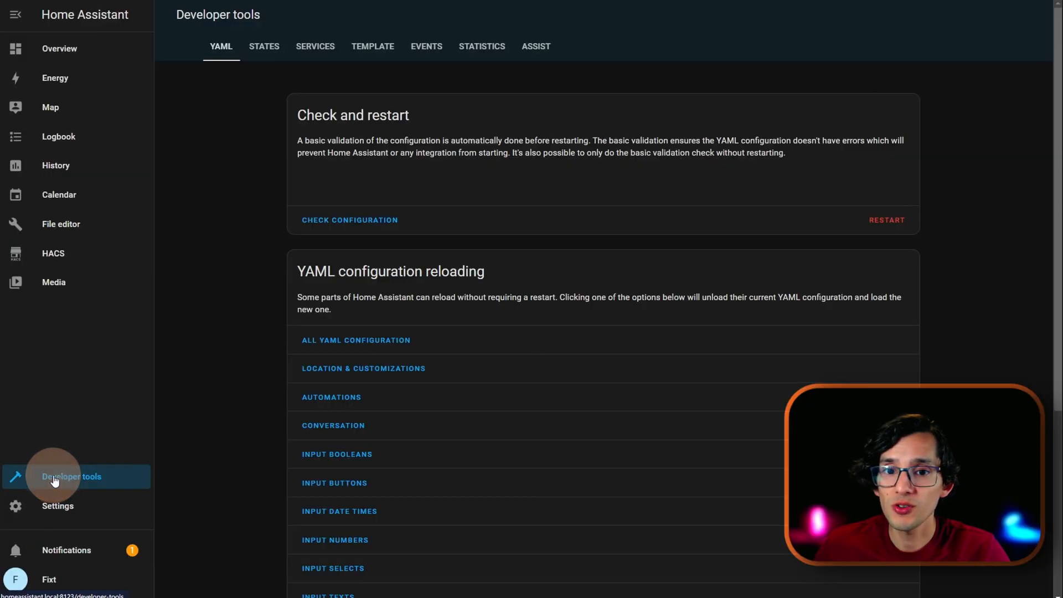
# - Restart Home Assistant and filter States for oneplus7_ble, showing entrance at distance 3.92
pyautogui.click(886, 220)
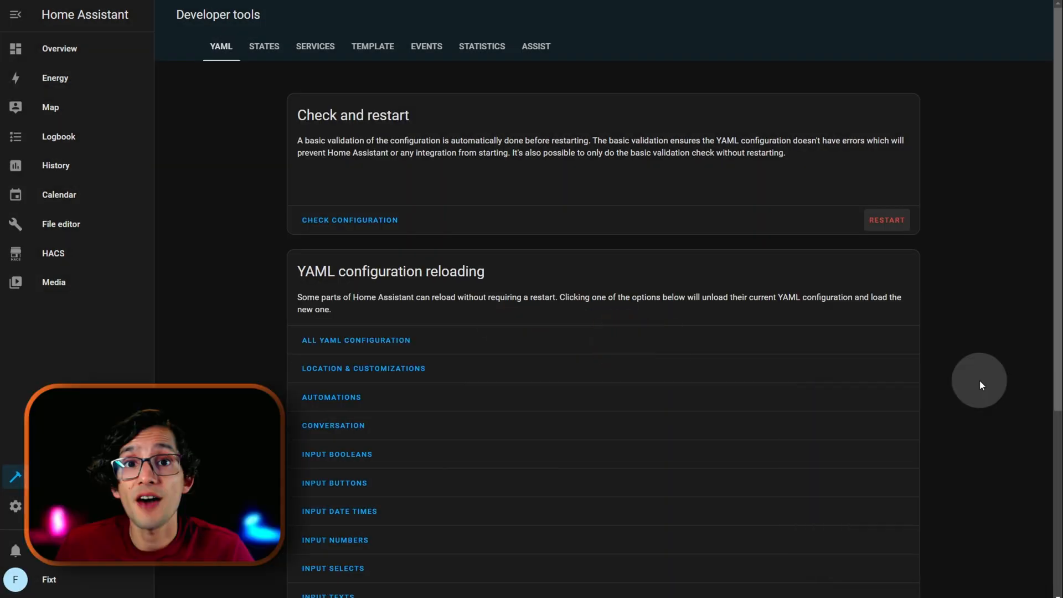
pyautogui.click(264, 47)
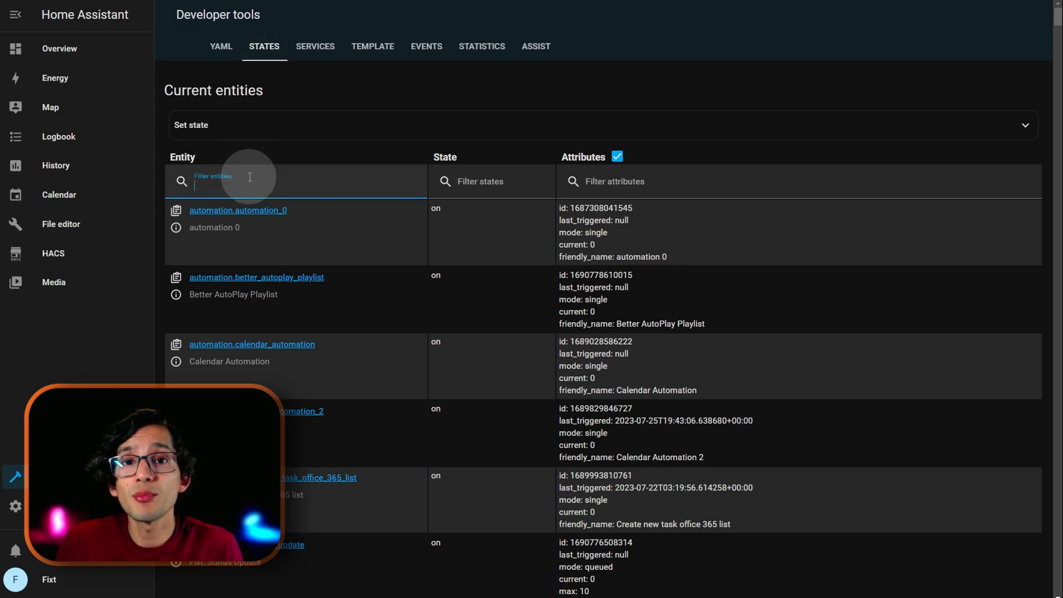
pyautogui.write('oneplus7_ble')
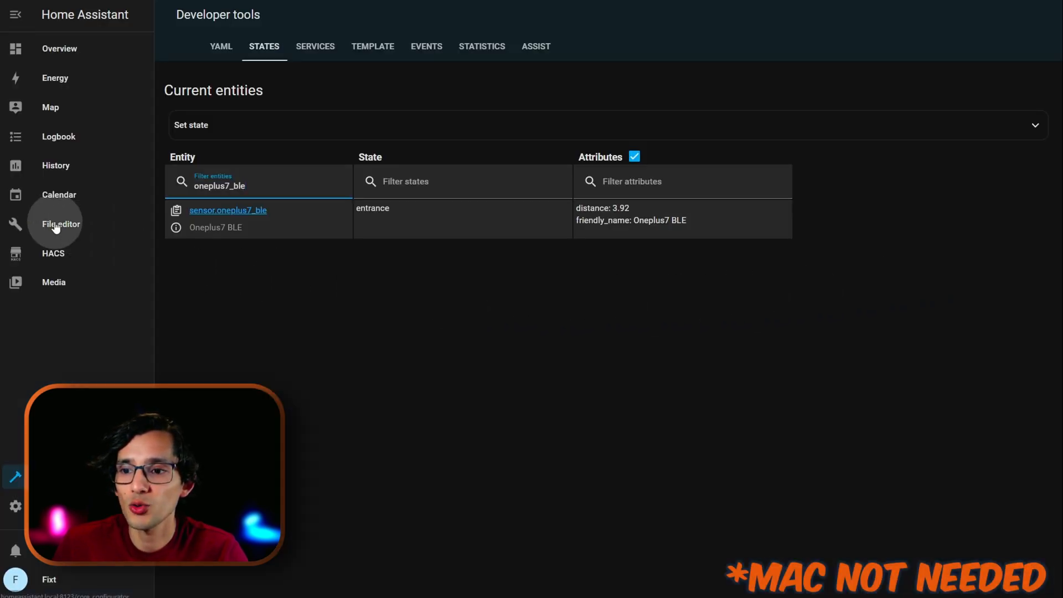
# - Create known_devices.yaml in File editor with the tracked oneplus7 entry and save it
pyautogui.click(60, 223)
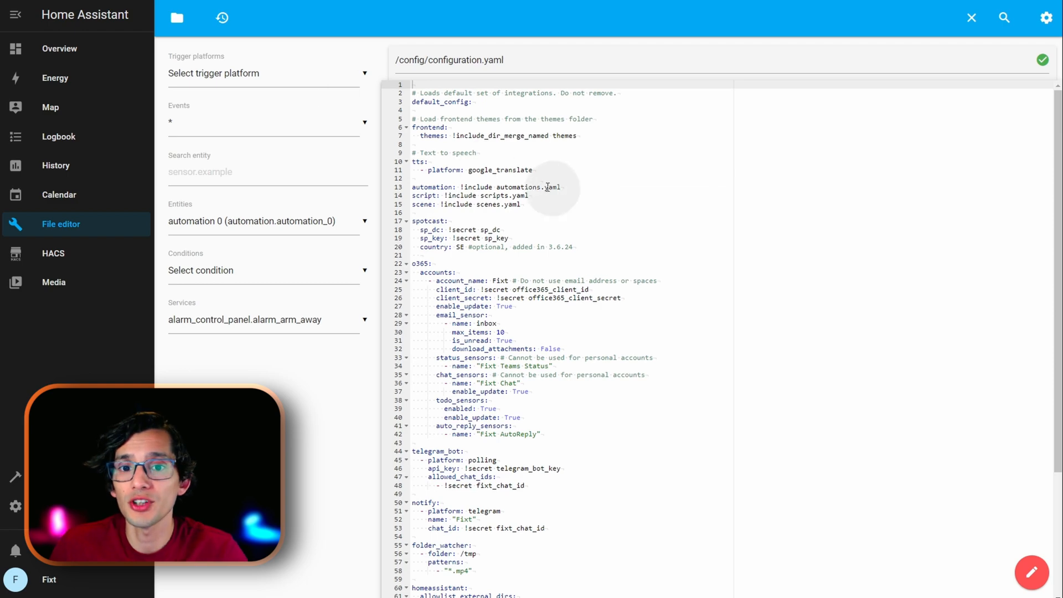
pyautogui.click(177, 18)
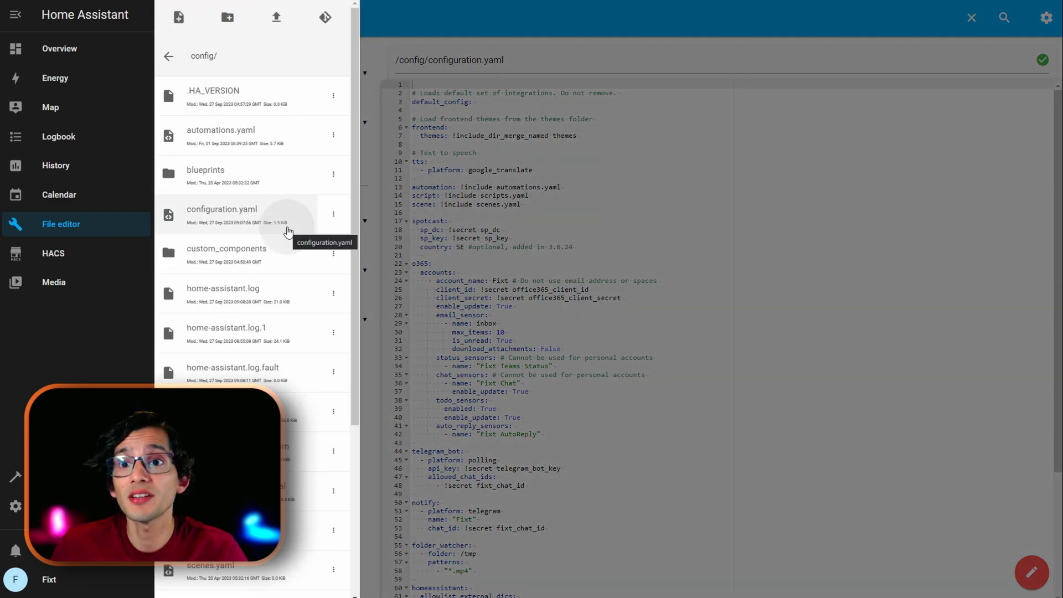
pyautogui.click(178, 16)
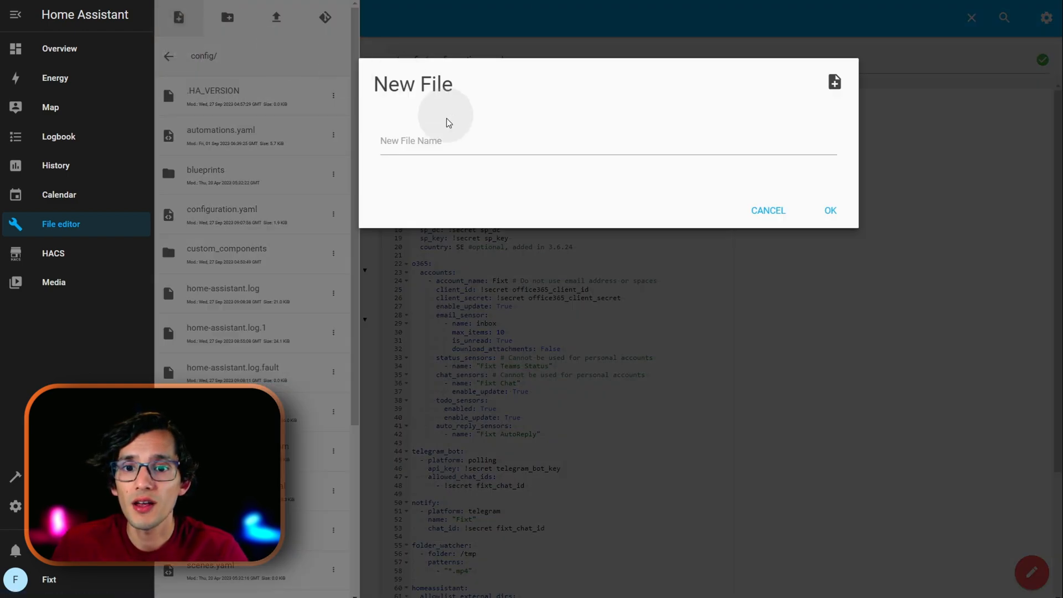
pyautogui.write('known_devices')
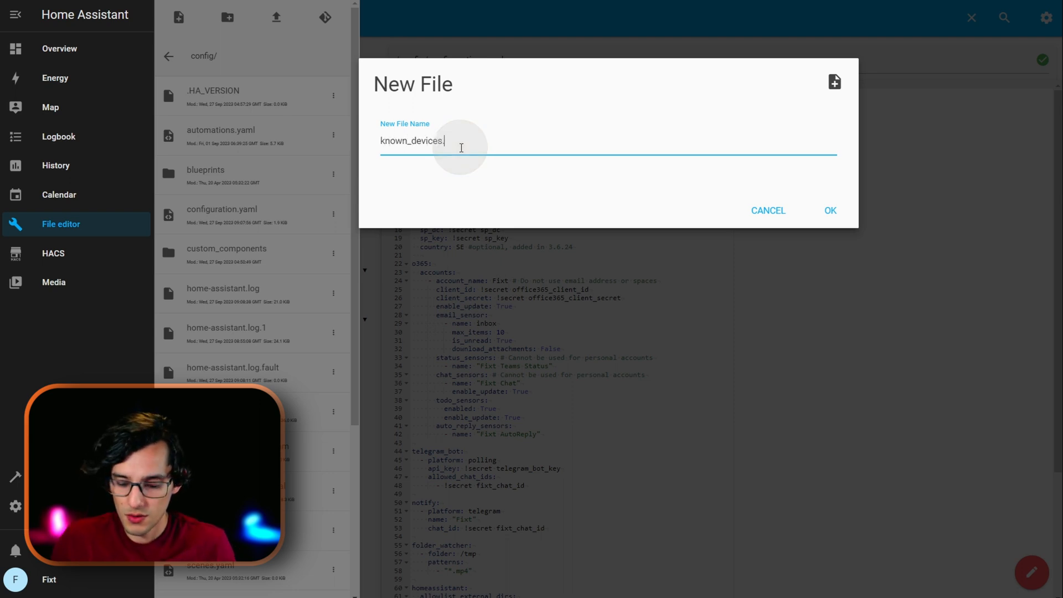
pyautogui.write('.yaml')
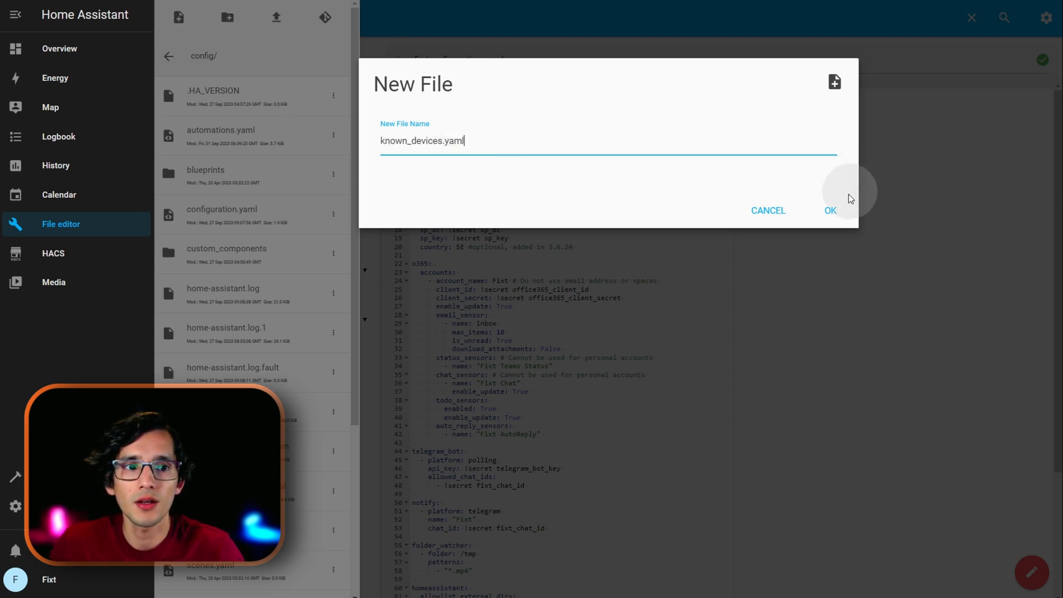
pyautogui.click(829, 210)
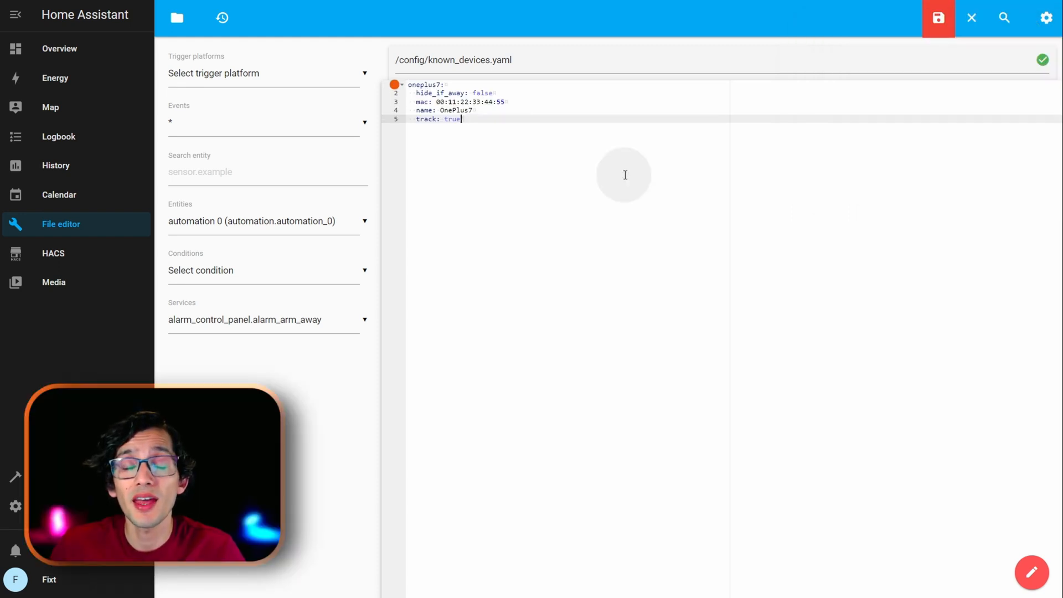
pyautogui.moveTo(849, 87)
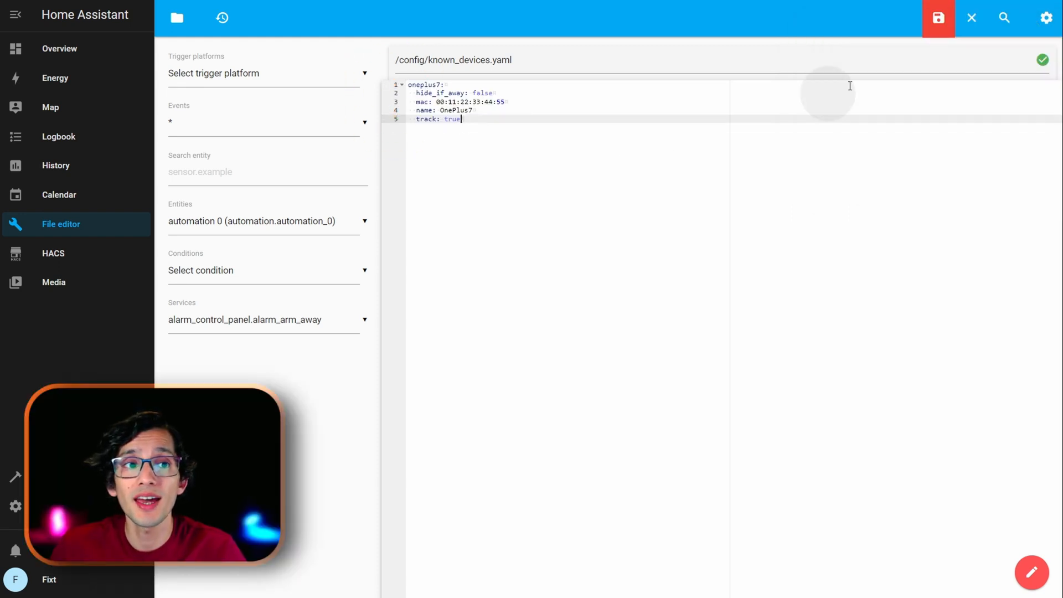
pyautogui.click(938, 18)
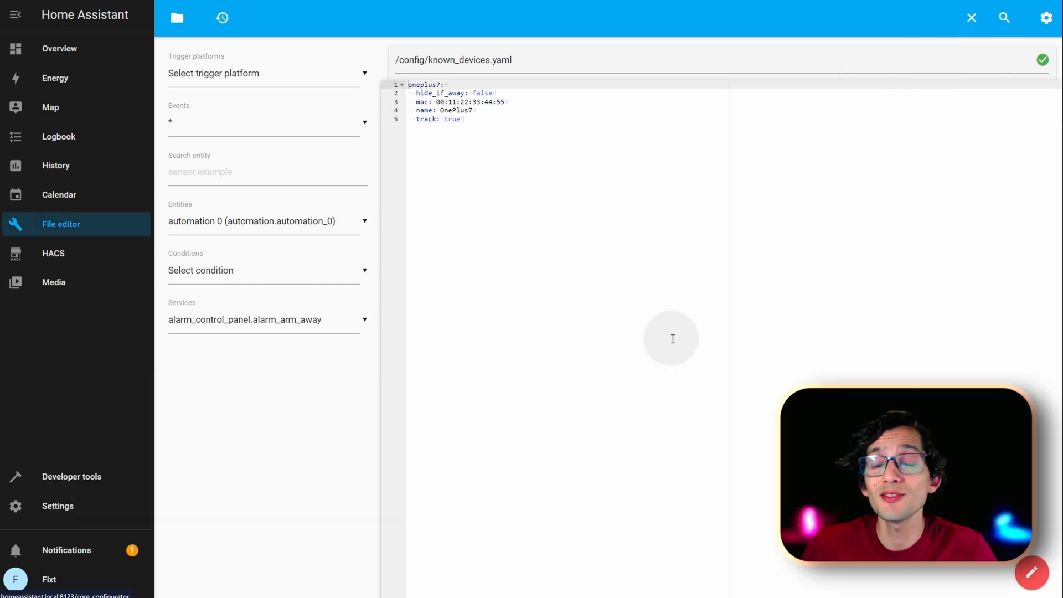
# - Restart Home Assistant and confirm device_tracker.oneplus7 appears in States reporting not_home
pyautogui.click(71, 476)
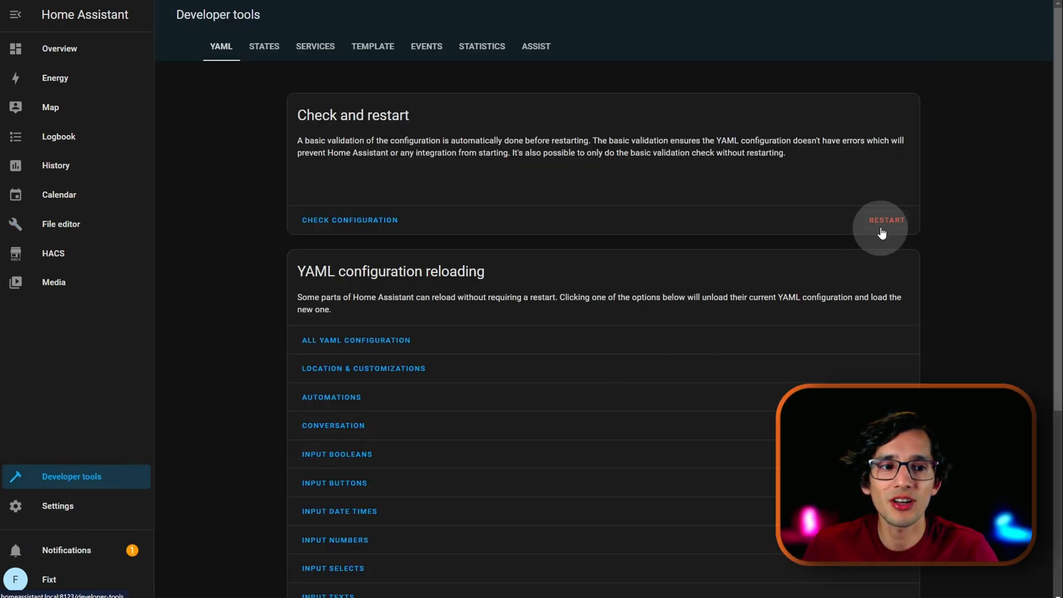
pyautogui.click(886, 219)
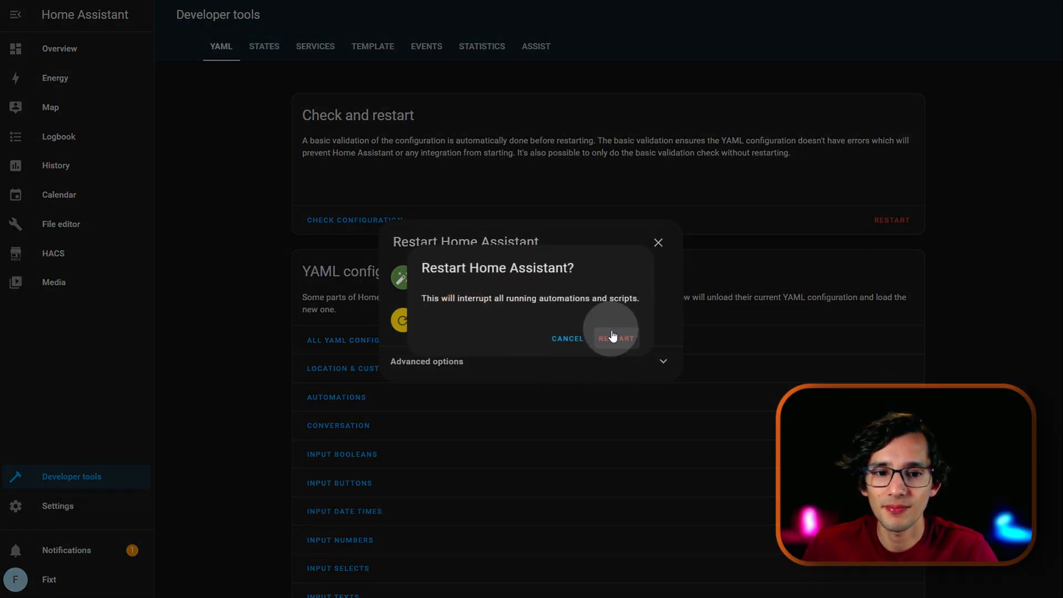
pyautogui.click(613, 338)
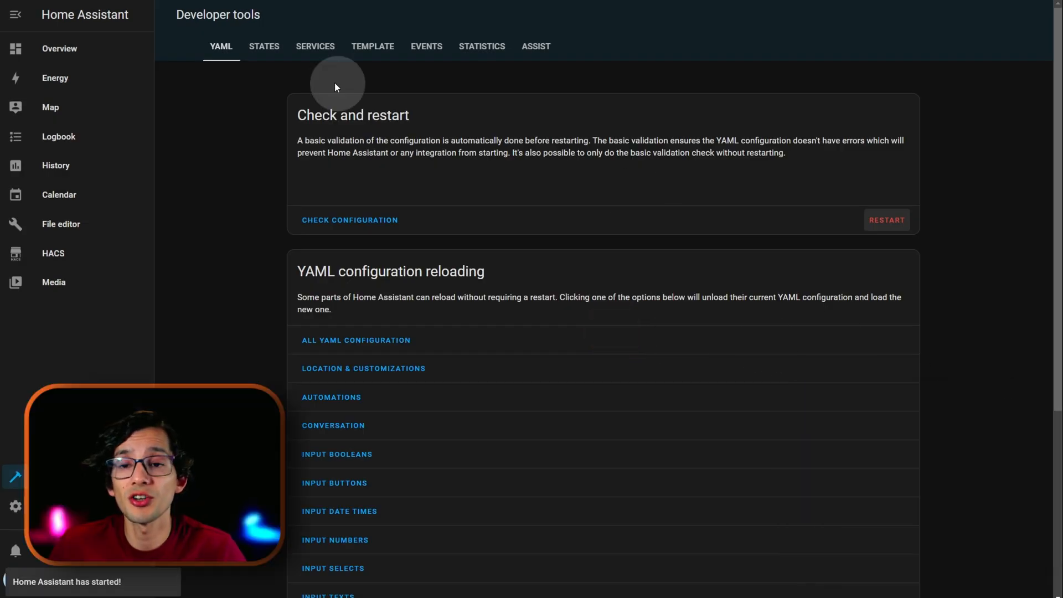
pyautogui.click(264, 47)
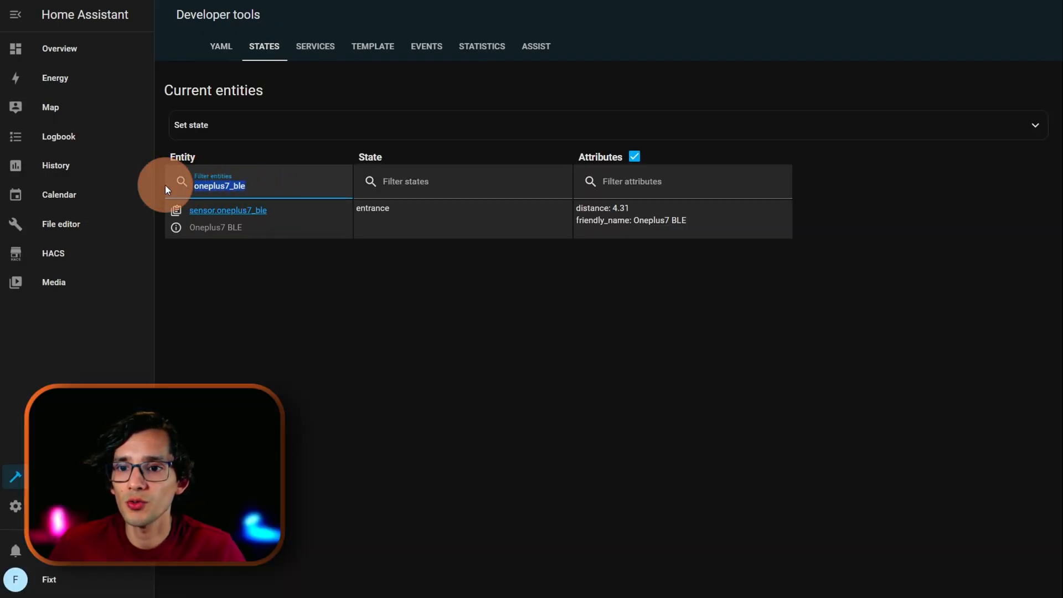
pyautogui.write('device_tra')
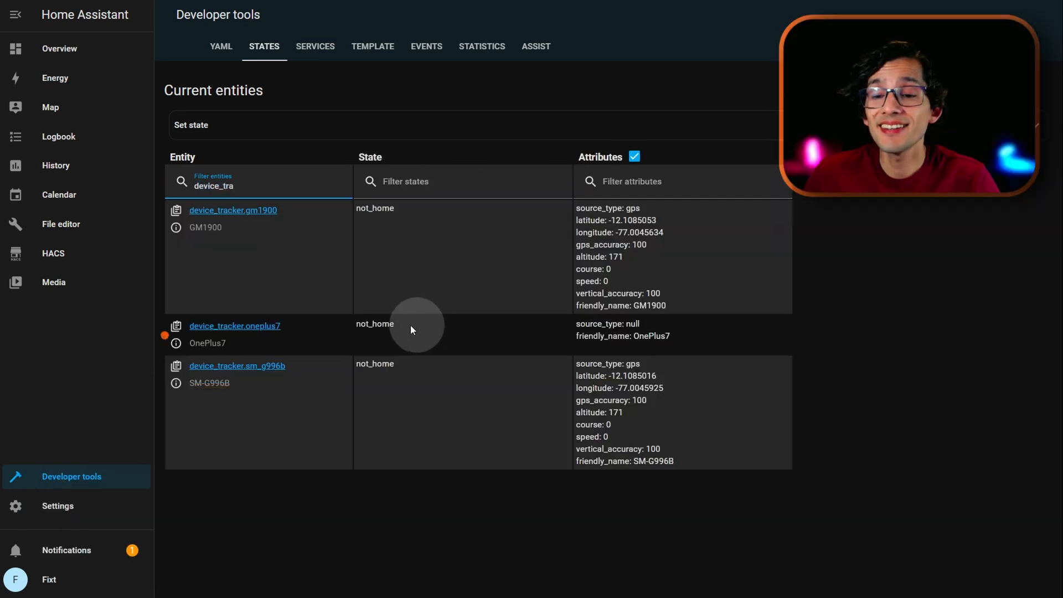
pyautogui.moveTo(447, 340)
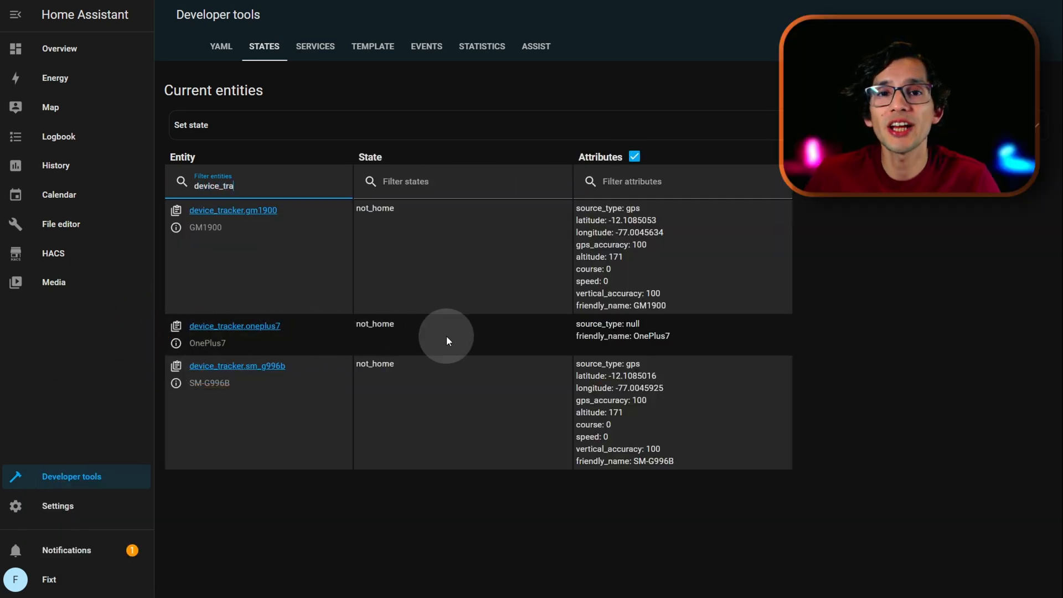
pyautogui.moveTo(72, 506)
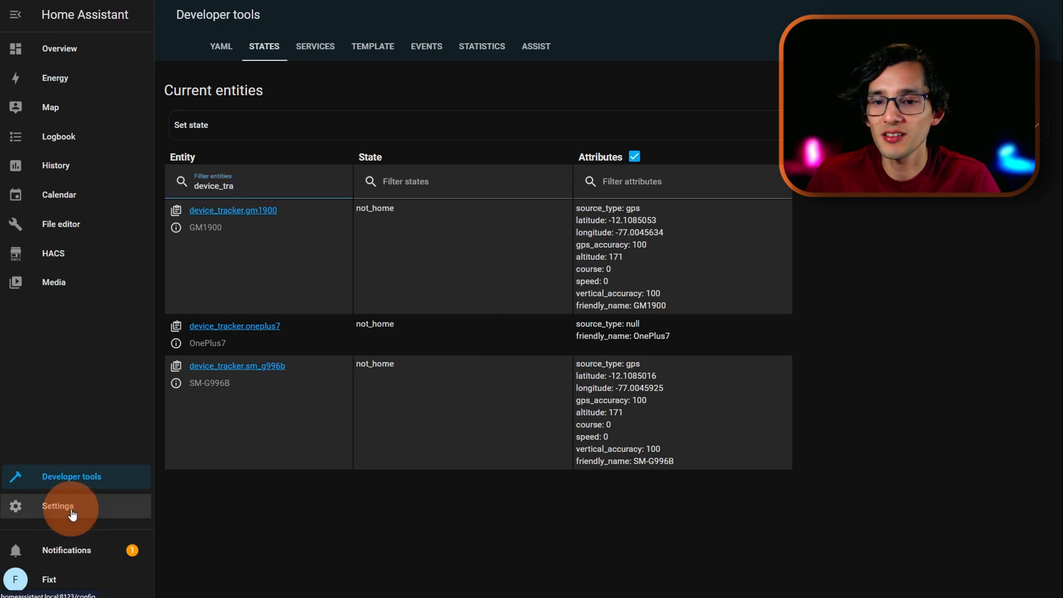
# - Start a new empty automation from the Automations page
pyautogui.click(57, 506)
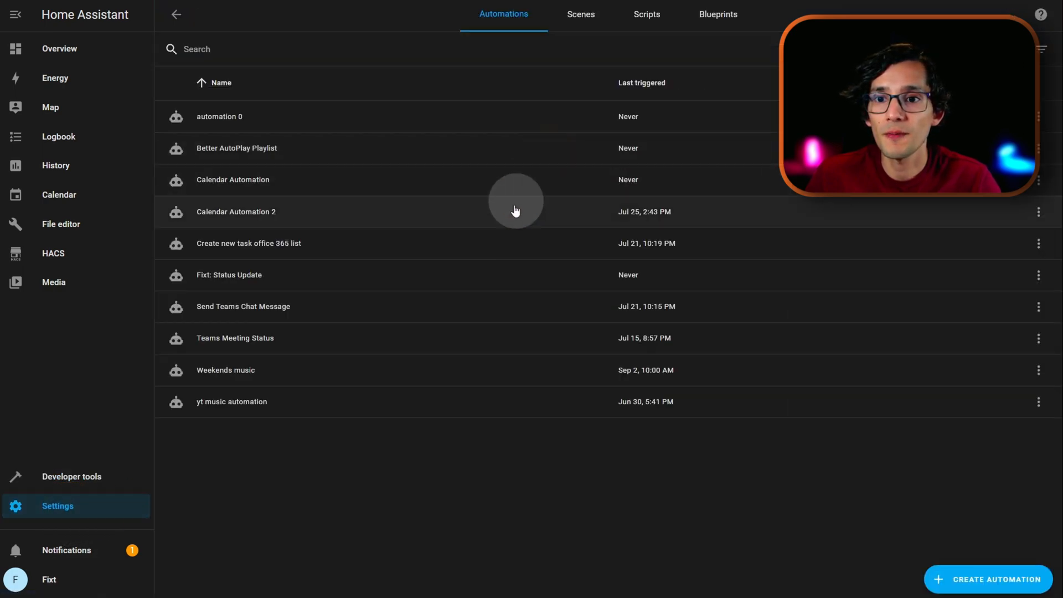
pyautogui.click(987, 579)
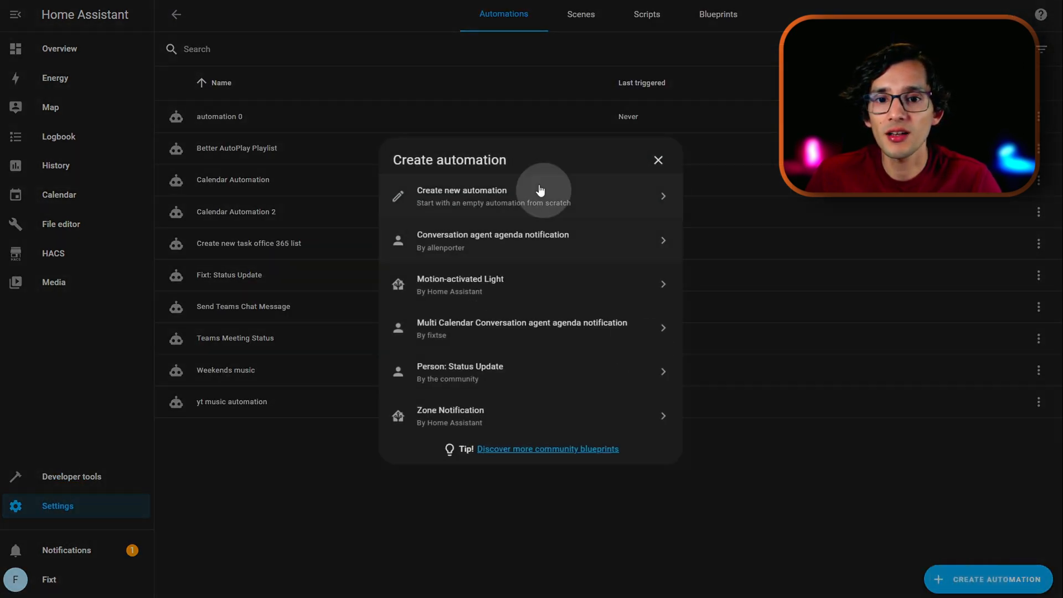
pyautogui.click(529, 195)
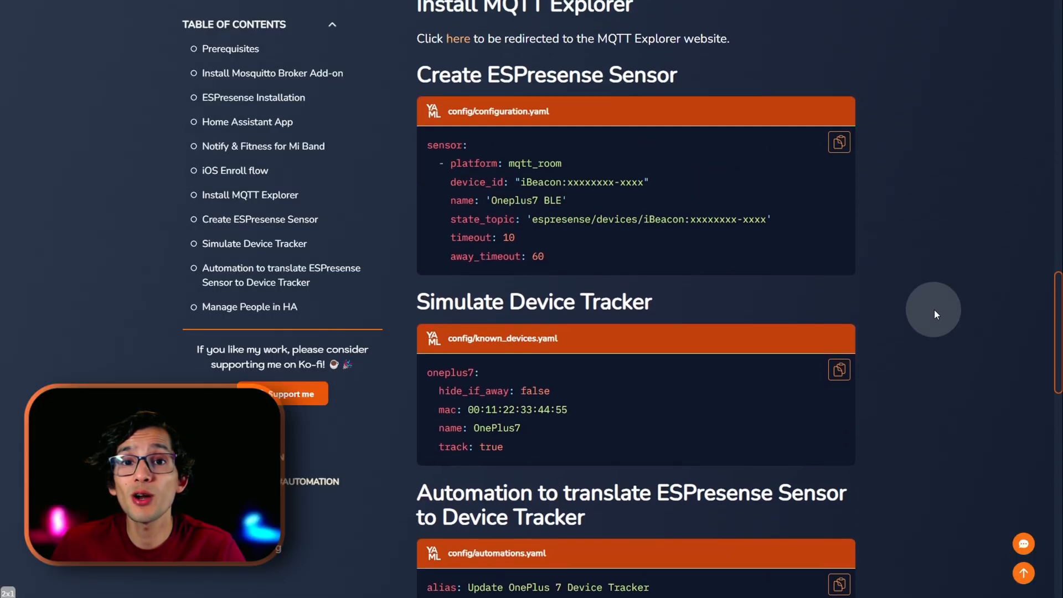
# - Scroll the blog post to the automations.yaml block for the OnePlus 7 device tracker
pyautogui.scroll(-3)
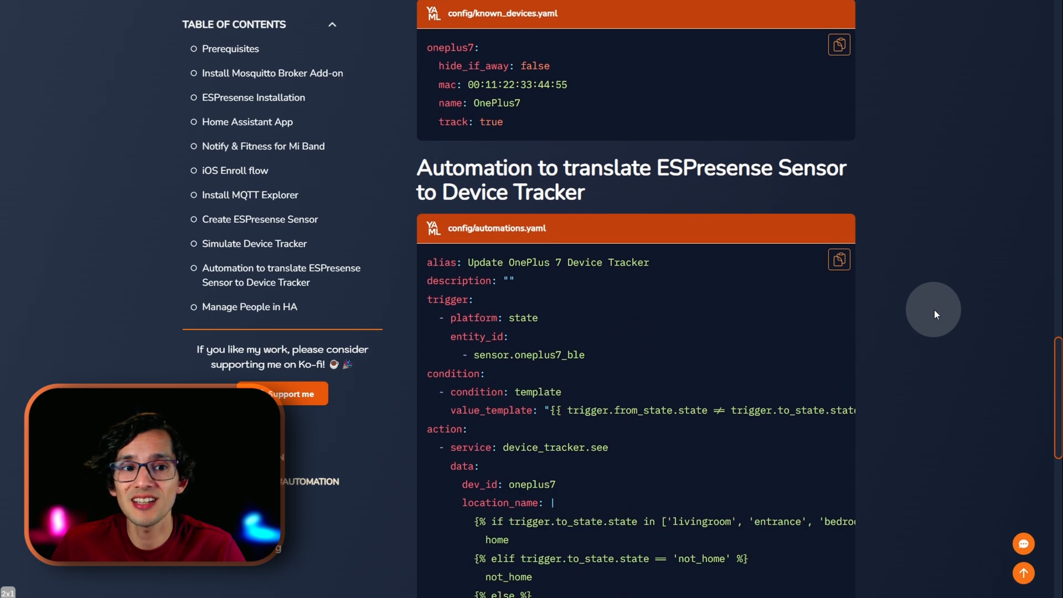
pyautogui.moveTo(862, 271)
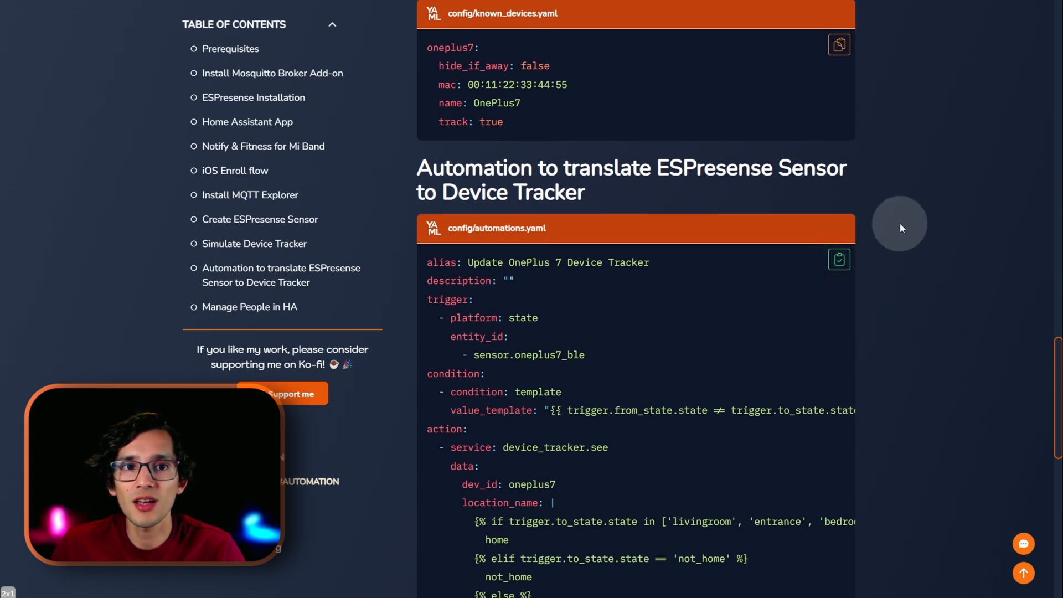
# - Paste the YAML into the new automation and rename it 'Update OnePlus 7 Device Tracker Test'
pyautogui.click(899, 225)
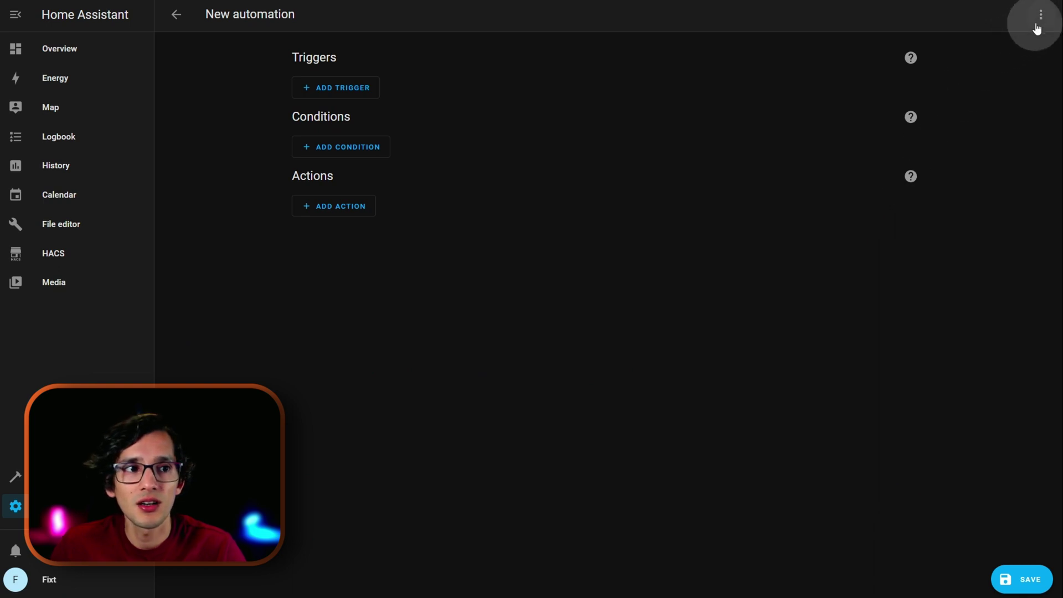
pyautogui.click(1041, 15)
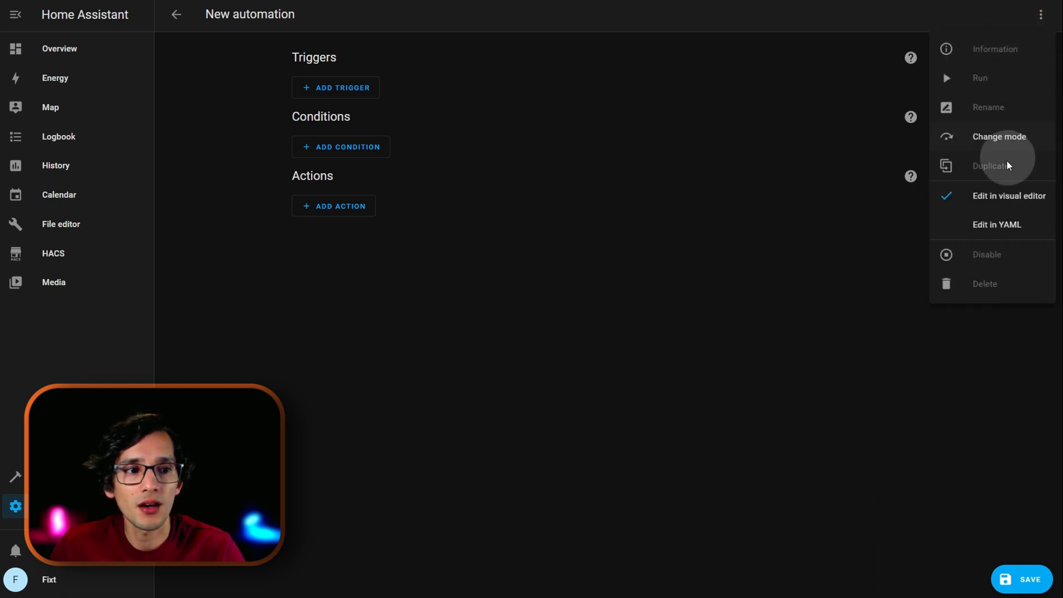
pyautogui.click(996, 225)
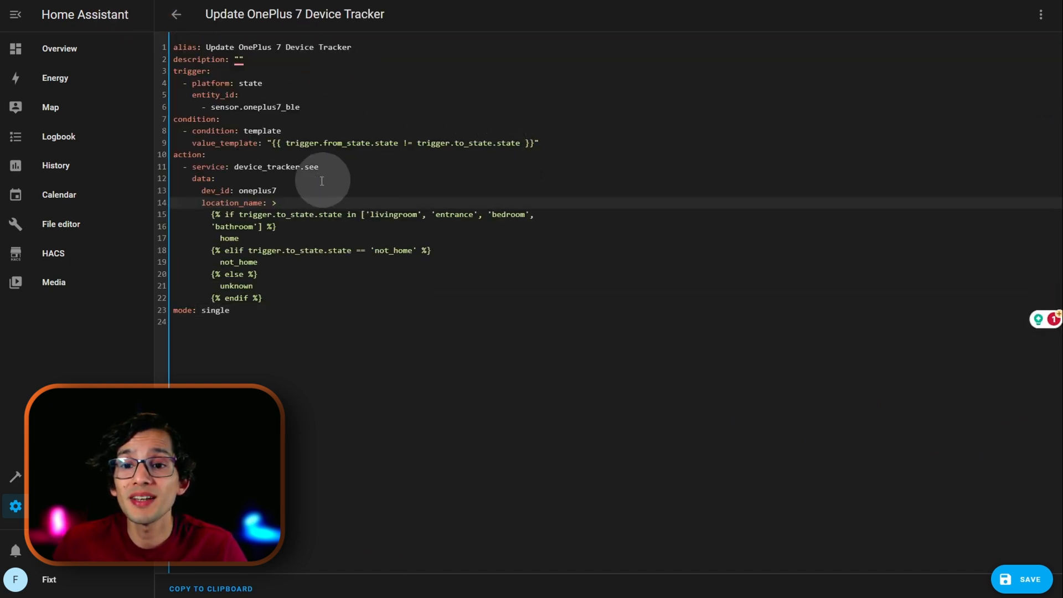
pyautogui.doubleClick(256, 191)
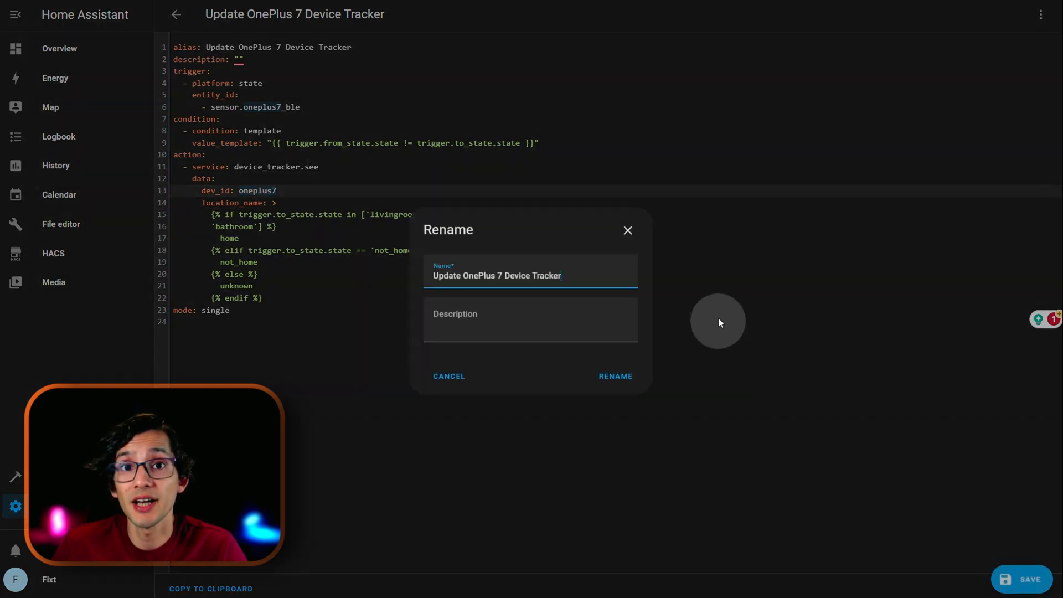
pyautogui.write('Test')
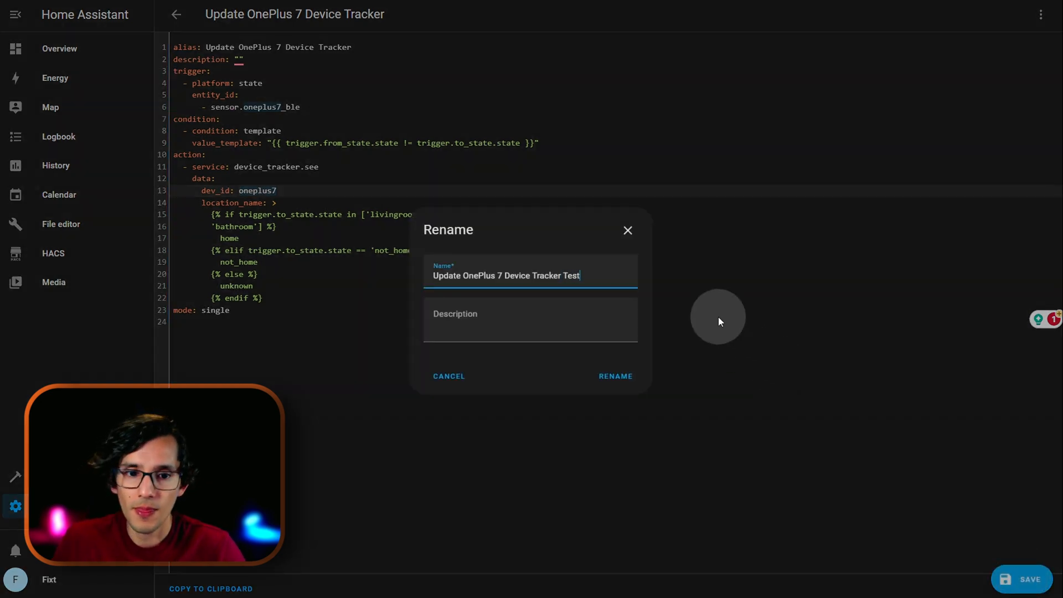
pyautogui.click(614, 376)
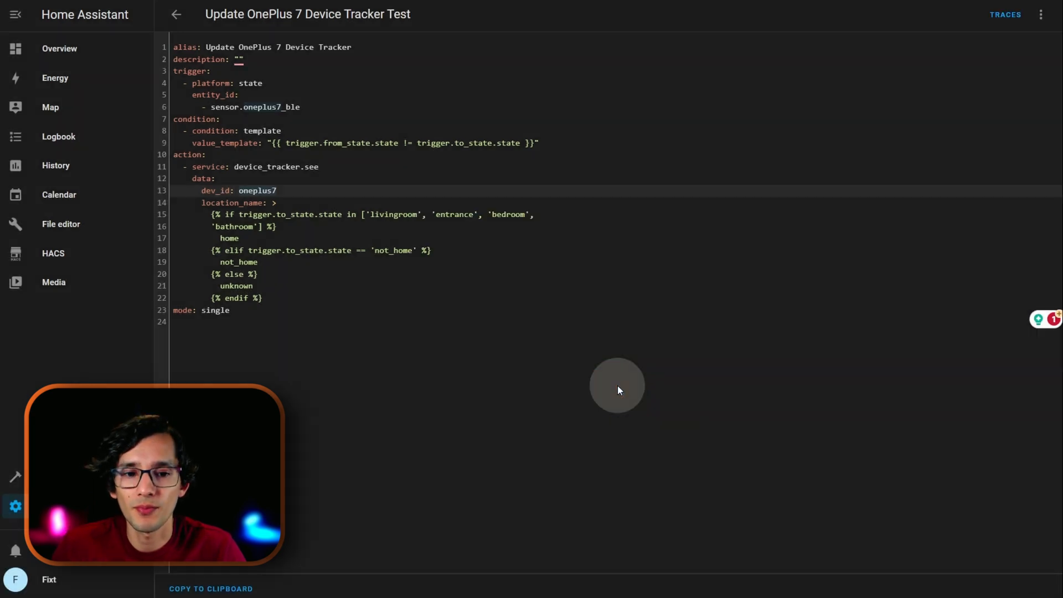
pyautogui.moveTo(1042, 57)
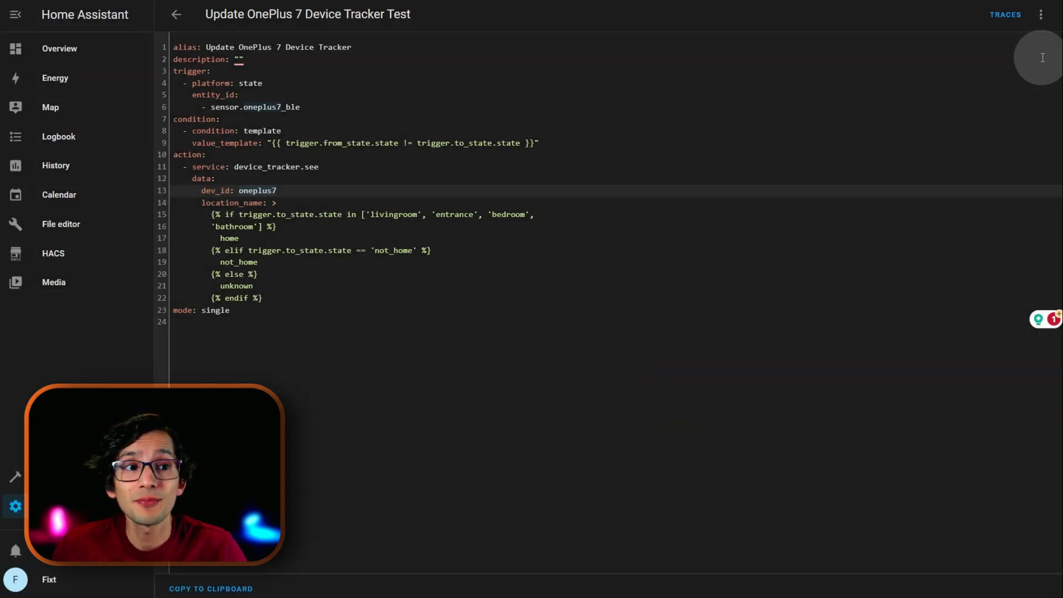
# - Review the automation's trigger, template condition and device tracker action in the visual editor and save it
pyautogui.click(1041, 15)
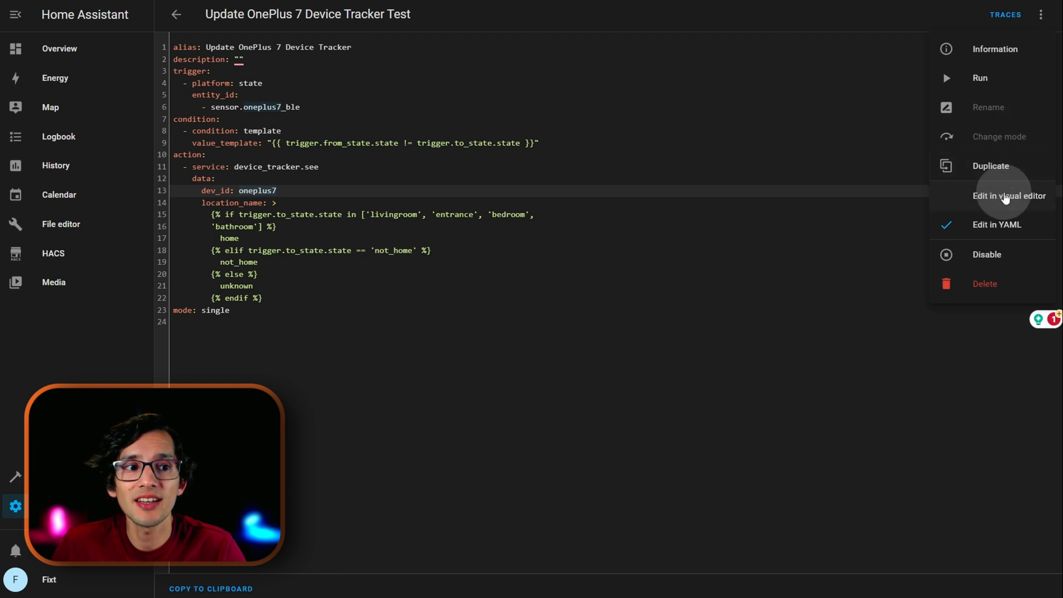
pyautogui.click(1008, 196)
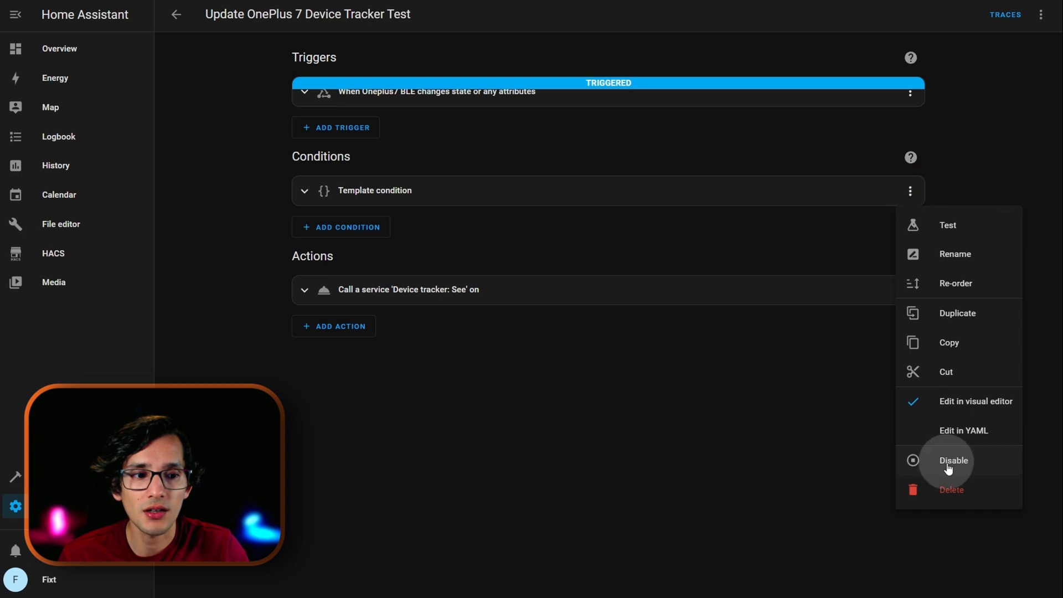
pyautogui.click(954, 461)
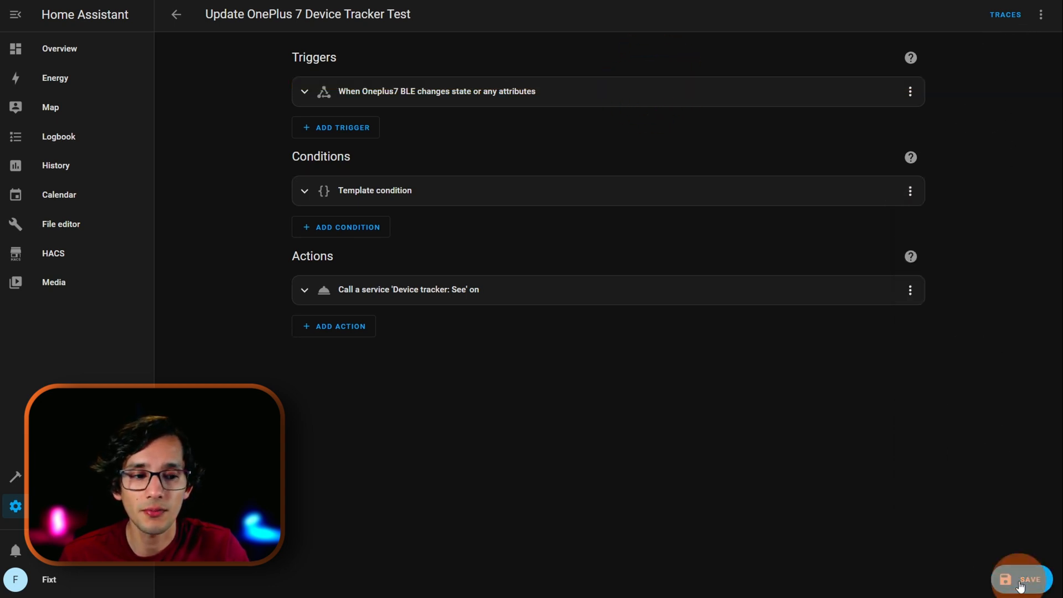
pyautogui.click(1021, 579)
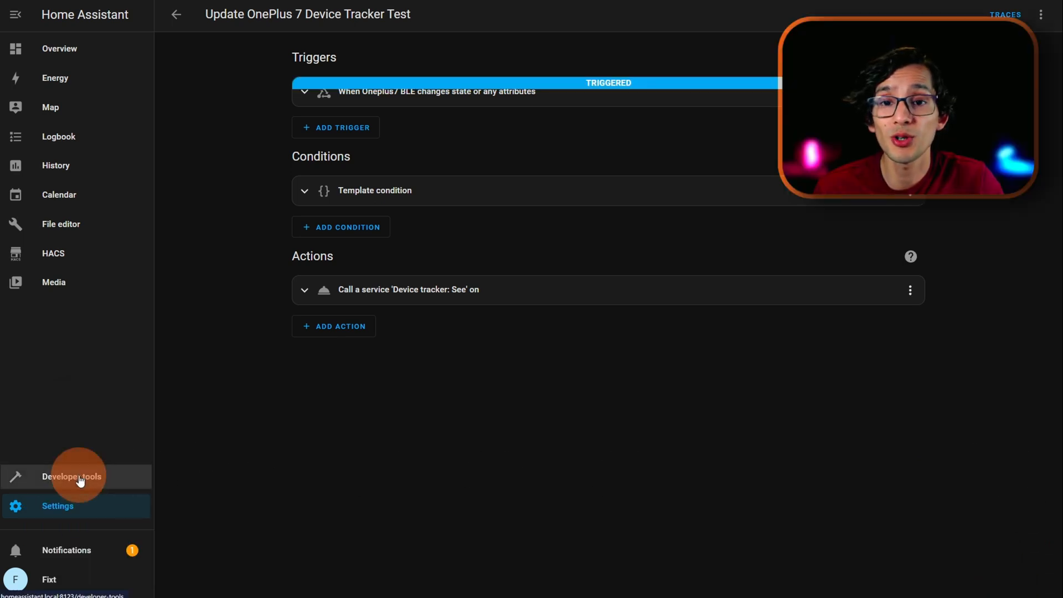
# - Confirm device_tracker.oneplus7 reports home in Developer tools, then head to the People settings
pyautogui.click(71, 476)
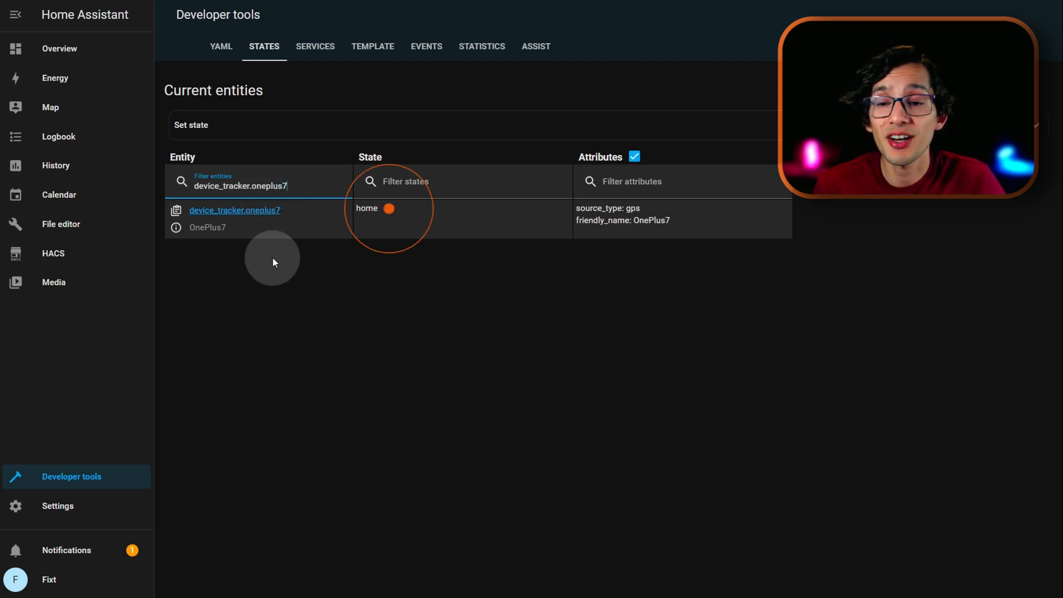
pyautogui.click(57, 506)
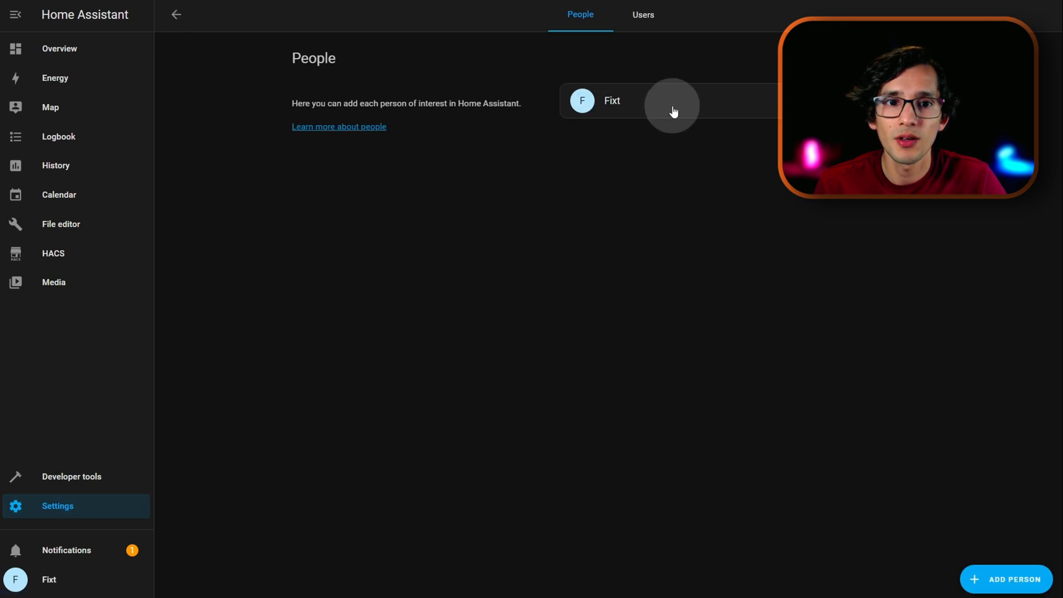
# - Add OnePlus7 as a tracked device for the Fixt person and update
pyautogui.click(611, 101)
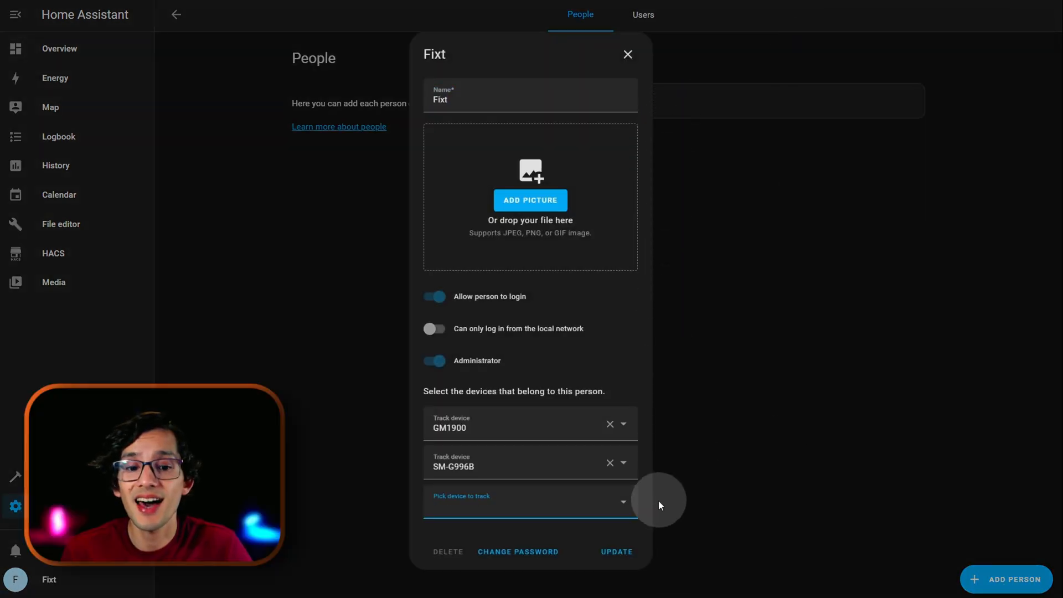
pyautogui.click(530, 499)
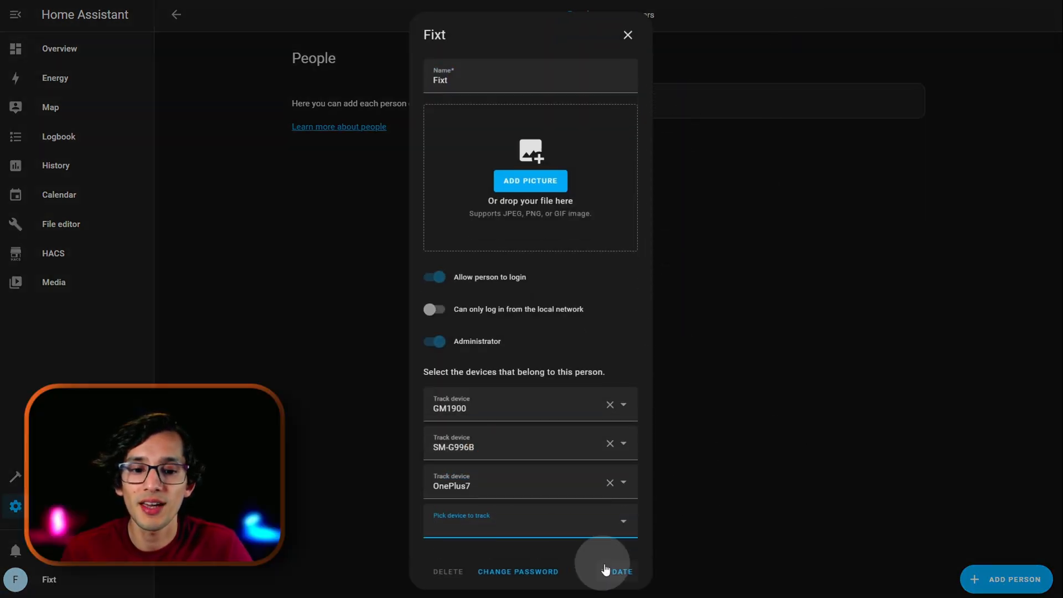
pyautogui.click(607, 572)
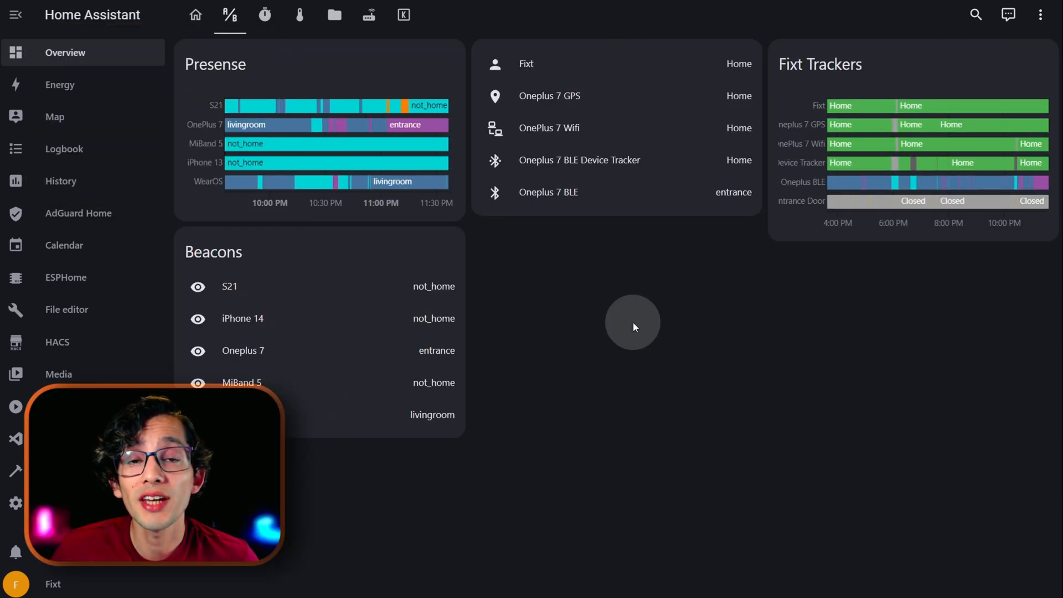
pyautogui.moveTo(565, 288)
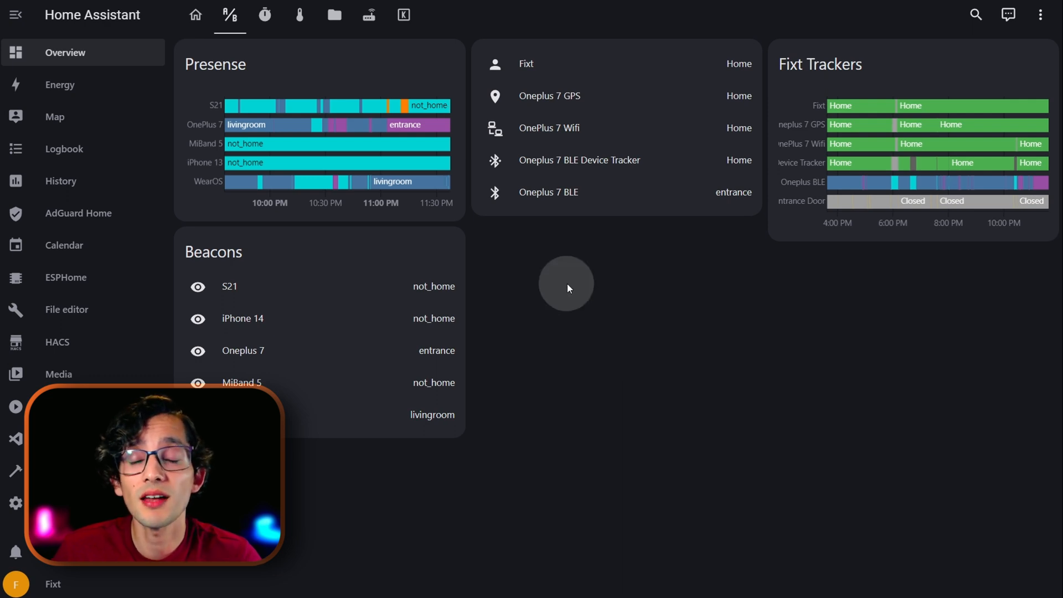
pyautogui.moveTo(498, 121)
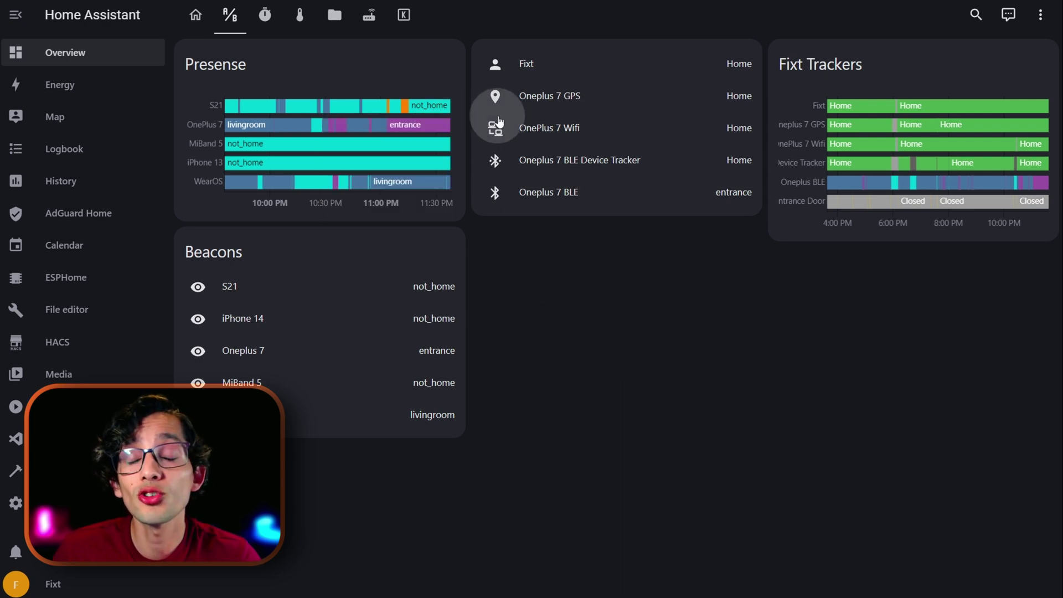
pyautogui.moveTo(472, 129)
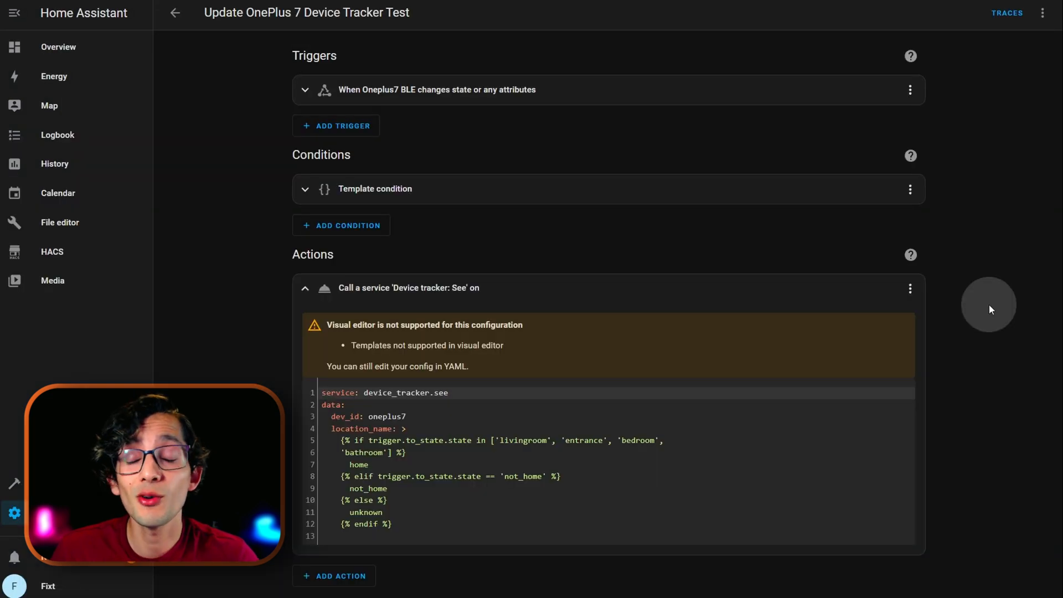
pyautogui.moveTo(405, 500)
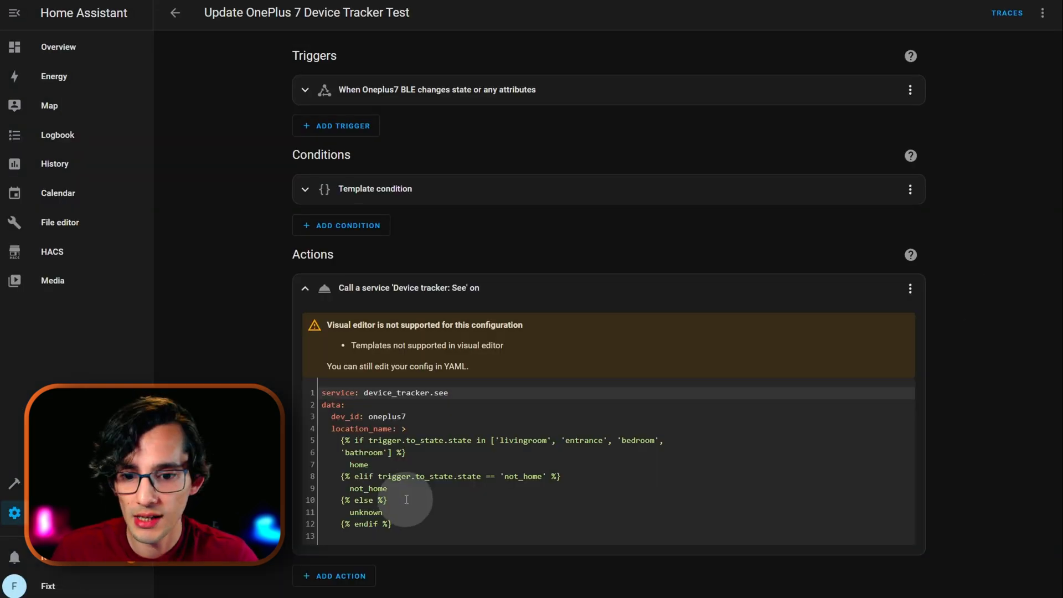
# - Expand the automation's 'Device tracker: See' action to view its YAML
pyautogui.click(441, 476)
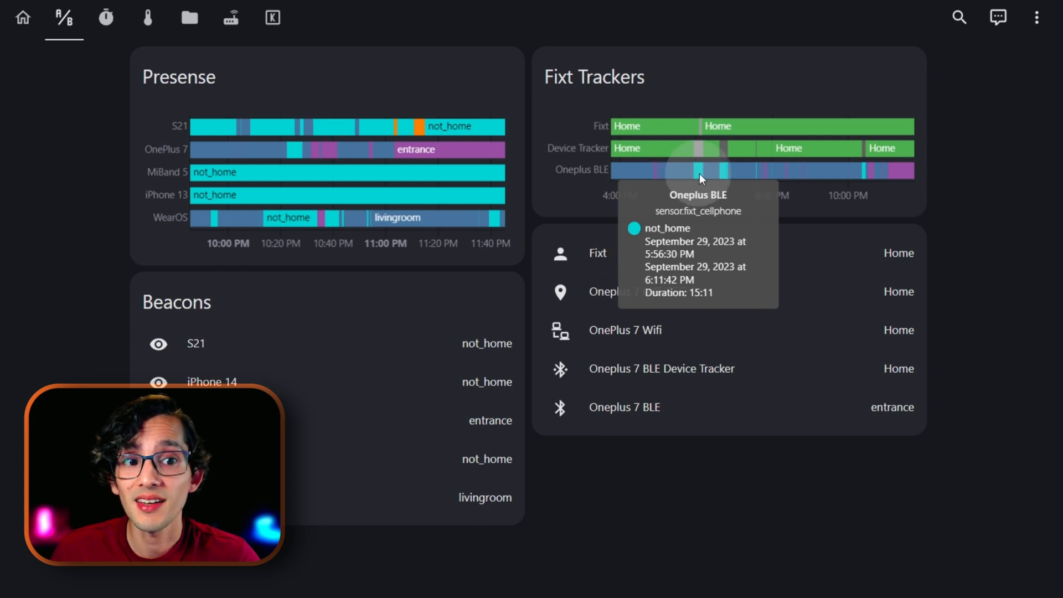
pyautogui.moveTo(699, 155)
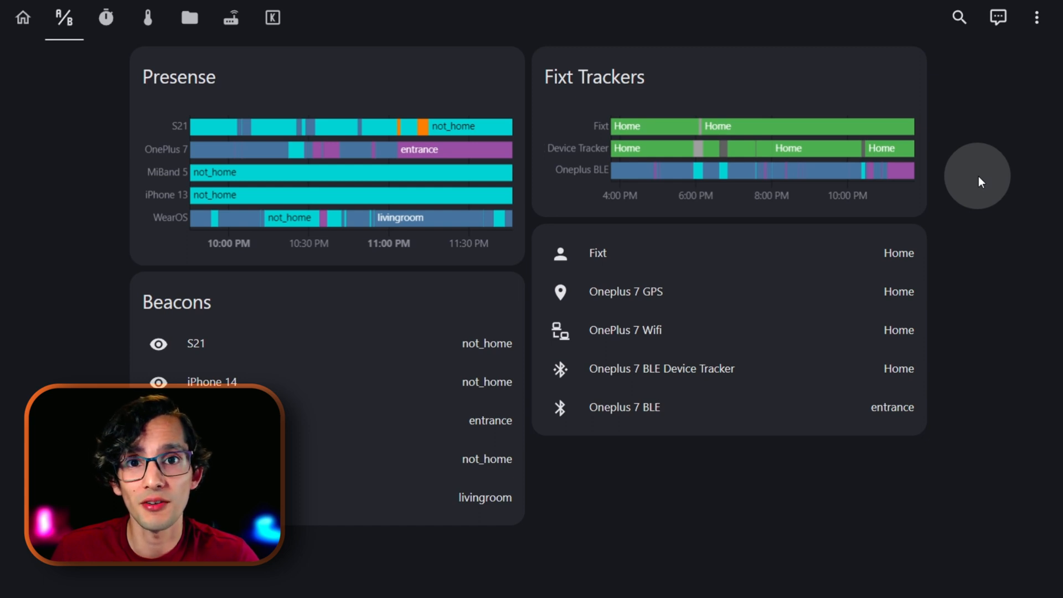
pyautogui.moveTo(983, 189)
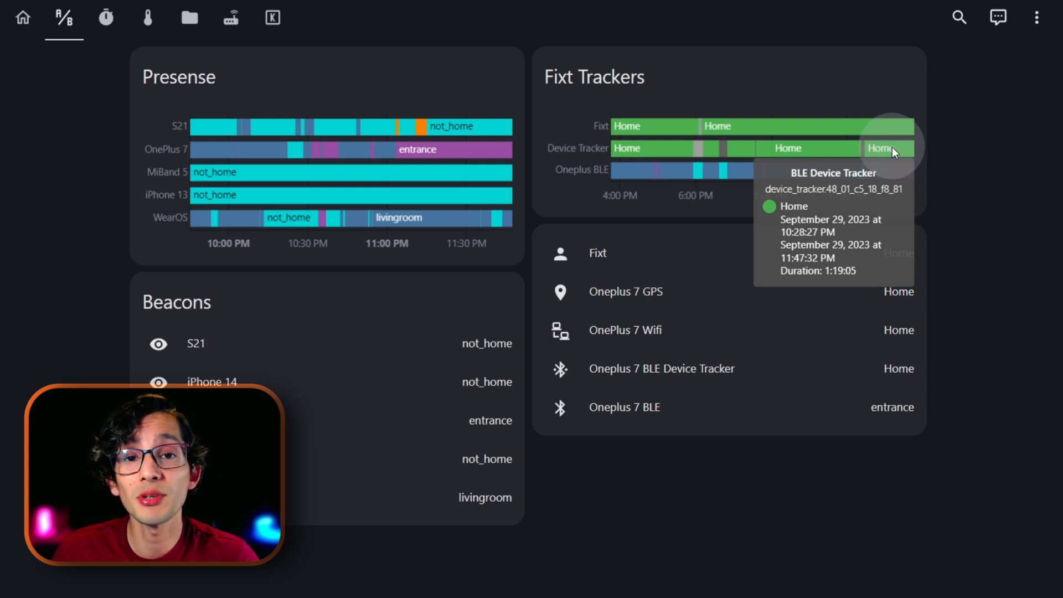
# - Return to the Overview presence dashboard showing the device tracker's Home periods
pyautogui.click(17, 17)
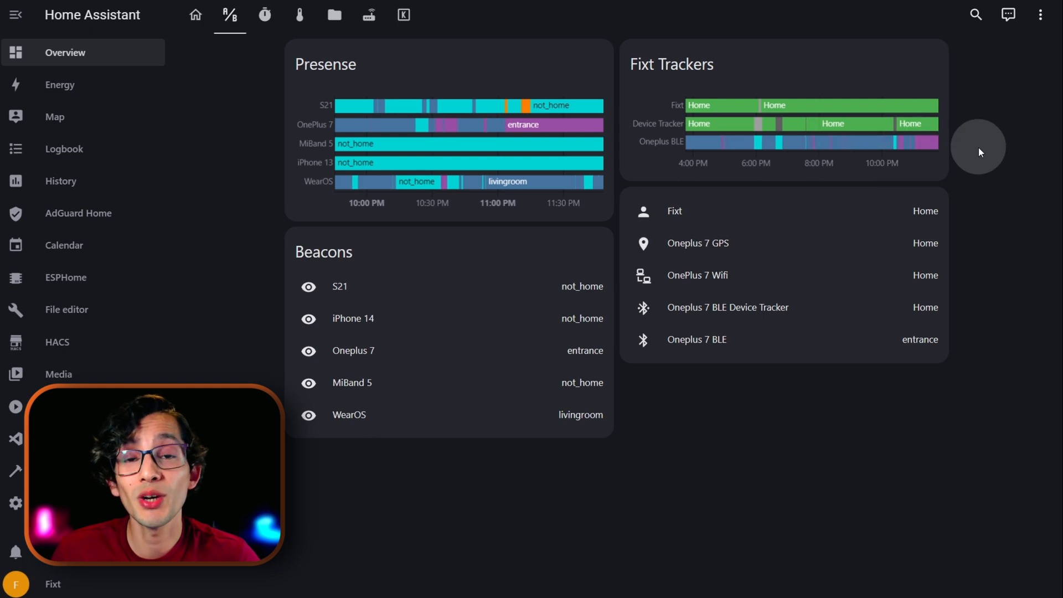